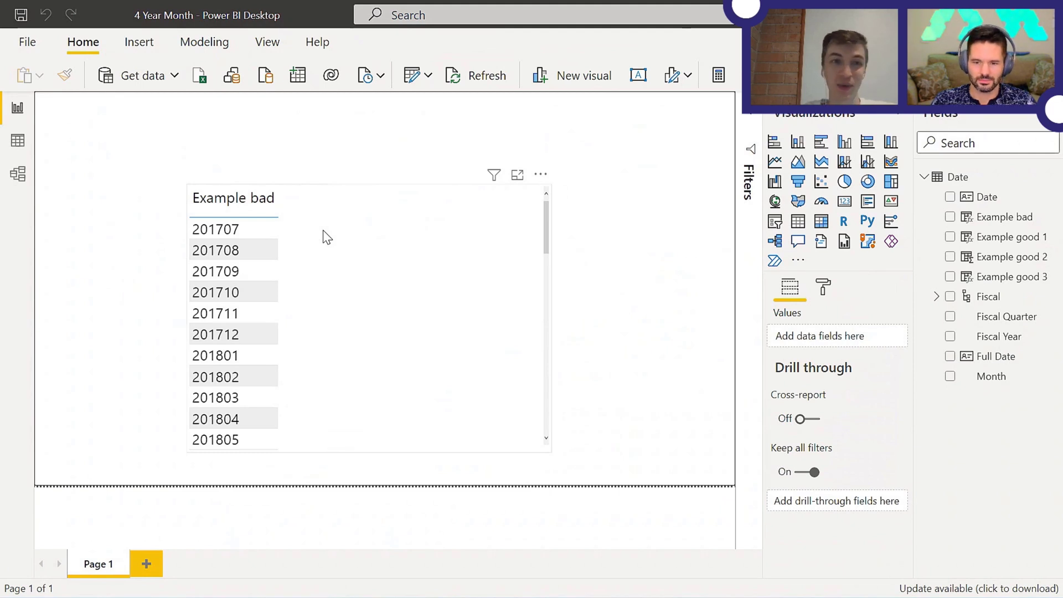
{"action": "mouse_move", "coordinate": [357, 235]}
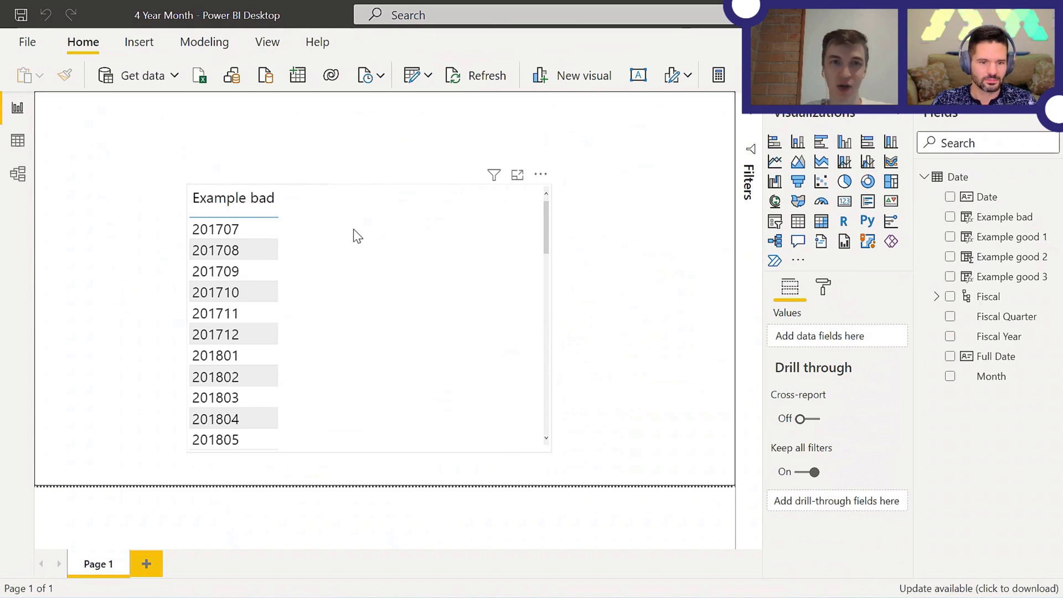
{"action": "mouse_move", "coordinate": [1009, 216]}
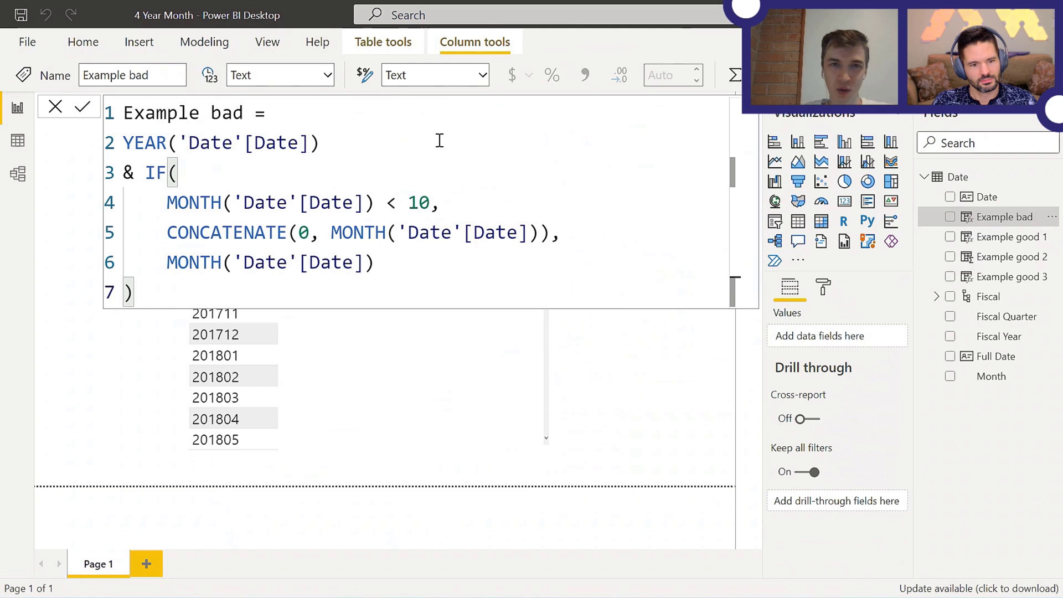
{"action": "mouse_move", "coordinate": [482, 111]}
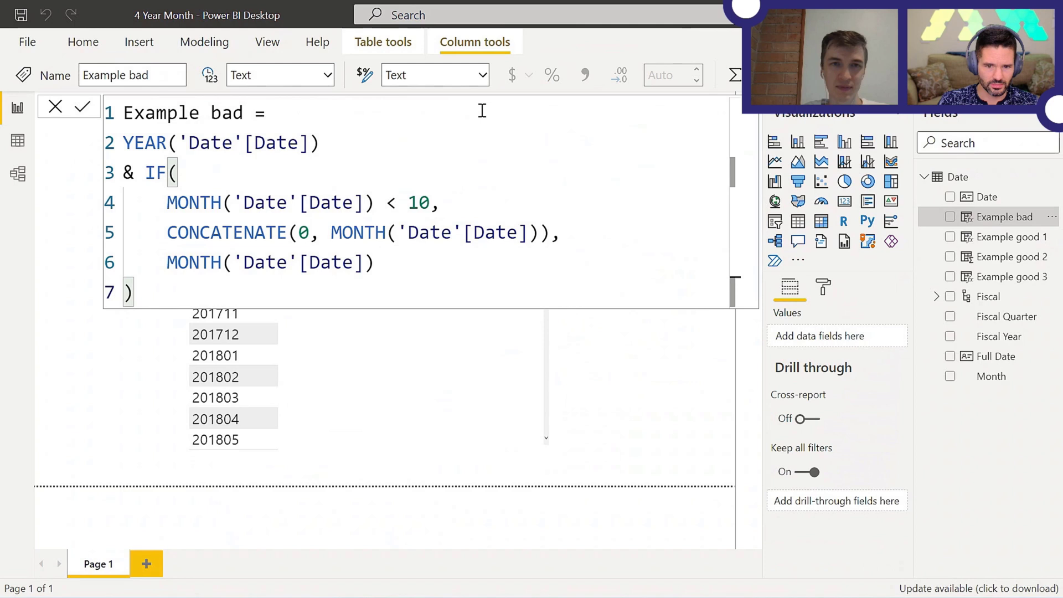
{"action": "mouse_move", "coordinate": [161, 203]}
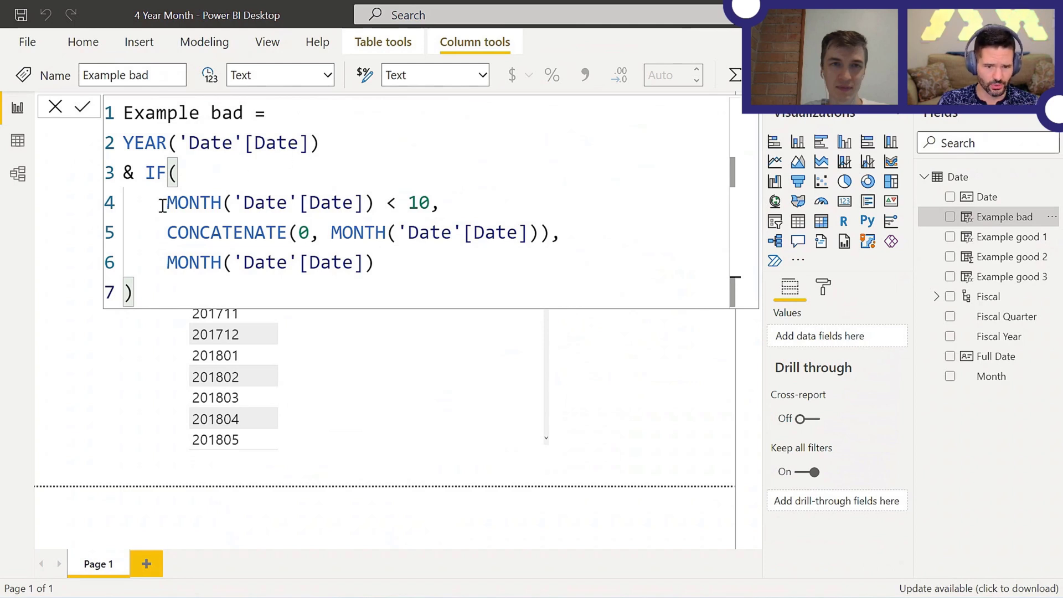
{"action": "left_click_drag", "start_coordinate": [167, 201], "coordinate": [427, 202]}
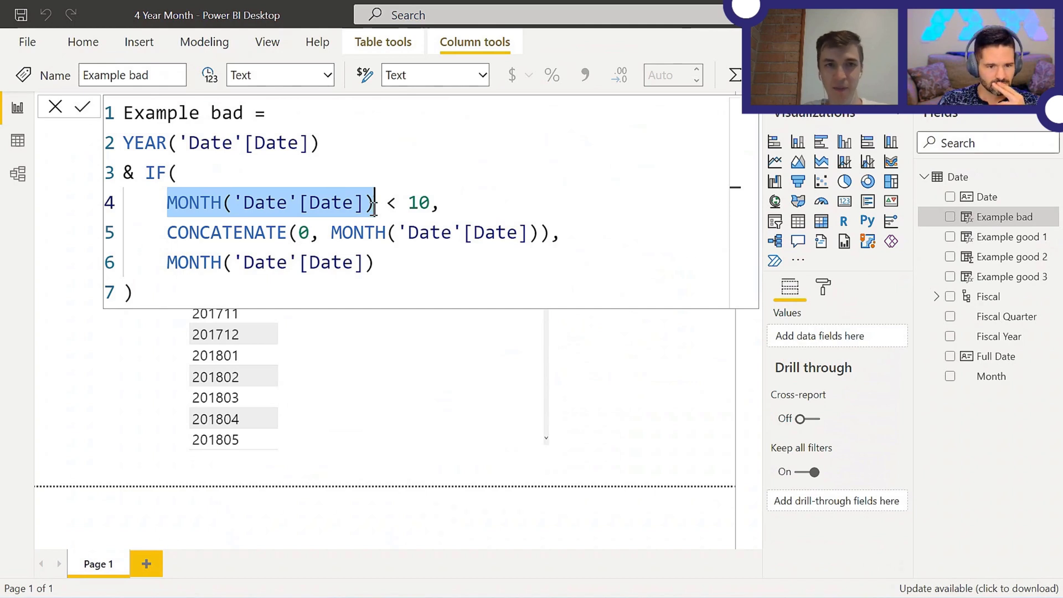
{"action": "mouse_move", "coordinate": [257, 334]}
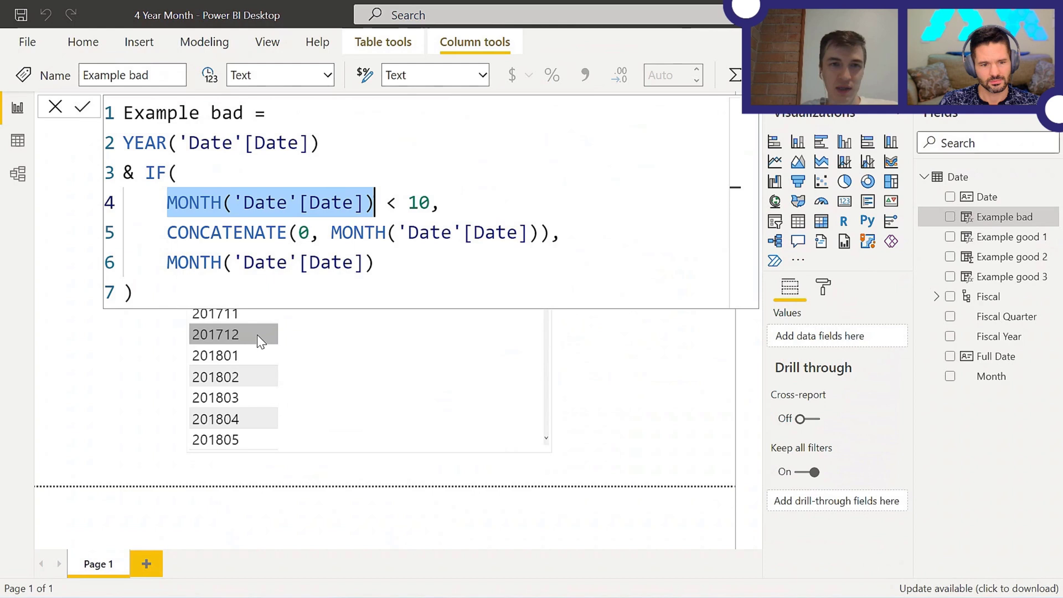
{"action": "mouse_move", "coordinate": [258, 338]}
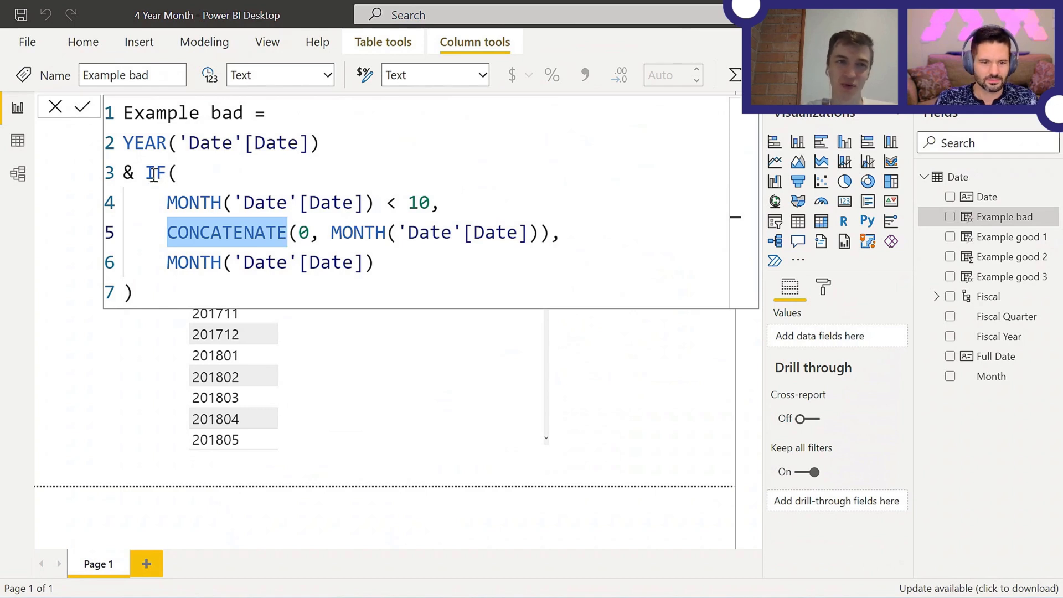
{"action": "left_click", "coordinate": [122, 172]}
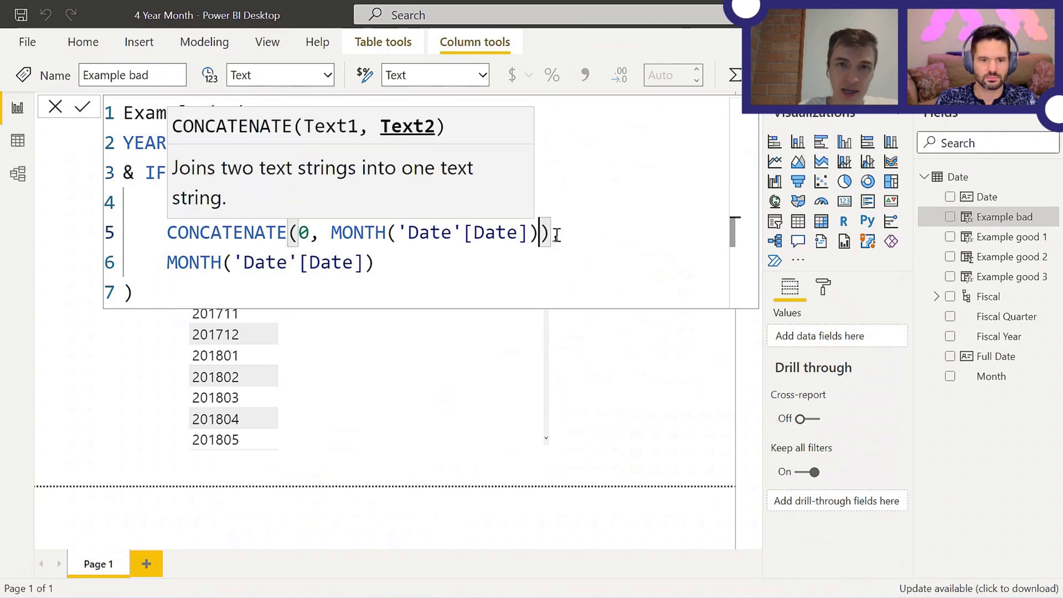
{"action": "type", "text": ","}
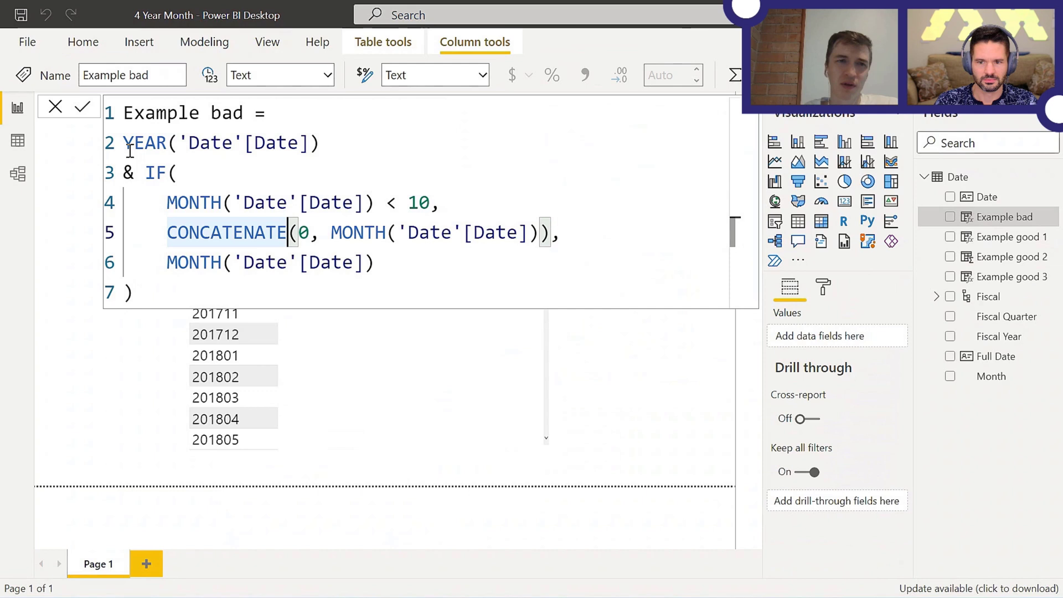
{"action": "mouse_move", "coordinate": [172, 165]}
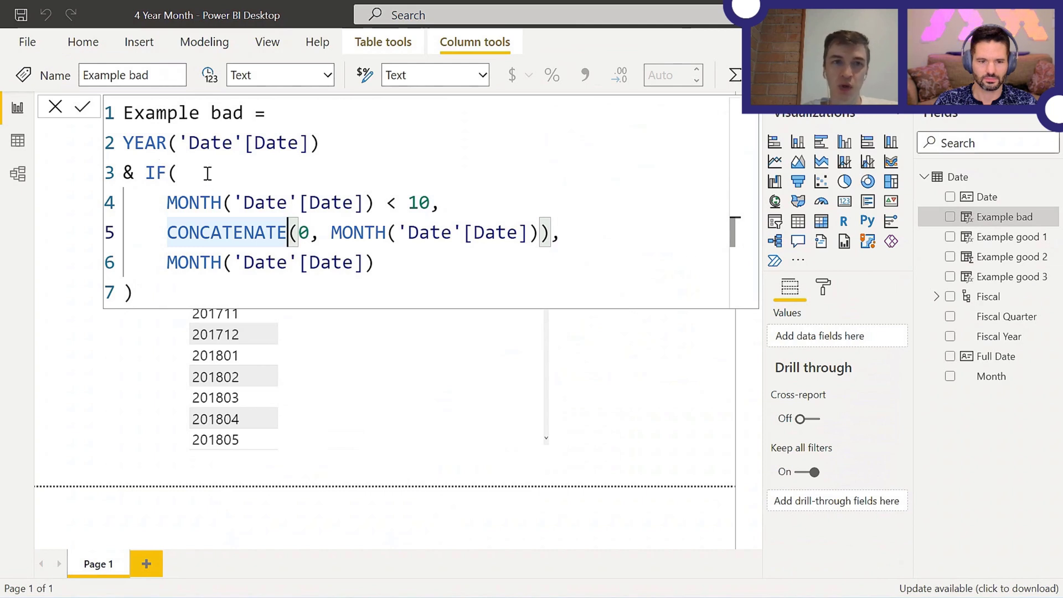
{"action": "mouse_move", "coordinate": [1022, 243]}
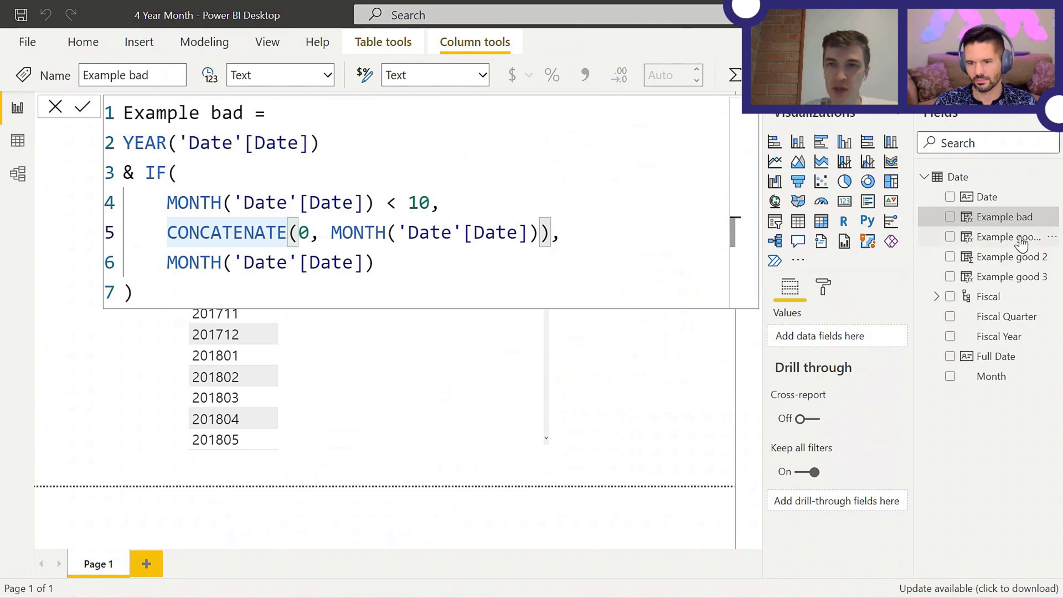
- Add Example good 1 (FORMAT with "yyyymm") to the table beside Example bad
{"action": "left_click", "coordinate": [1010, 237]}
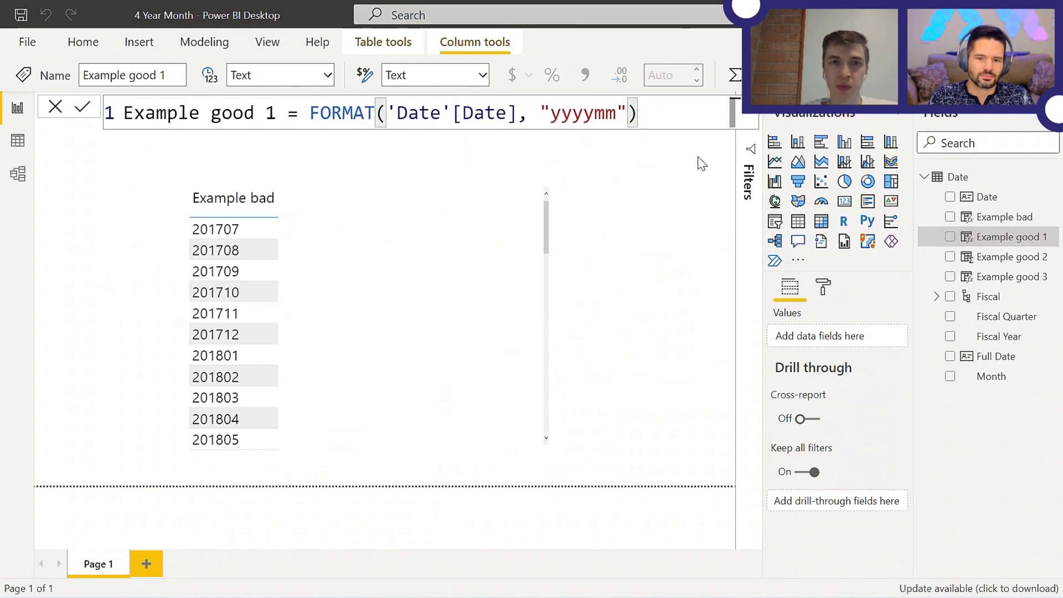
{"action": "mouse_move", "coordinate": [659, 116]}
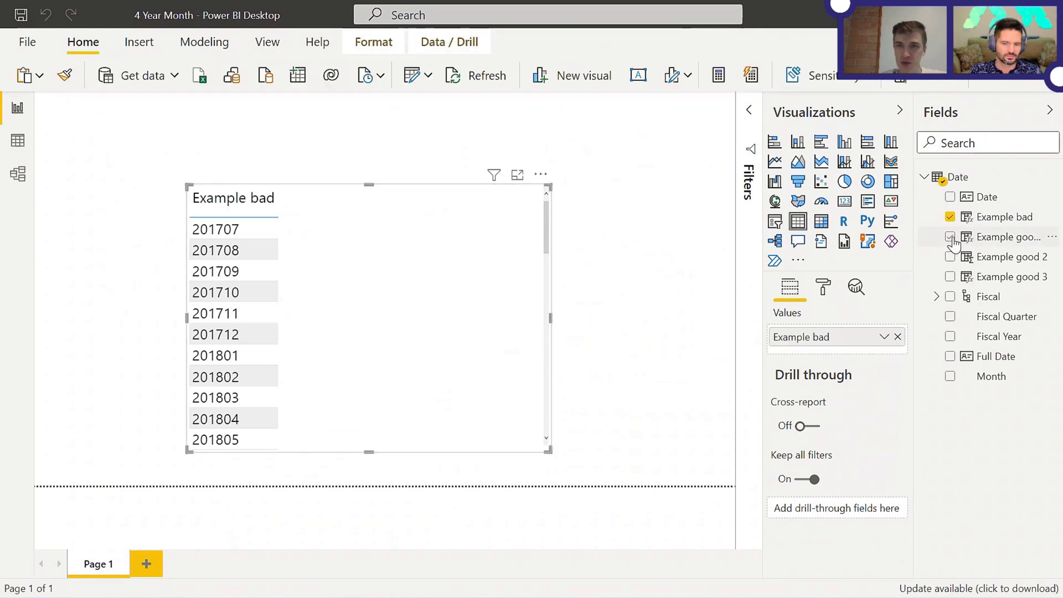
{"action": "left_click", "coordinate": [950, 237]}
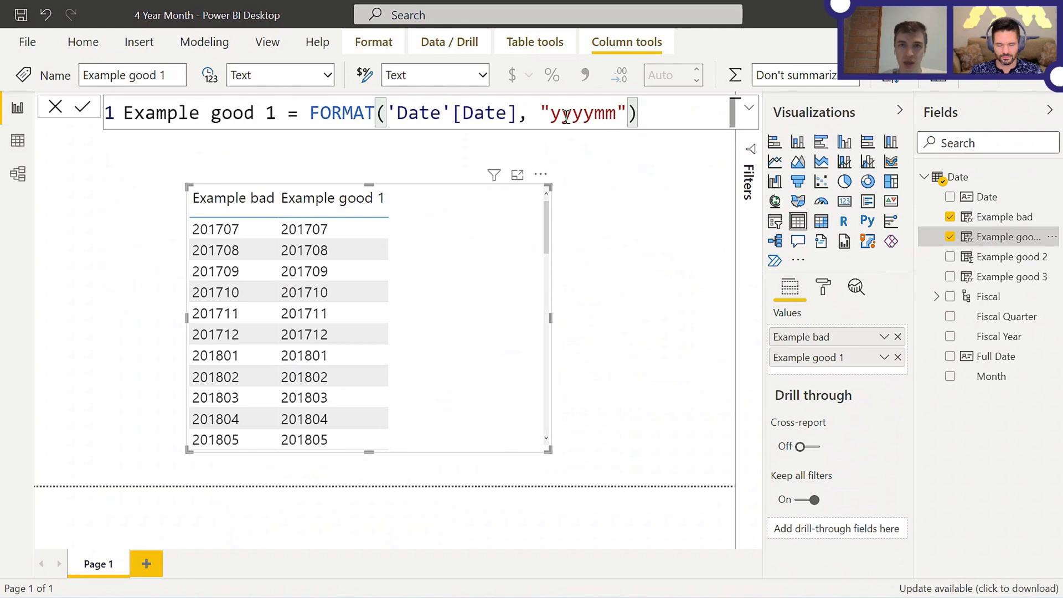
{"action": "double_click", "coordinate": [575, 113]}
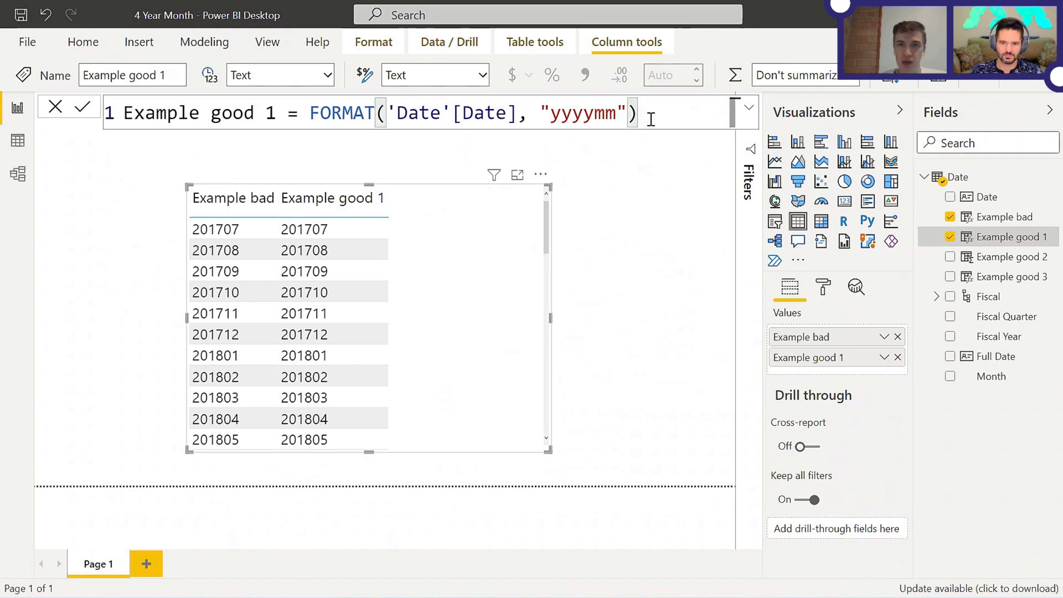
- Append & FORMAT(2, "0000") to the Example good 1 formula to demo zero-padding
{"action": "key", "text": "Return"}
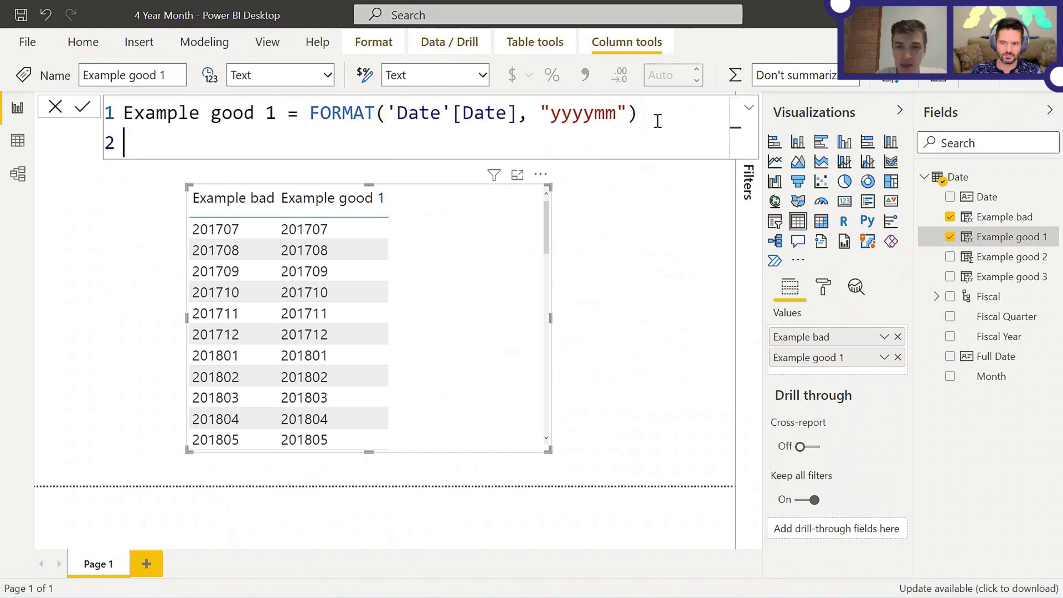
{"action": "type", "text": "&"}
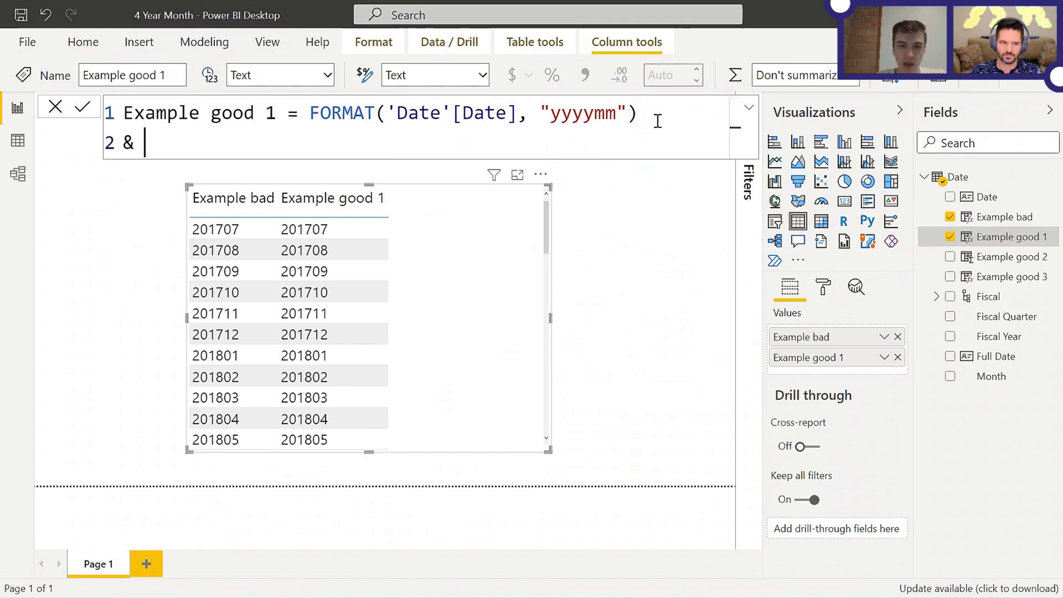
{"action": "type", "text": "FORMAT("}
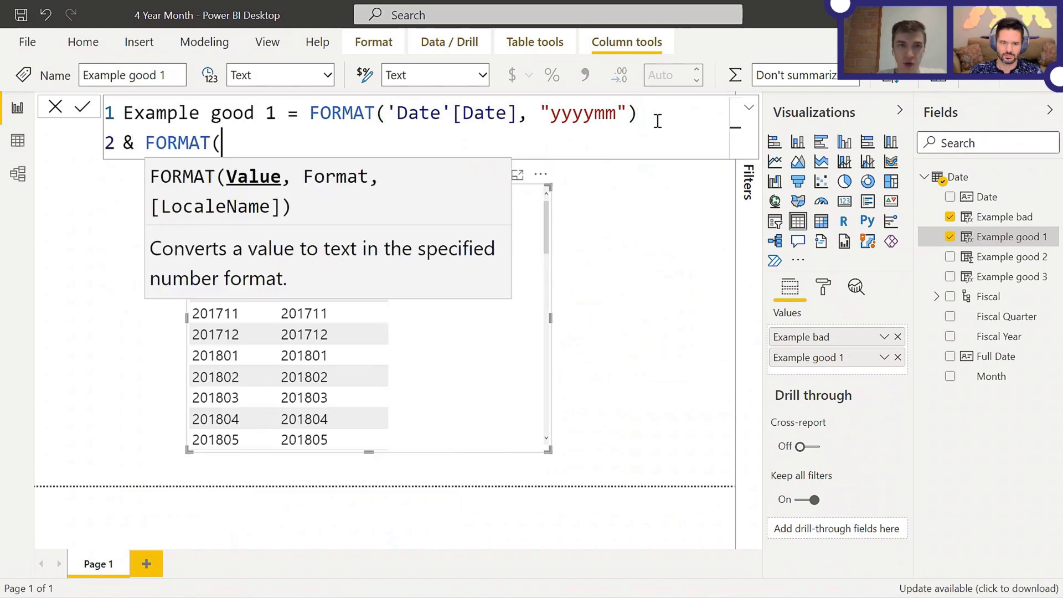
{"action": "type", "text": "2,"}
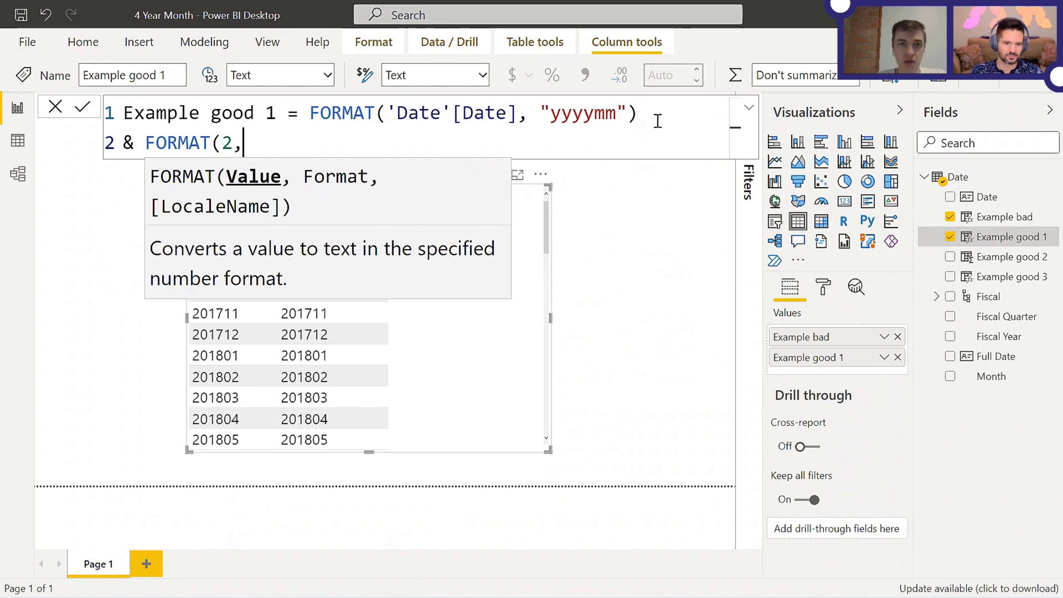
{"action": "type", "text": "\"00"}
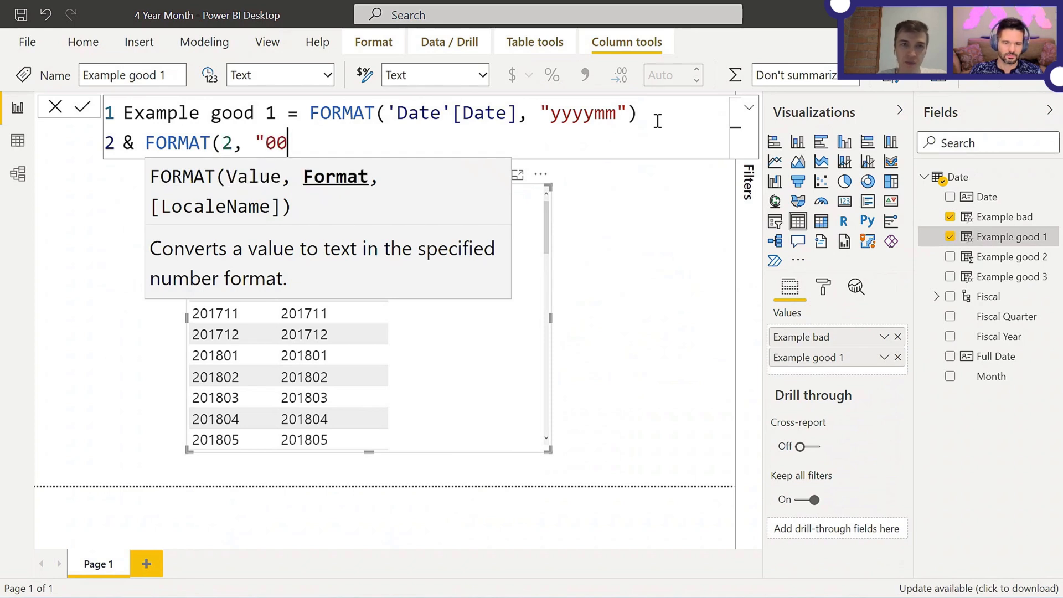
{"action": "type", "text": "00\")"}
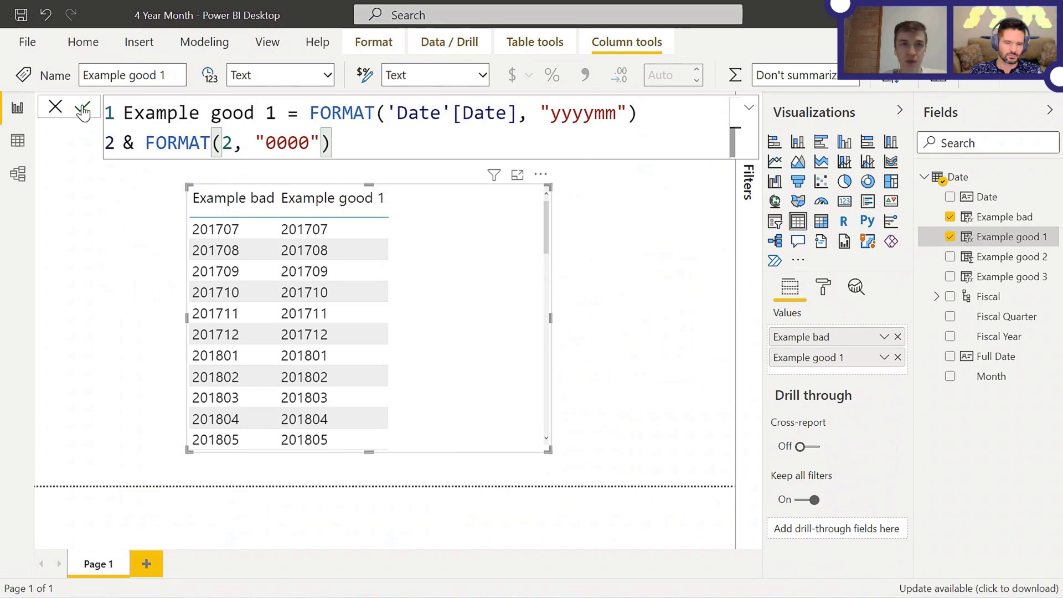
{"action": "left_click", "coordinate": [84, 107]}
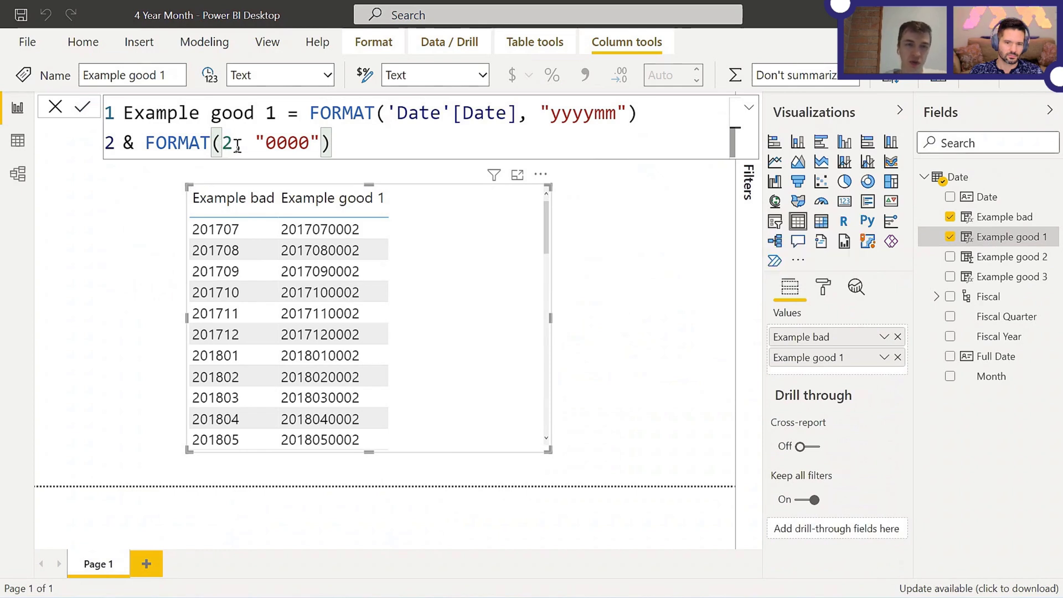
- Change the padded number to 22222 and recommit the Example good 1 formula
{"action": "type", "text": ","}
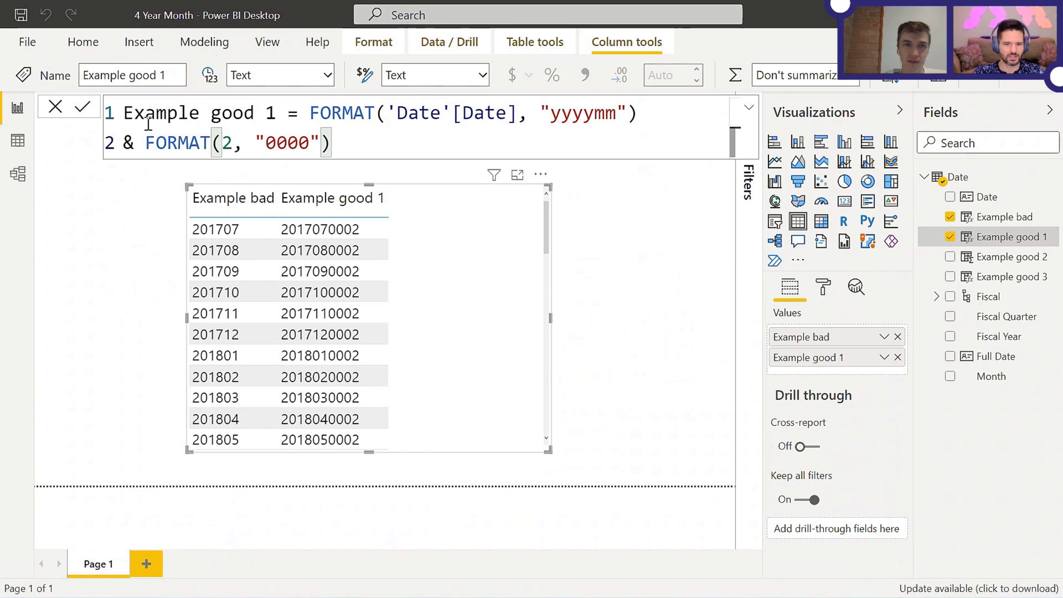
{"action": "left_click", "coordinate": [225, 143]}
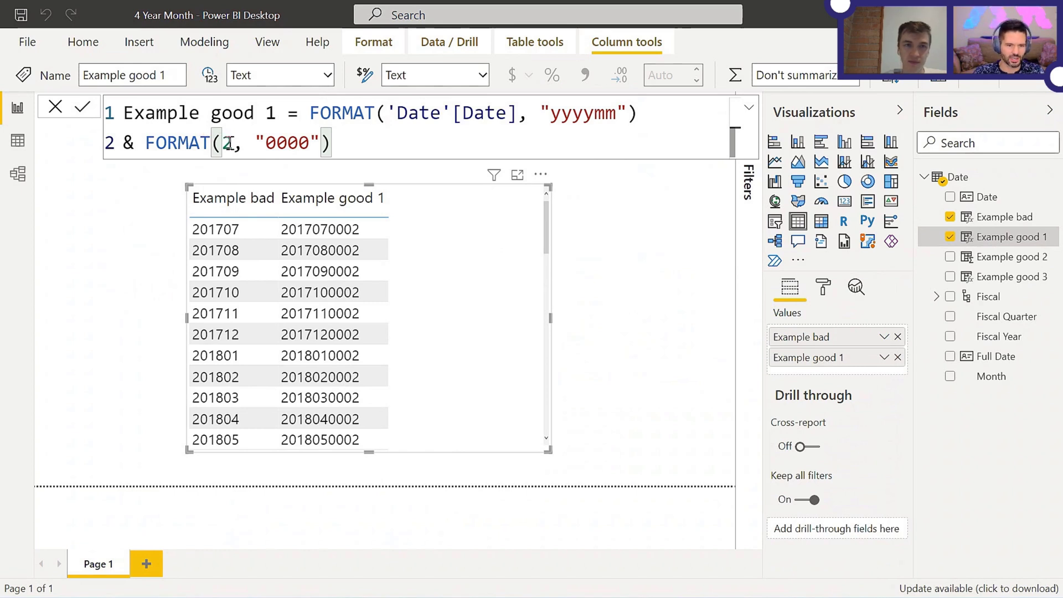
{"action": "type", "text": "2222"}
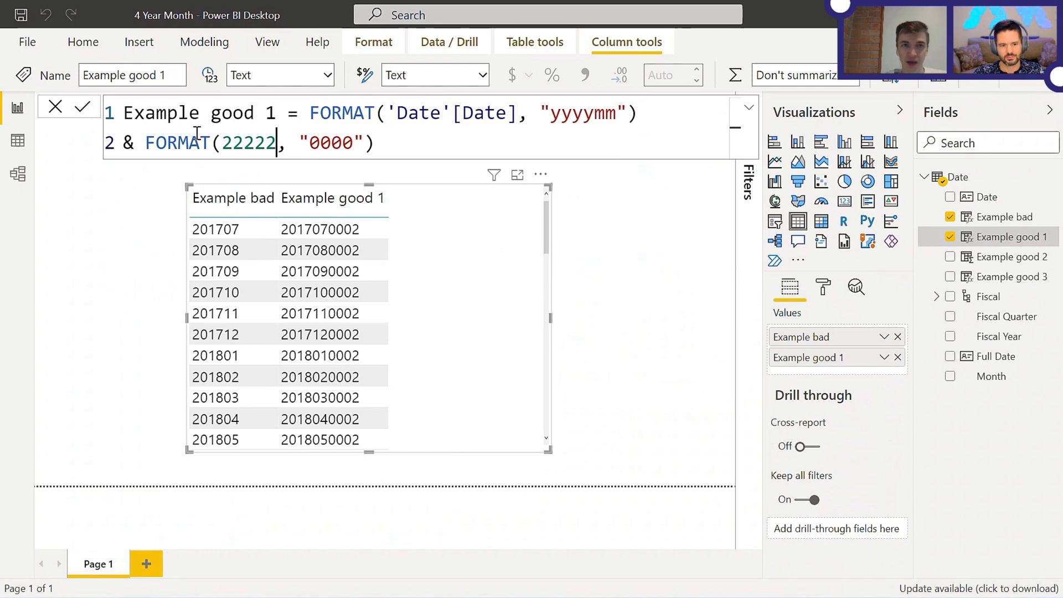
{"action": "type", "text": "2"}
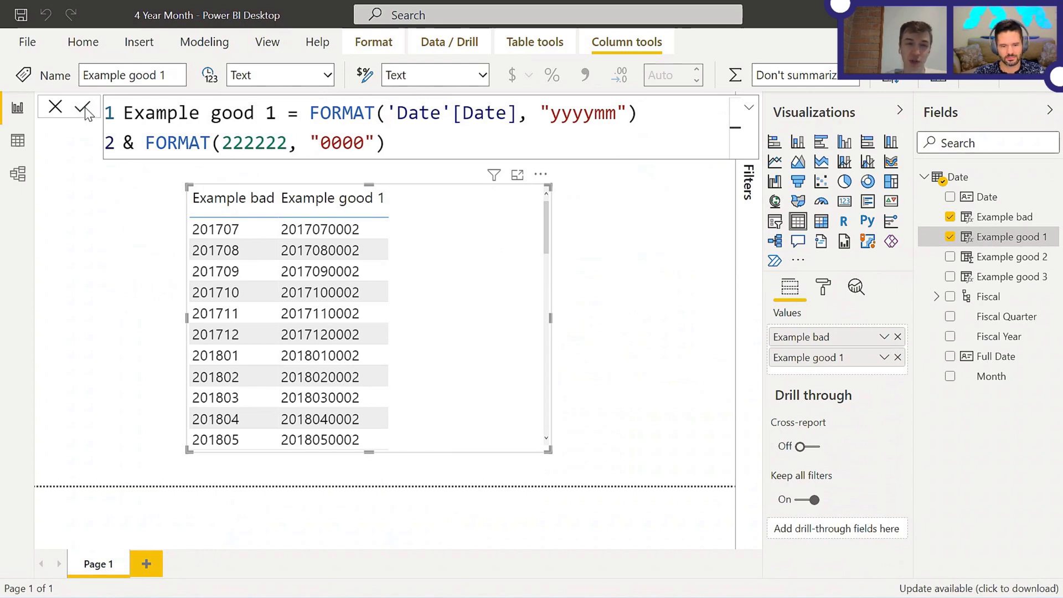
{"action": "left_click", "coordinate": [84, 108]}
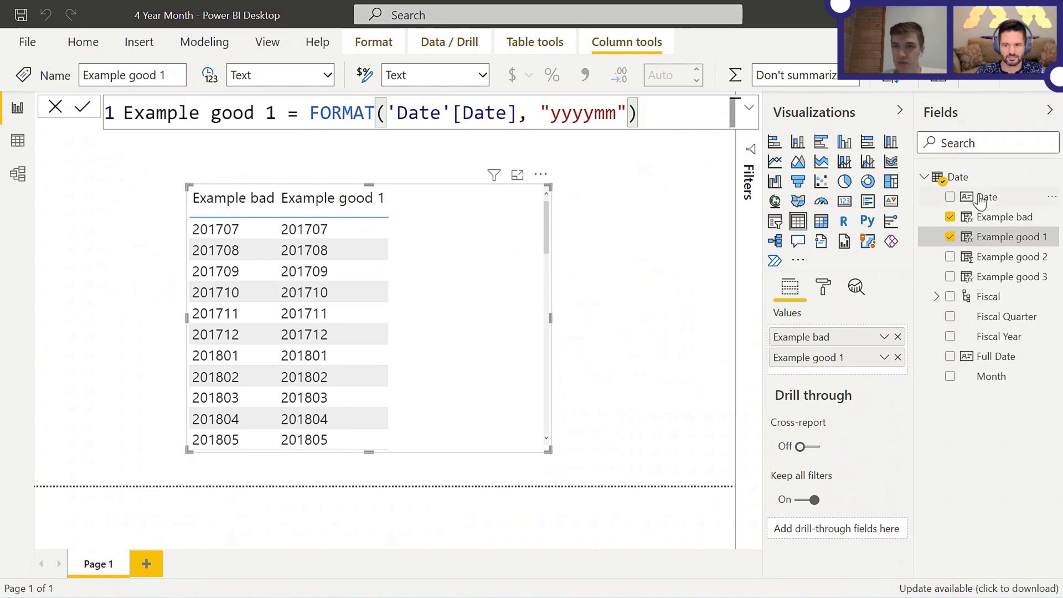
- Review the Example bad and Example good 2 (YEAR*100+MONTH) formulas and add Example good 2 to the table
{"action": "left_click", "coordinate": [1005, 217]}
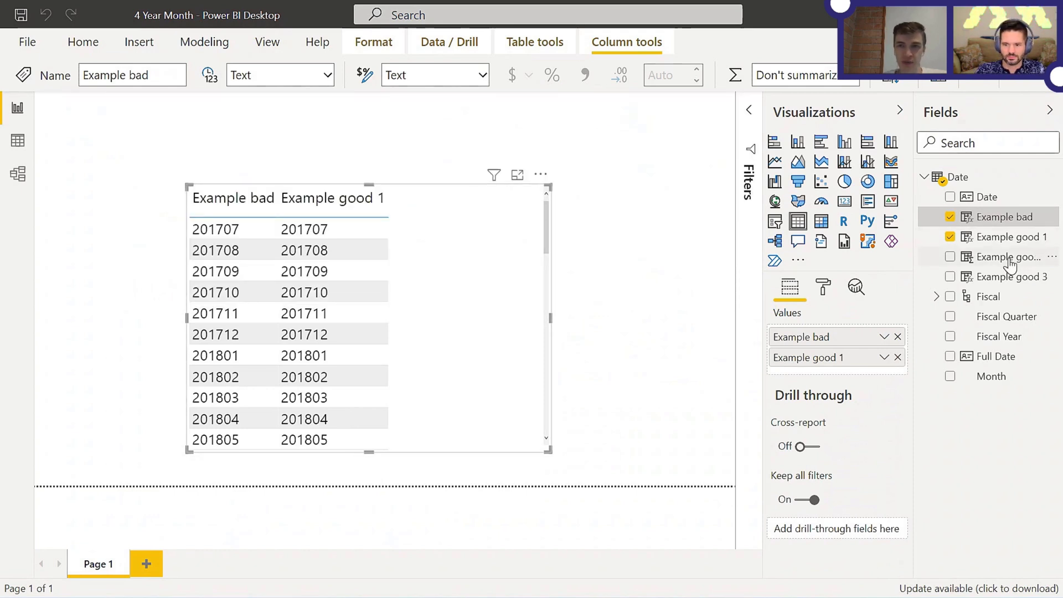
{"action": "left_click", "coordinate": [1010, 255]}
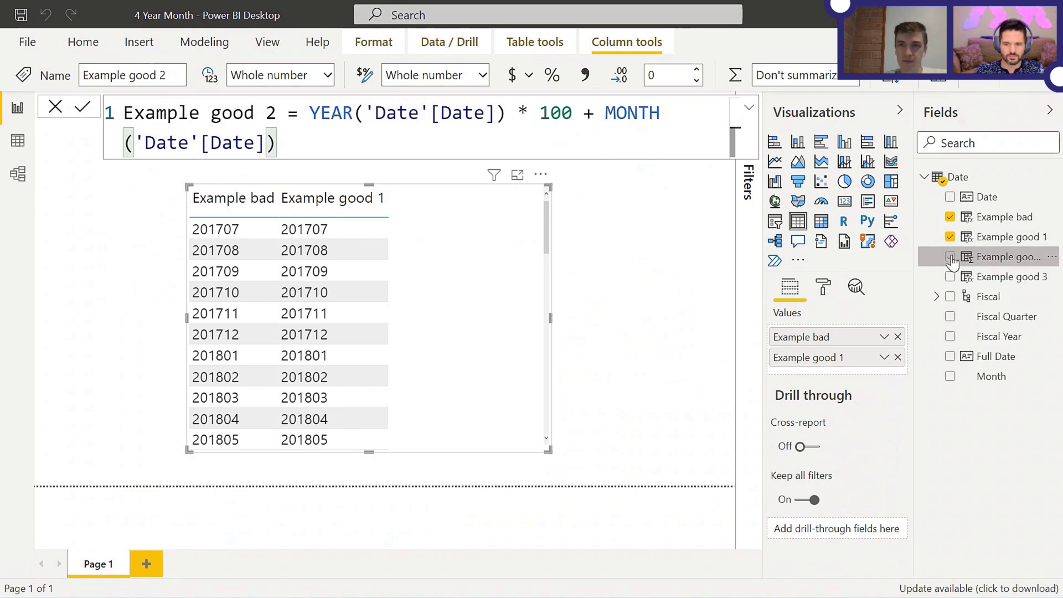
{"action": "left_click", "coordinate": [950, 257]}
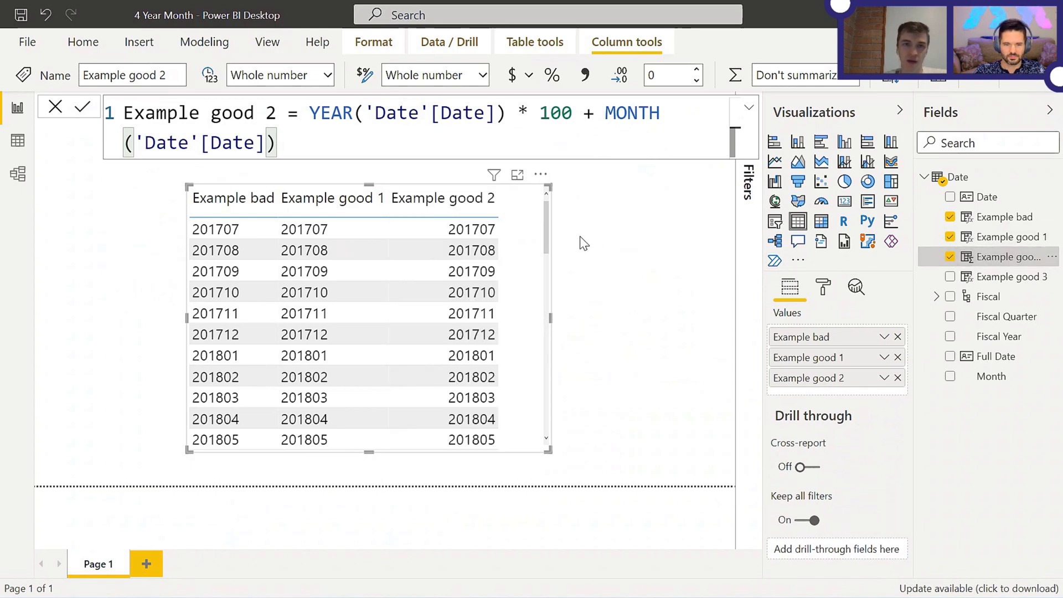
{"action": "mouse_move", "coordinate": [527, 233]}
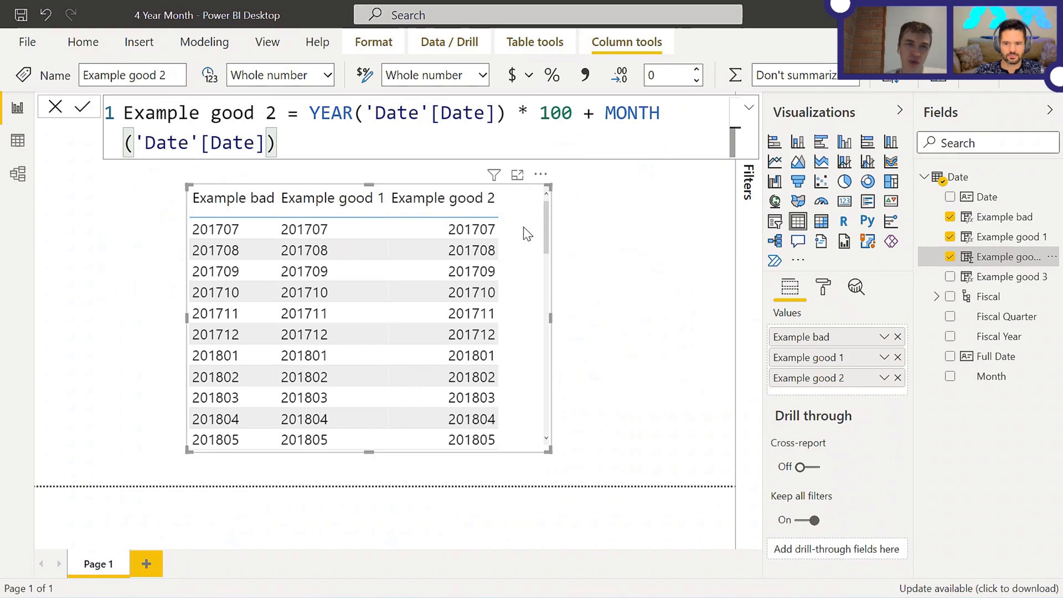
{"action": "mouse_move", "coordinate": [329, 81]}
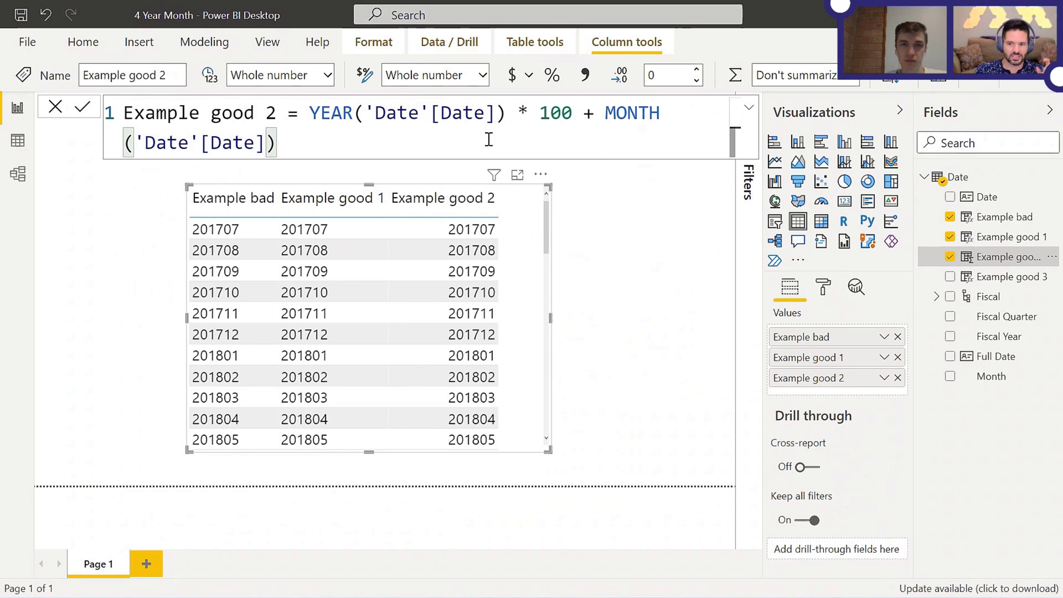
- Set Example good 1 to Whole number and wrap its formula in CONVERT(..., INTEGER)
{"action": "left_click", "coordinate": [1010, 237]}
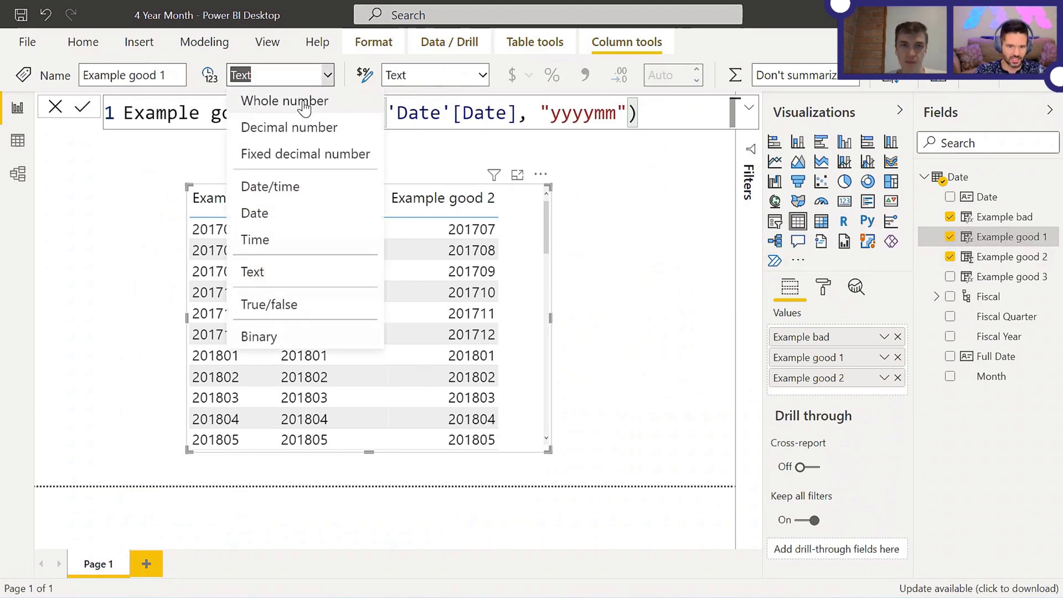
{"action": "left_click", "coordinate": [285, 101]}
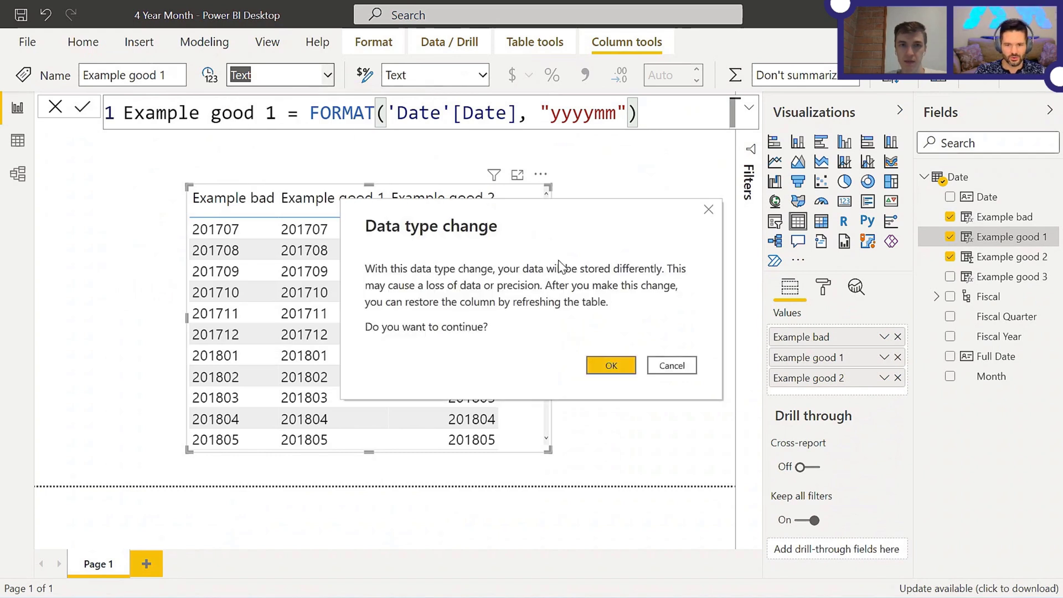
{"action": "left_click", "coordinate": [609, 364]}
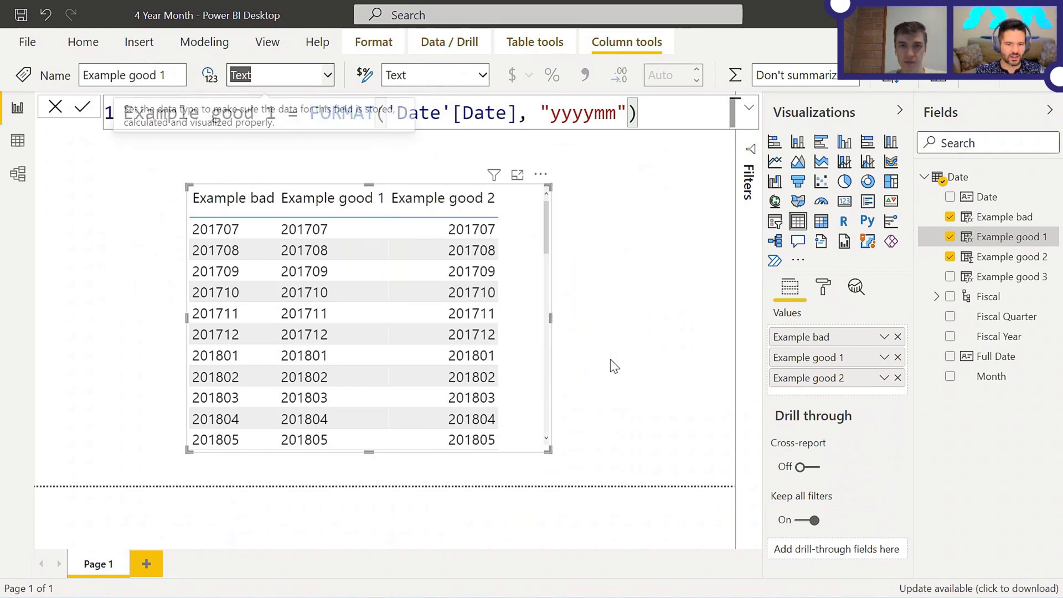
{"action": "left_click", "coordinate": [277, 74]}
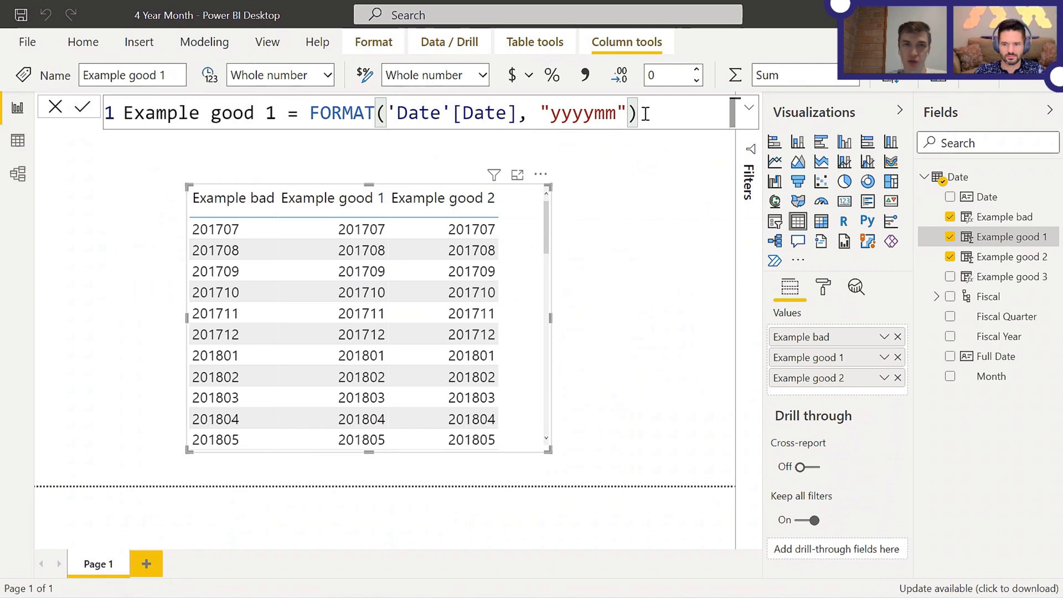
{"action": "mouse_move", "coordinate": [339, 76]}
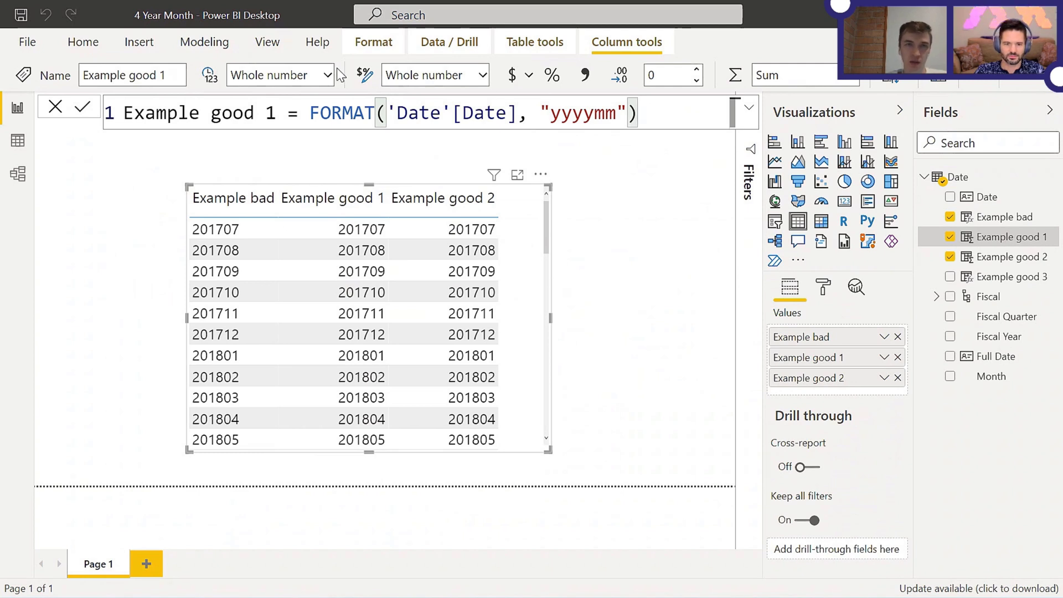
{"action": "mouse_move", "coordinate": [599, 105]}
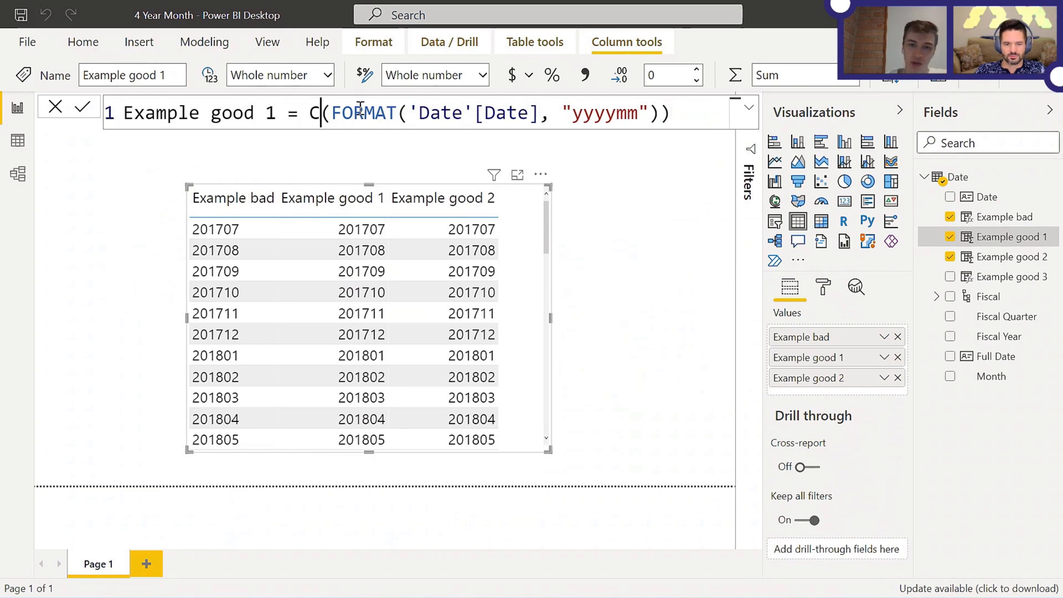
{"action": "type", "text": "ONVERT"}
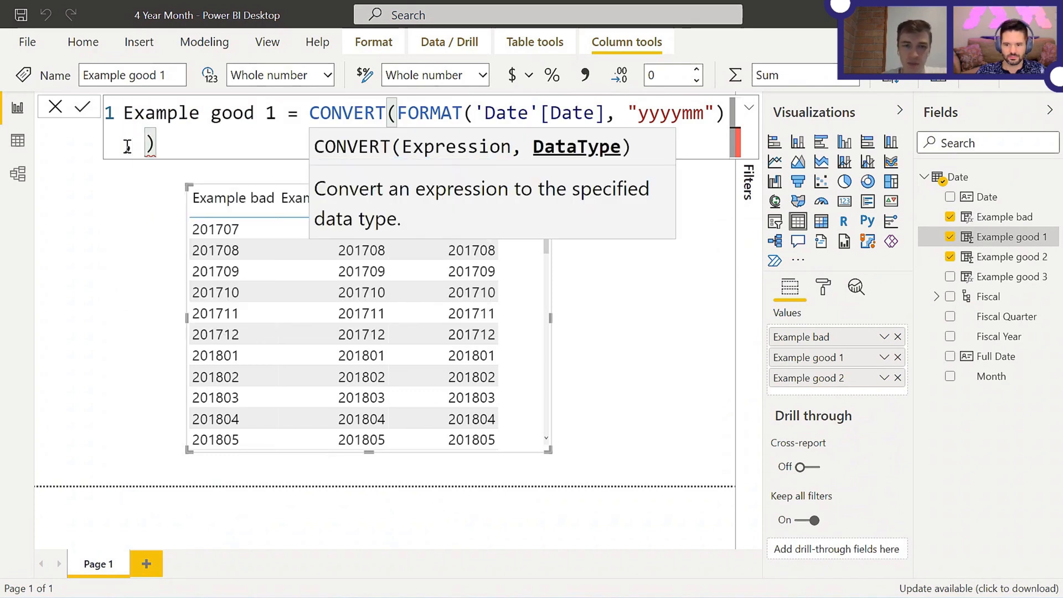
{"action": "type", "text": ", INTEGER"}
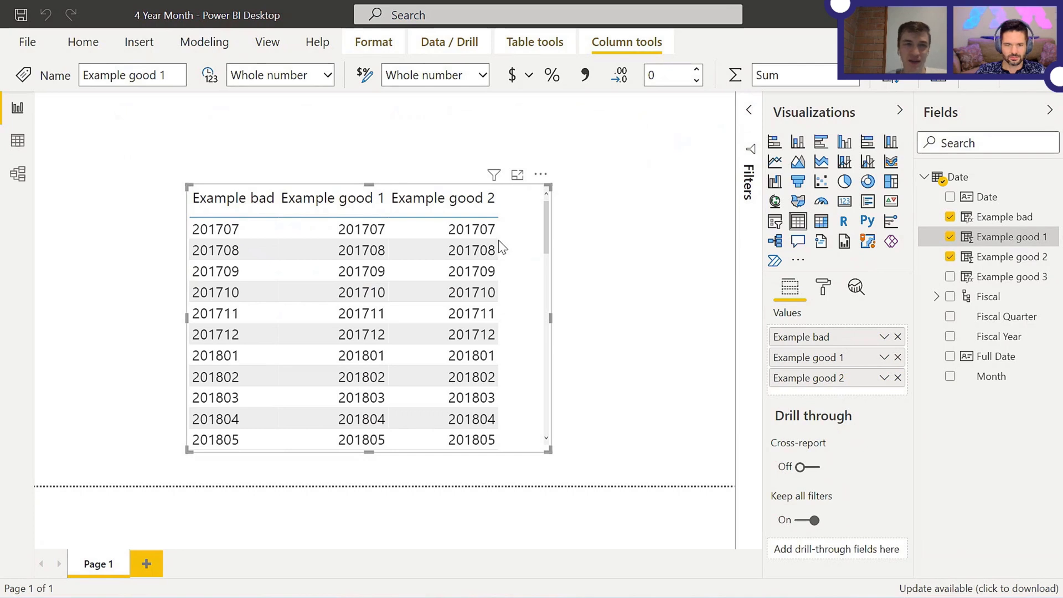
- Reposition the year-month table on the left of the report canvas
{"action": "left_click", "coordinate": [332, 198]}
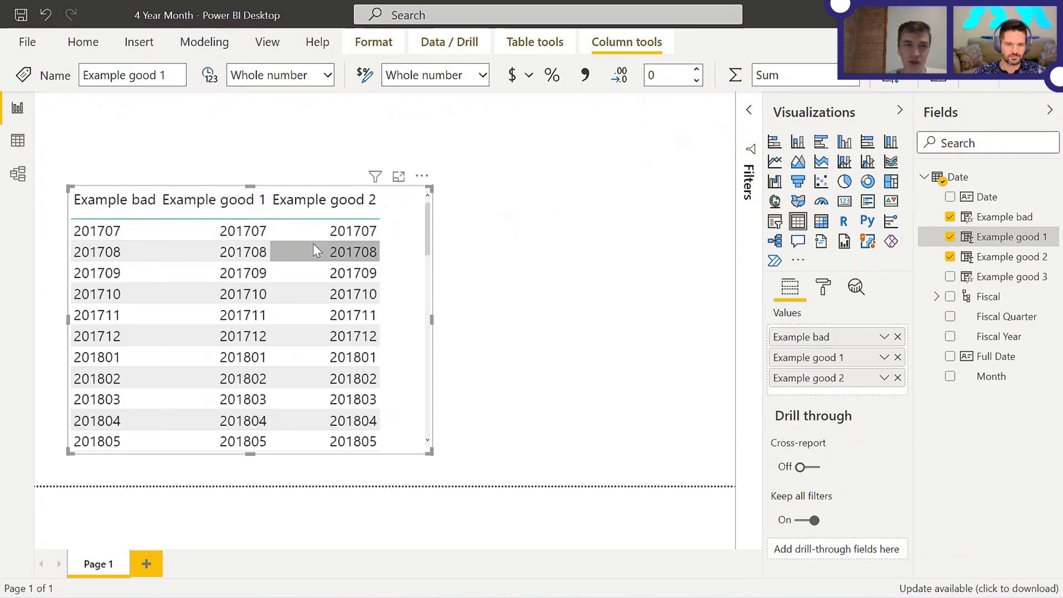
{"action": "mouse_move", "coordinate": [325, 398]}
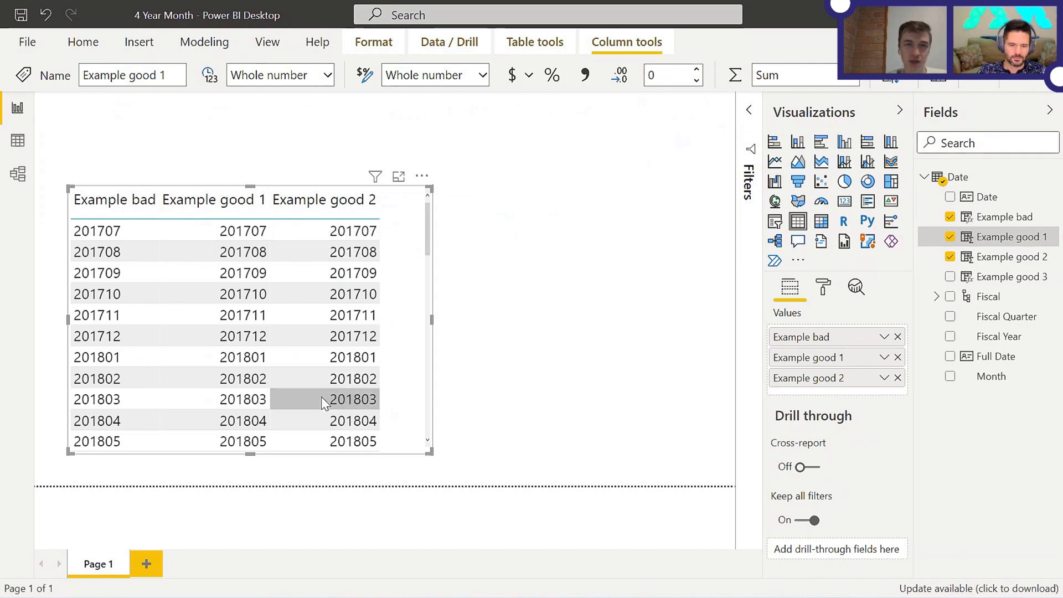
{"action": "mouse_move", "coordinate": [417, 269]}
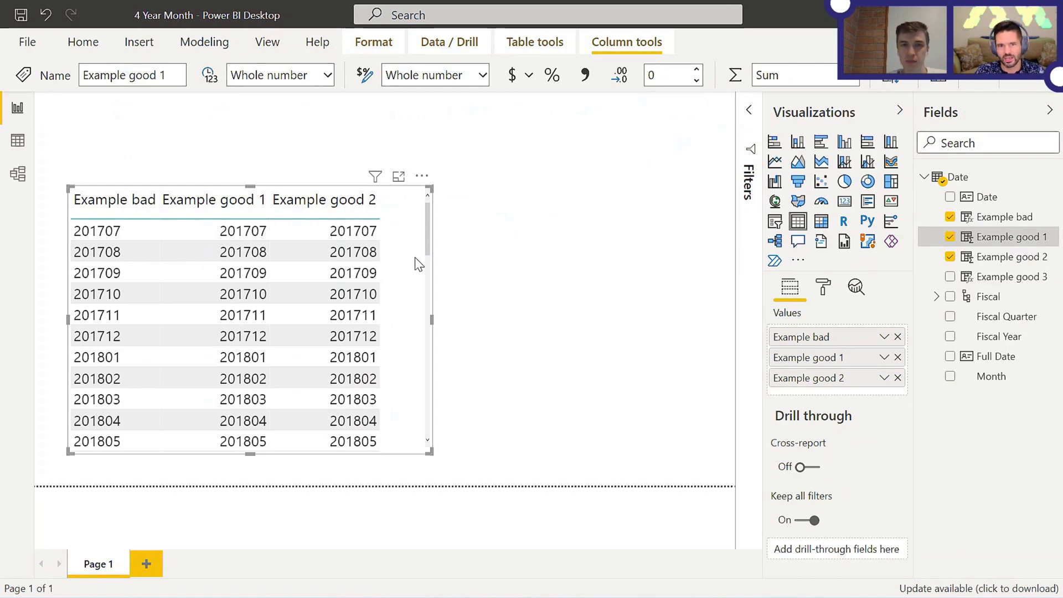
{"action": "mouse_move", "coordinate": [498, 227]}
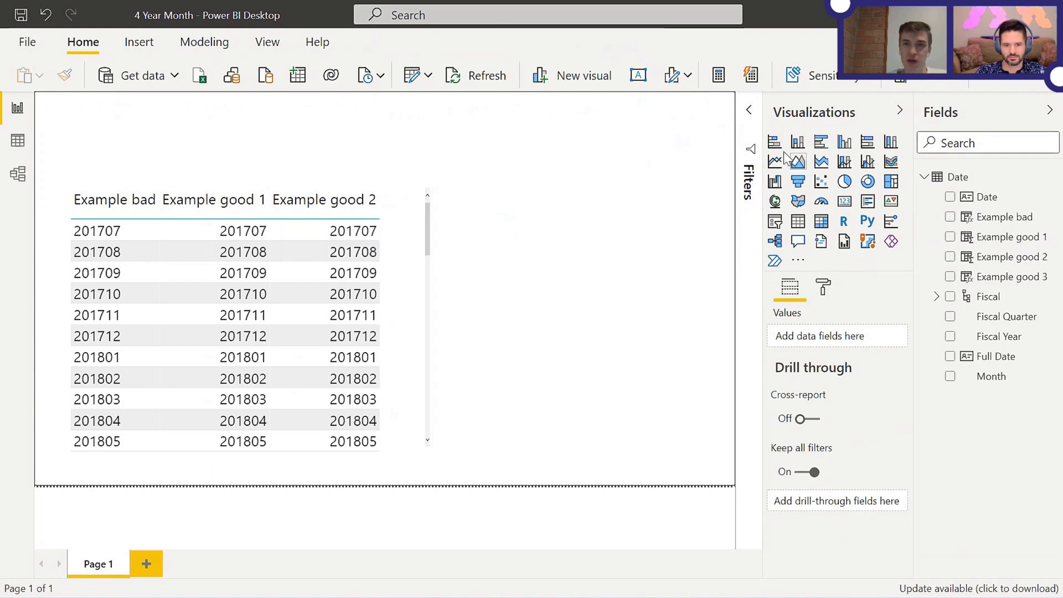
- Create a line chart with Example good 1 on the axis and Count of Date as values, then enlarge it in focus mode
{"action": "left_click", "coordinate": [773, 160]}
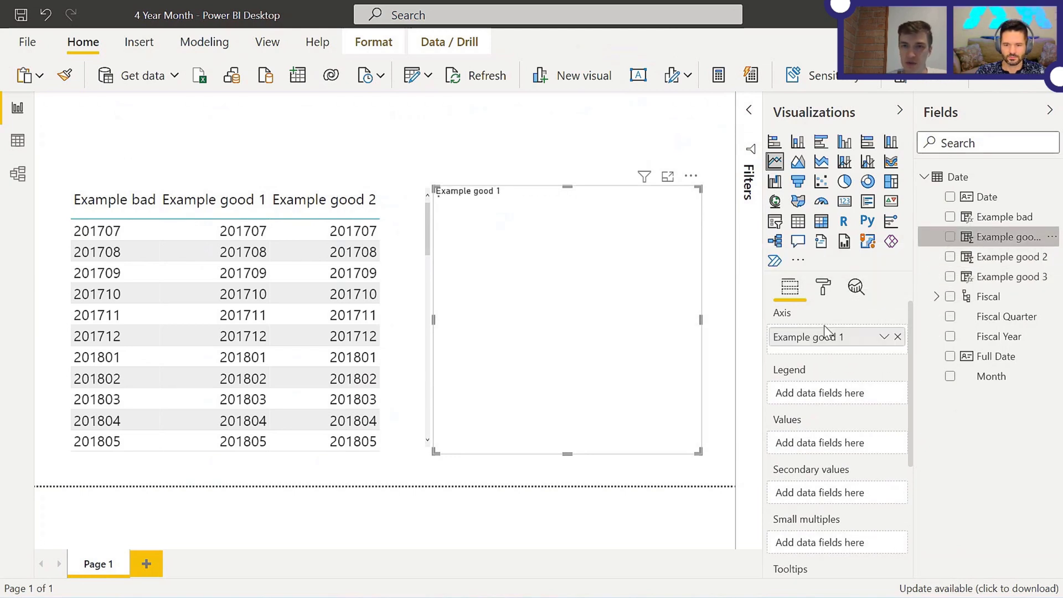
{"action": "left_click", "coordinate": [1009, 237]}
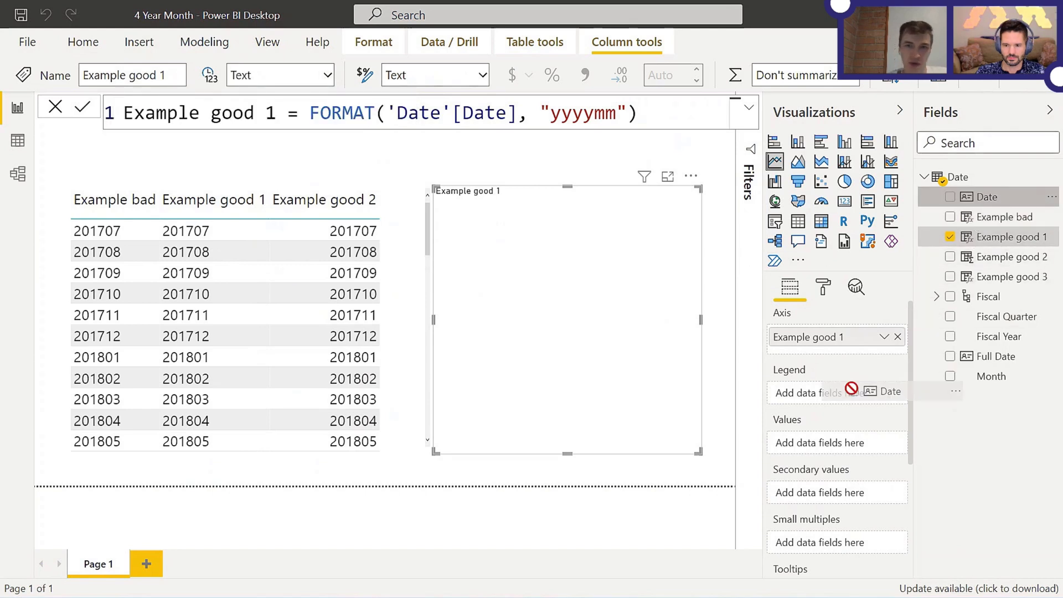
{"action": "left_click", "coordinate": [950, 197]}
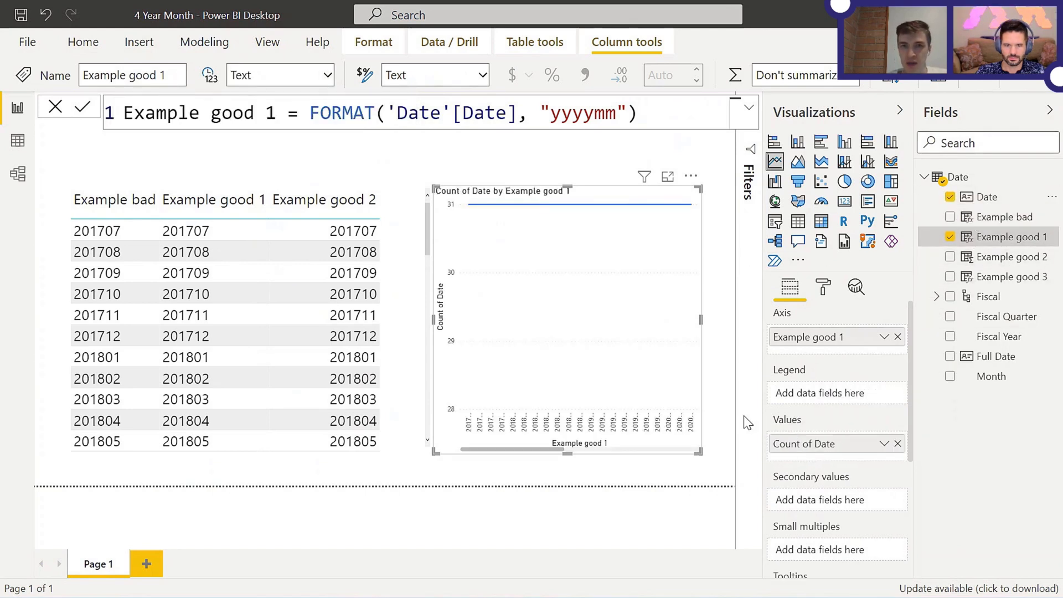
{"action": "left_click", "coordinate": [668, 176]}
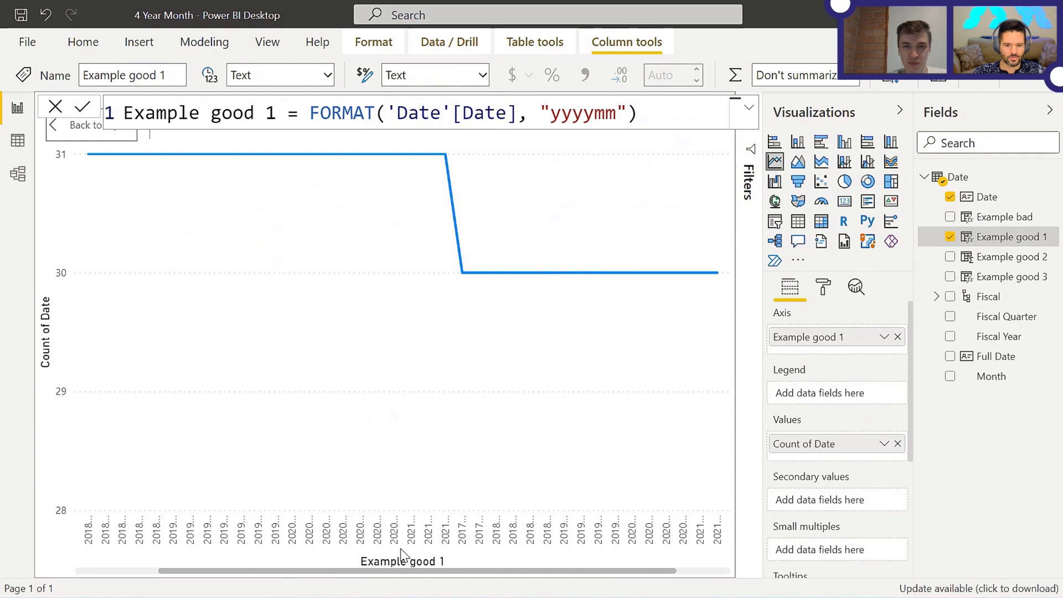
{"action": "scroll", "scroll_direction": "left", "scroll_amount": 3}
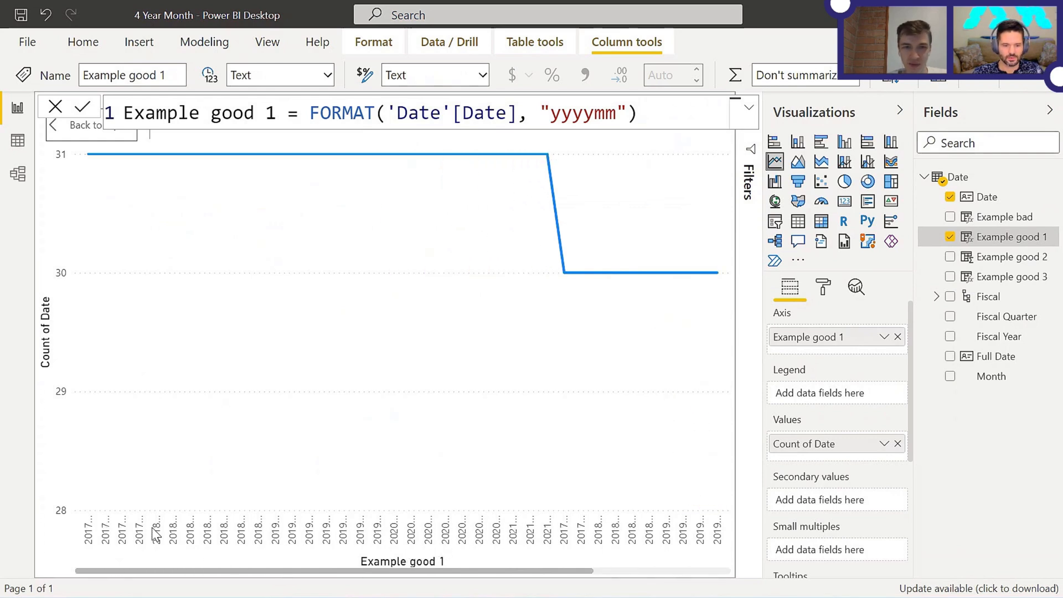
{"action": "mouse_move", "coordinate": [585, 348]}
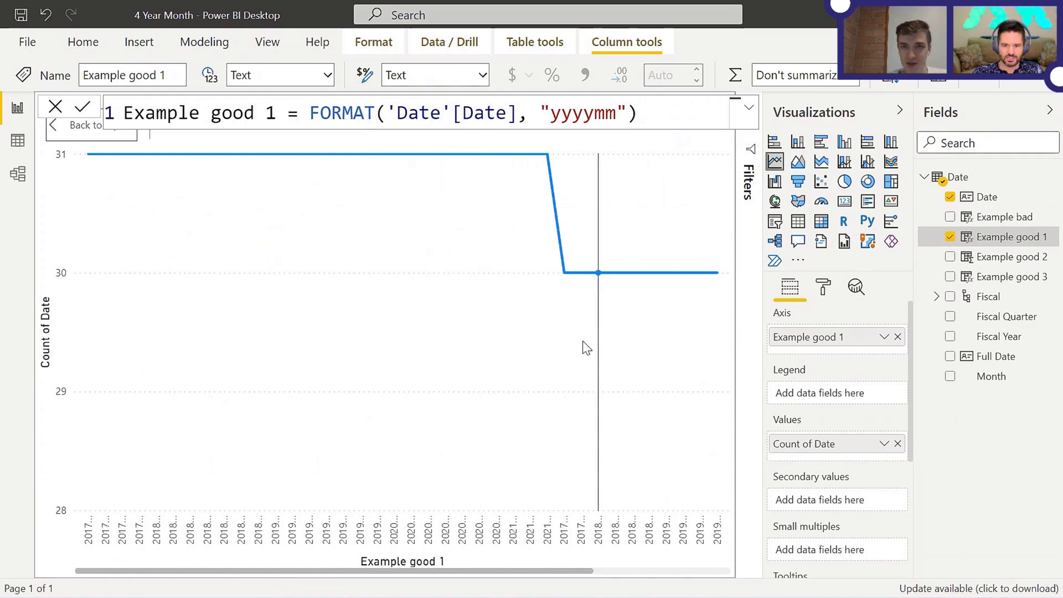
{"action": "mouse_move", "coordinate": [724, 318]}
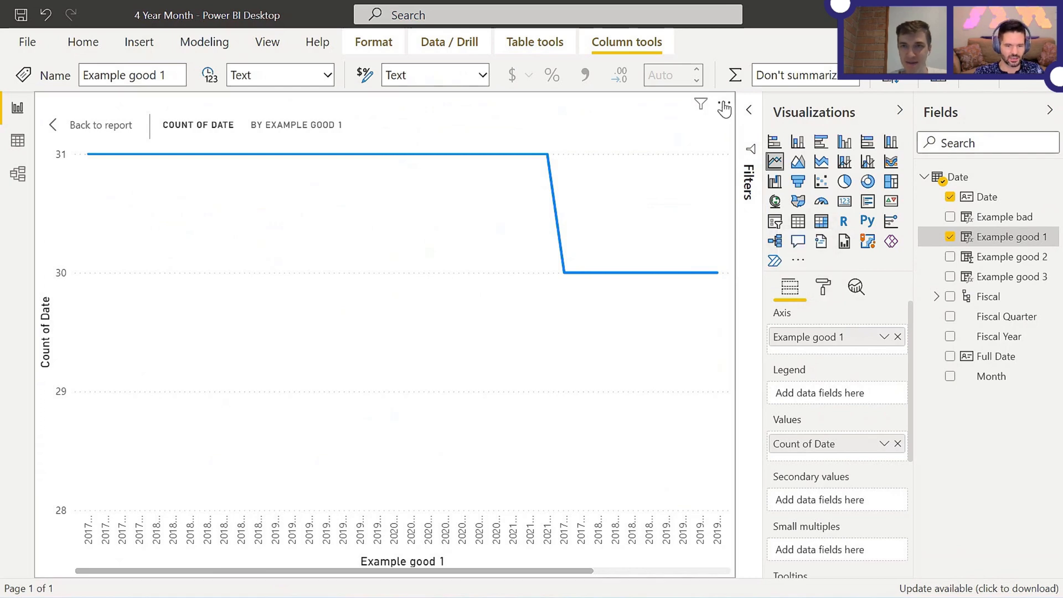
{"action": "left_click", "coordinate": [722, 103]}
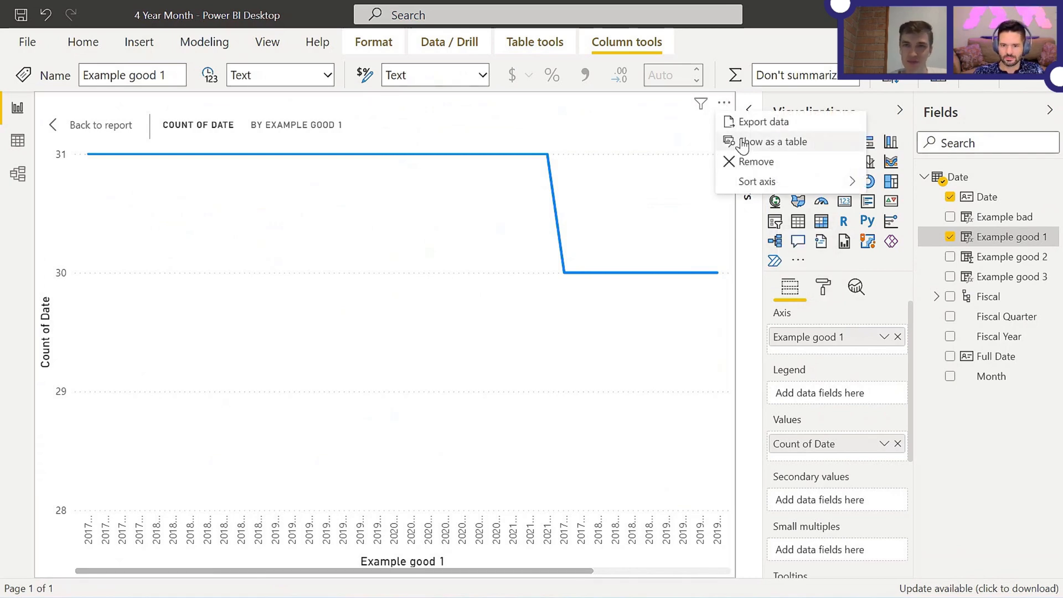
{"action": "left_click", "coordinate": [756, 181]}
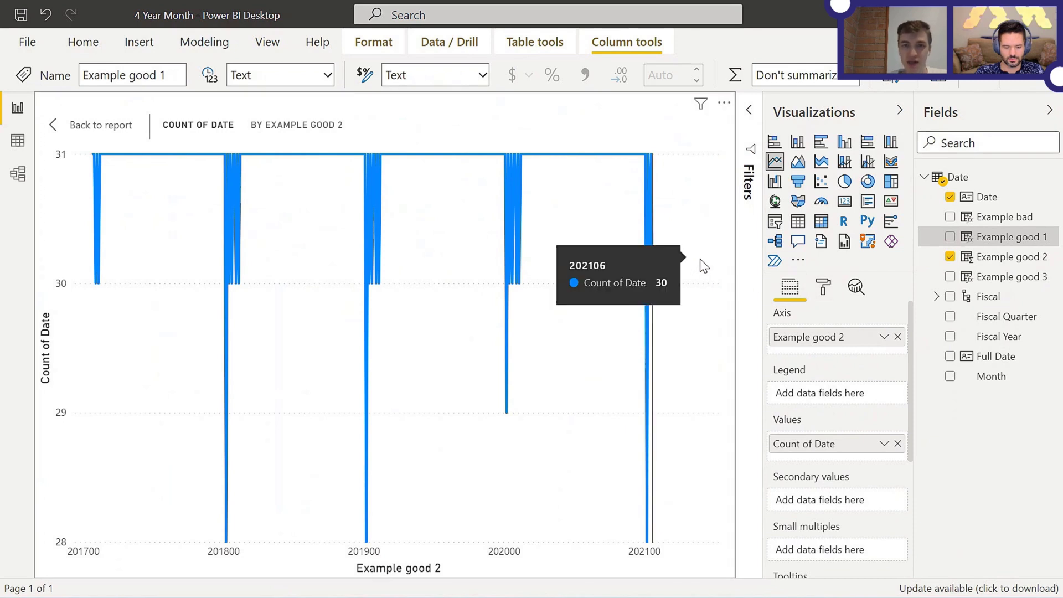
{"action": "mouse_move", "coordinate": [596, 233]}
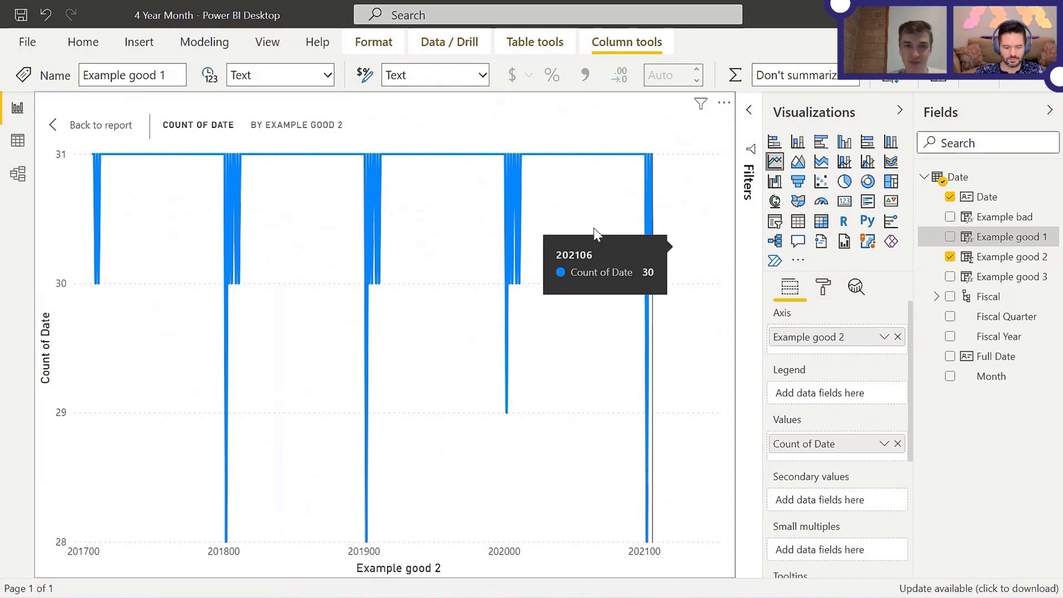
{"action": "mouse_move", "coordinate": [243, 193]}
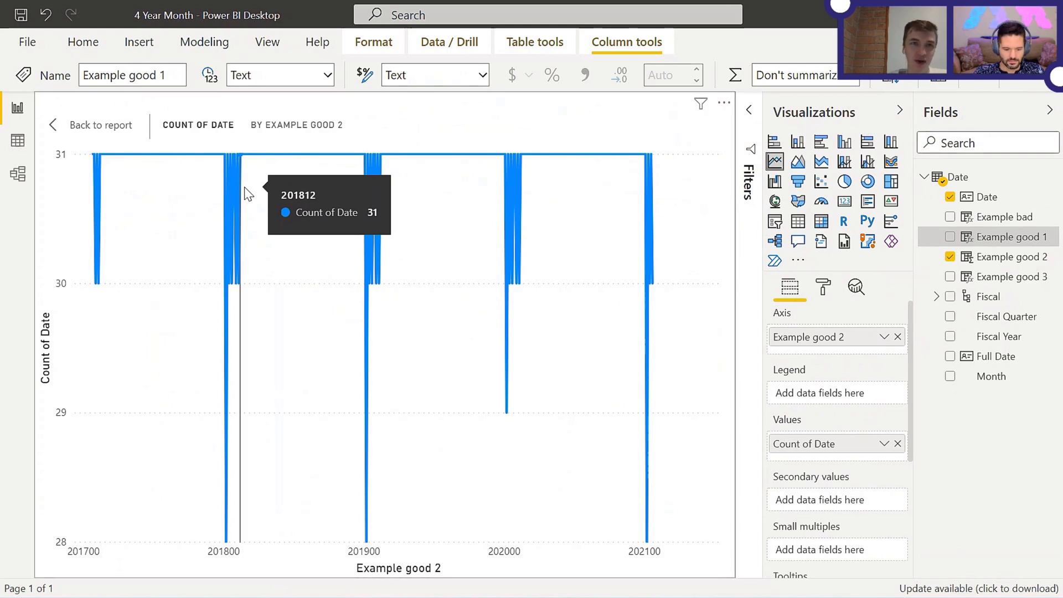
{"action": "mouse_move", "coordinate": [237, 199]}
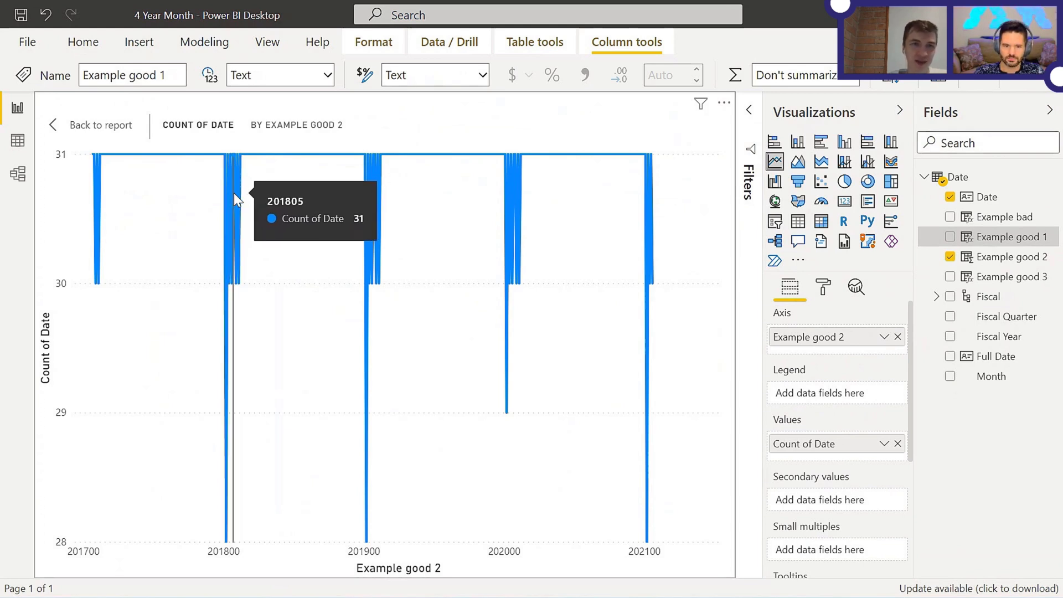
{"action": "mouse_move", "coordinate": [242, 200]}
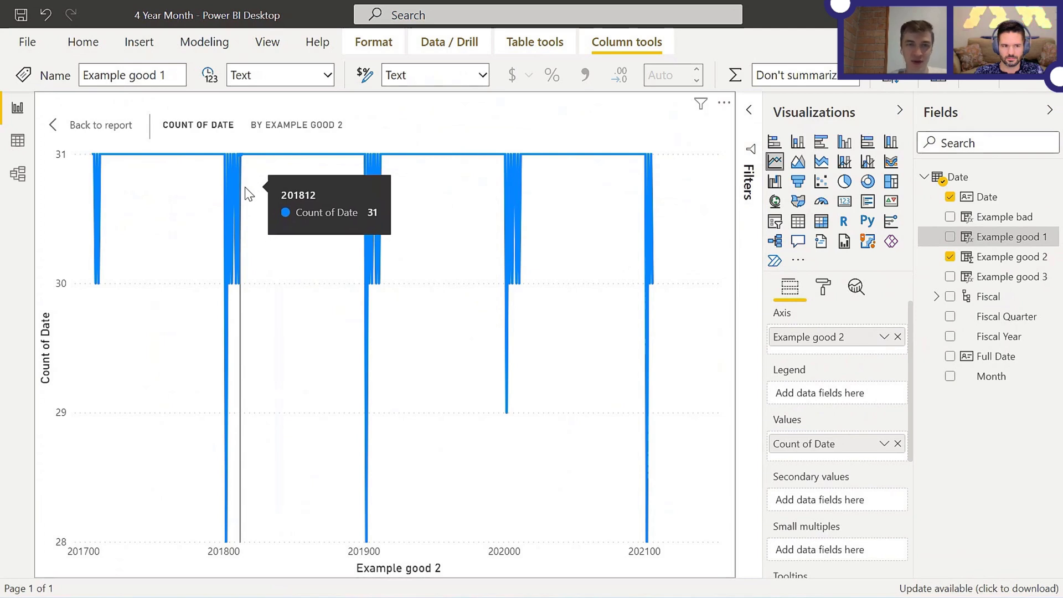
{"action": "mouse_move", "coordinate": [256, 188]}
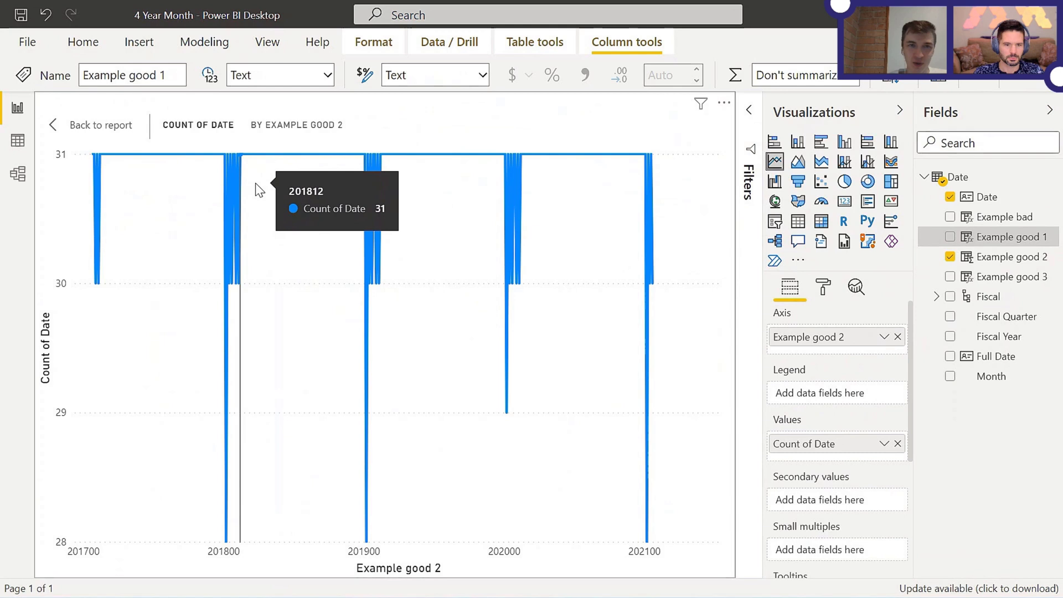
{"action": "mouse_move", "coordinate": [364, 172]}
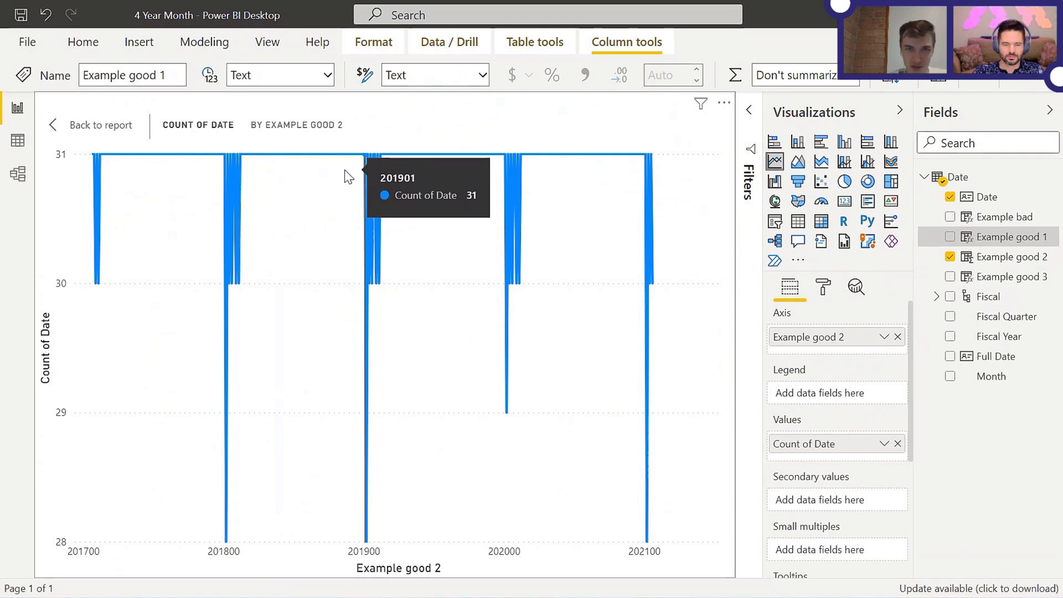
{"action": "mouse_move", "coordinate": [398, 170]}
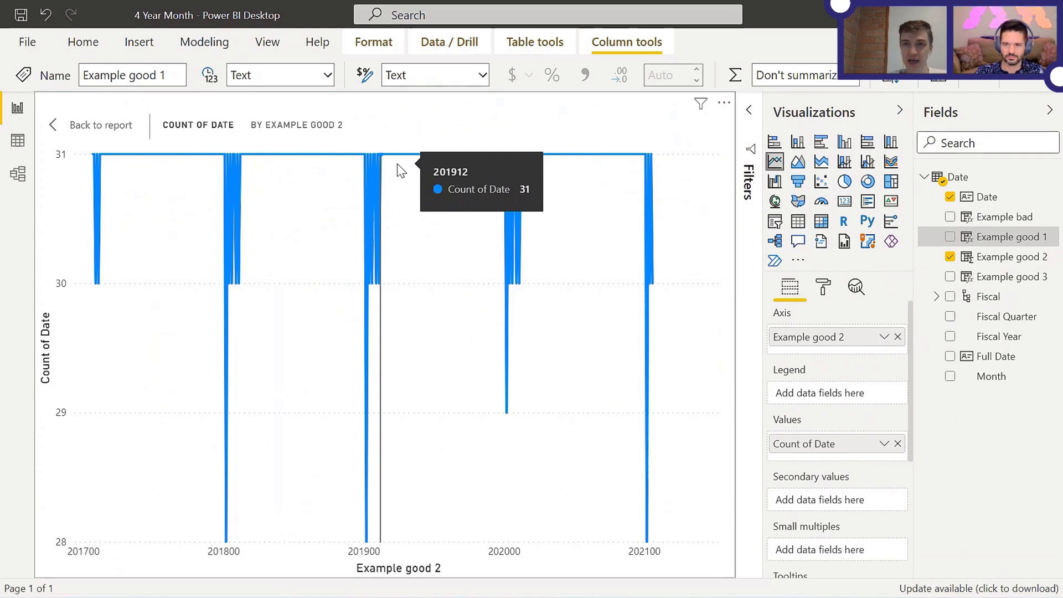
{"action": "mouse_move", "coordinate": [896, 336]}
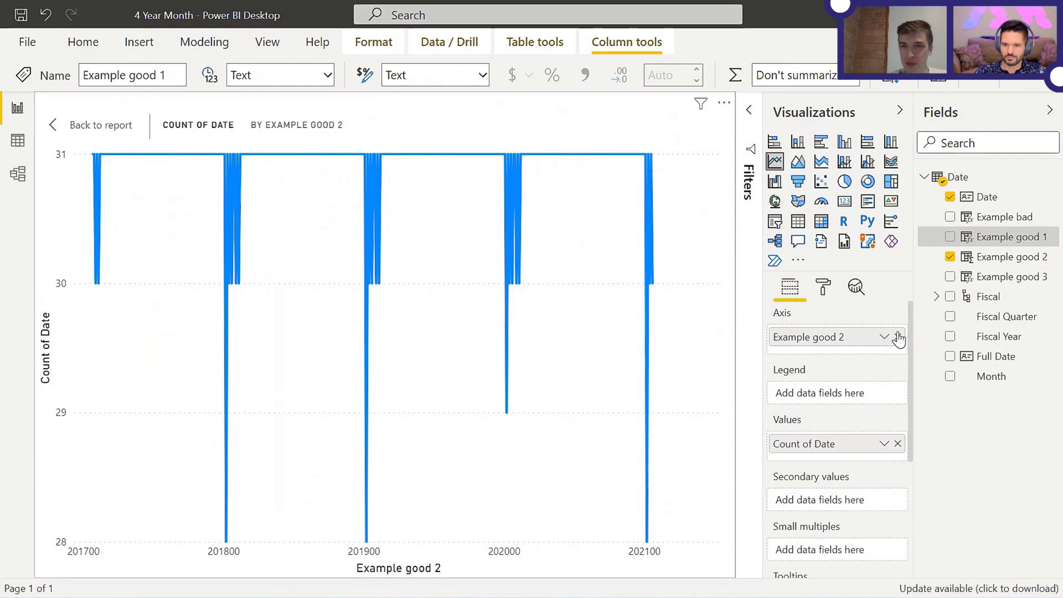
- Swap the line chart axis from Example good 2 to the EOMONTH-based Example good 3 column
{"action": "left_click", "coordinate": [1006, 276]}
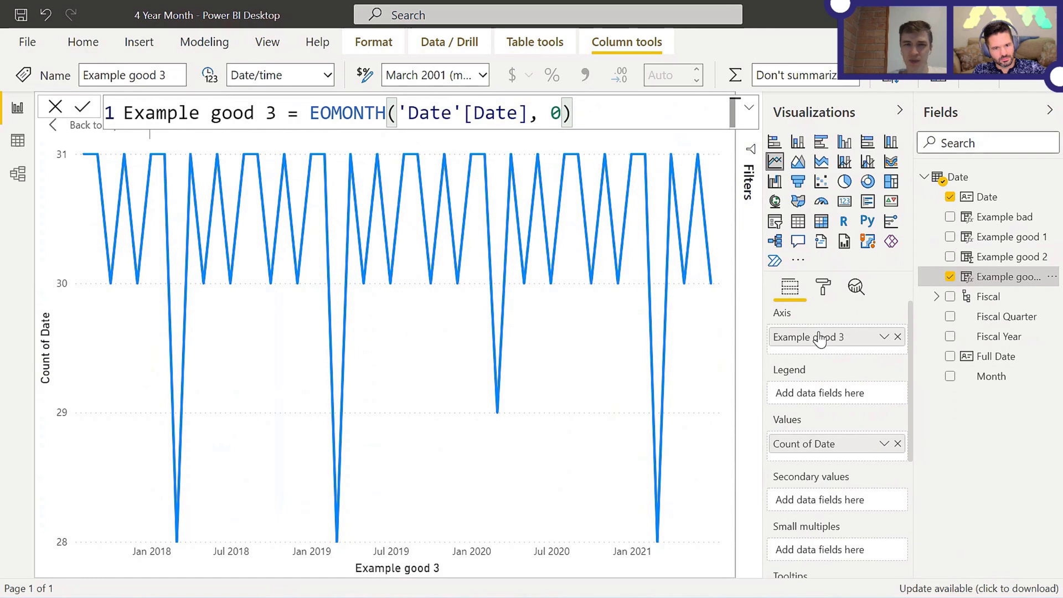
{"action": "mouse_move", "coordinate": [816, 337]}
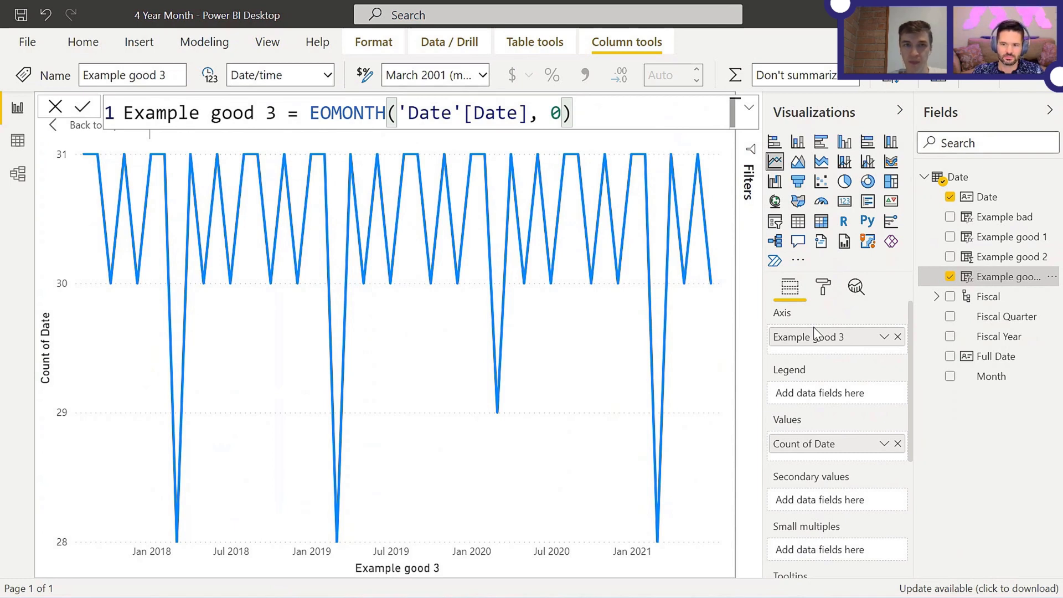
{"action": "mouse_move", "coordinate": [812, 332]}
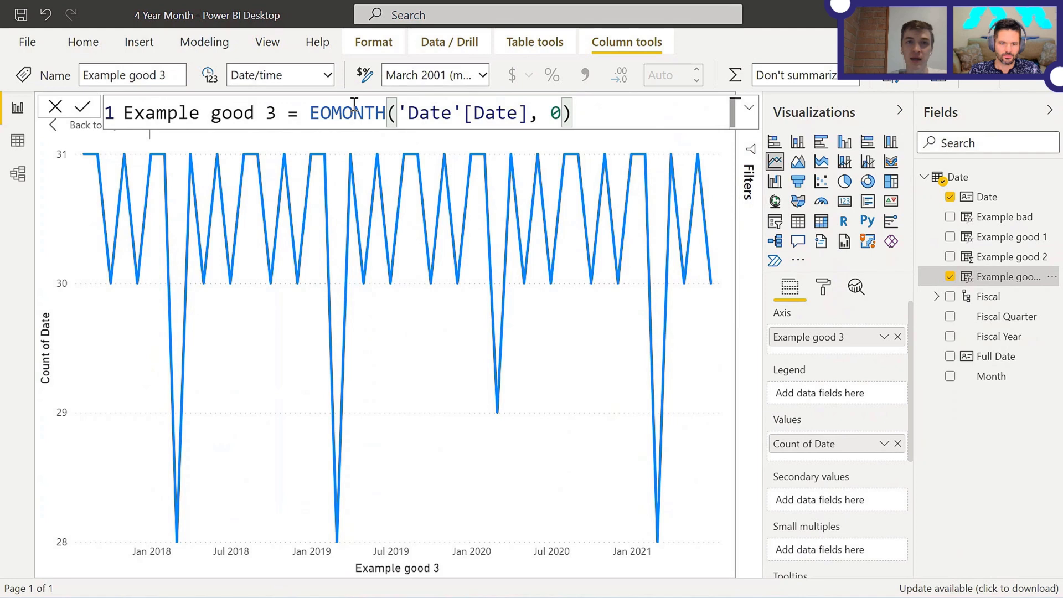
{"action": "mouse_move", "coordinate": [434, 74]}
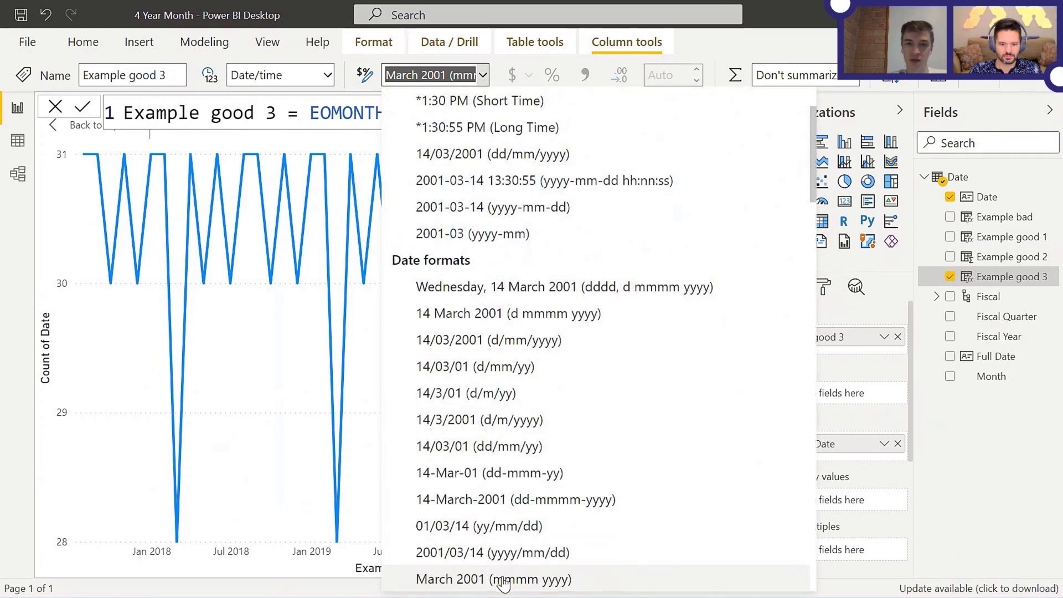
{"action": "mouse_move", "coordinate": [483, 207]}
{"action": "type", "text": "yy"}
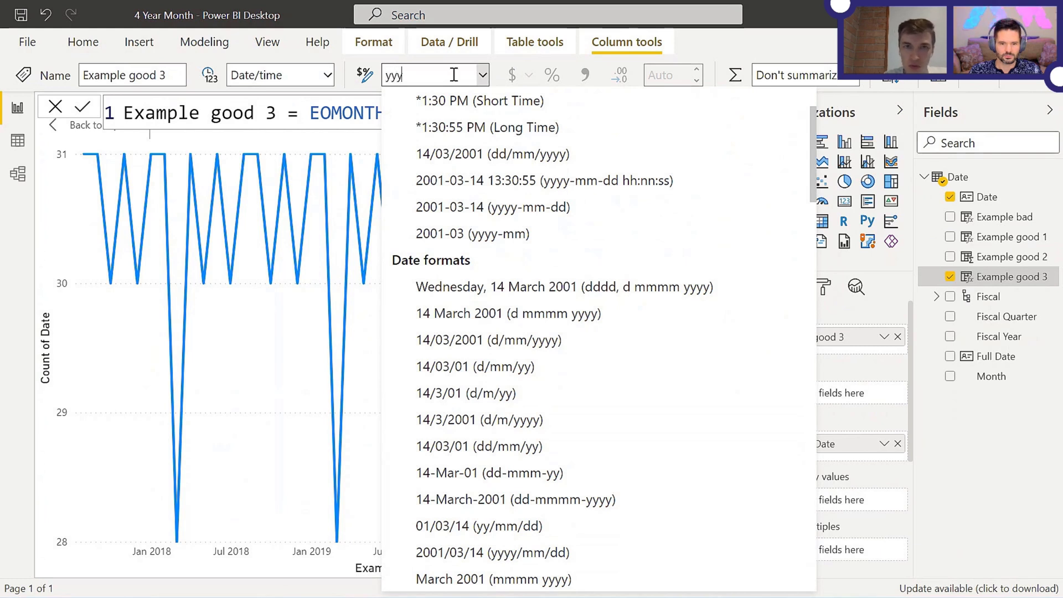
- Give Example good 3 a yyyymm display format and return to the full report page
{"action": "type", "text": "ymm"}
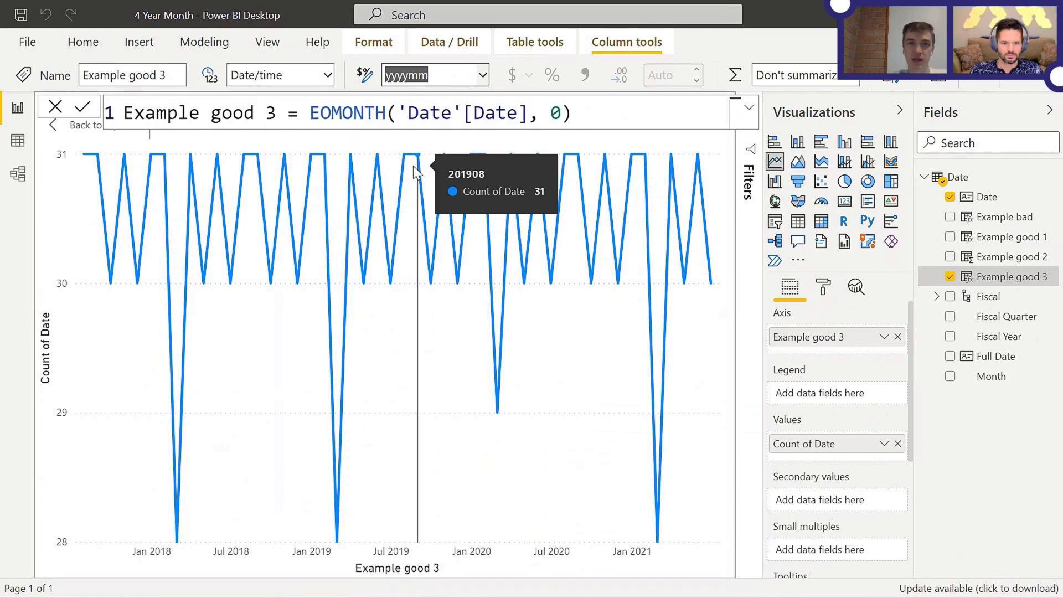
{"action": "mouse_move", "coordinate": [430, 173]}
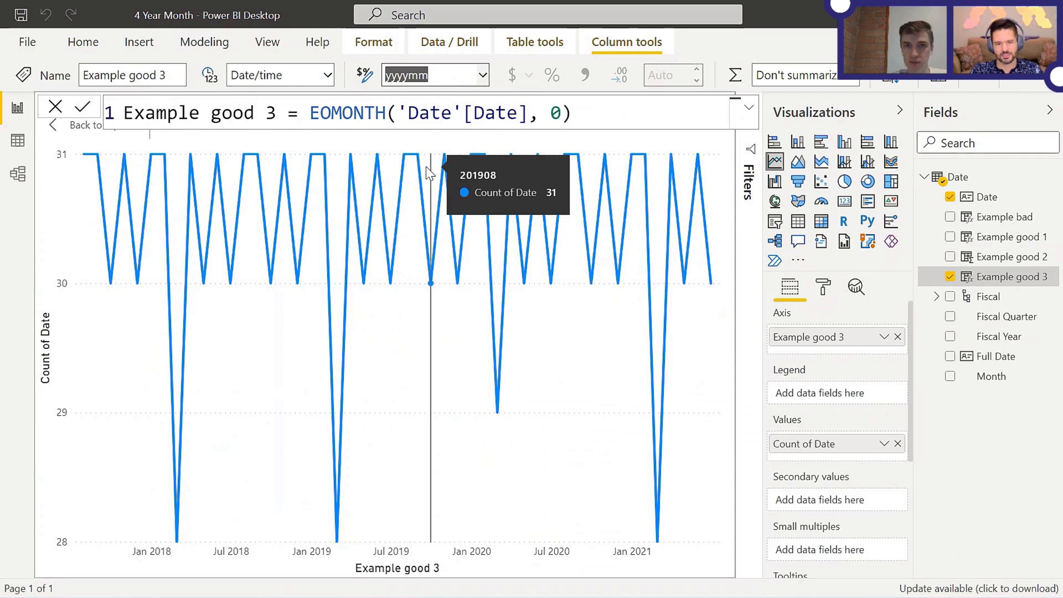
{"action": "mouse_move", "coordinate": [475, 251]}
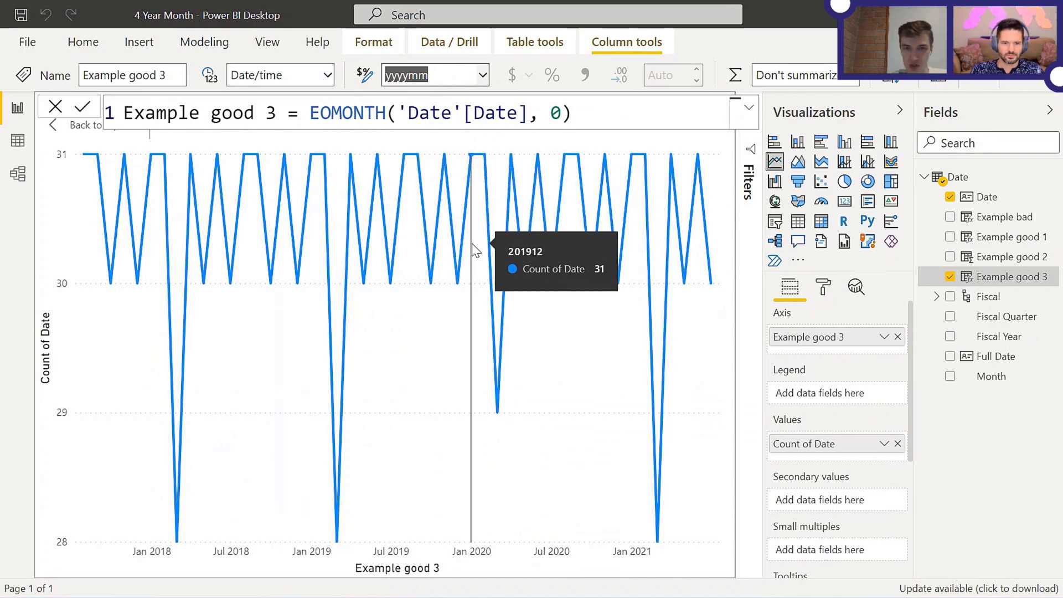
{"action": "mouse_move", "coordinate": [68, 132]}
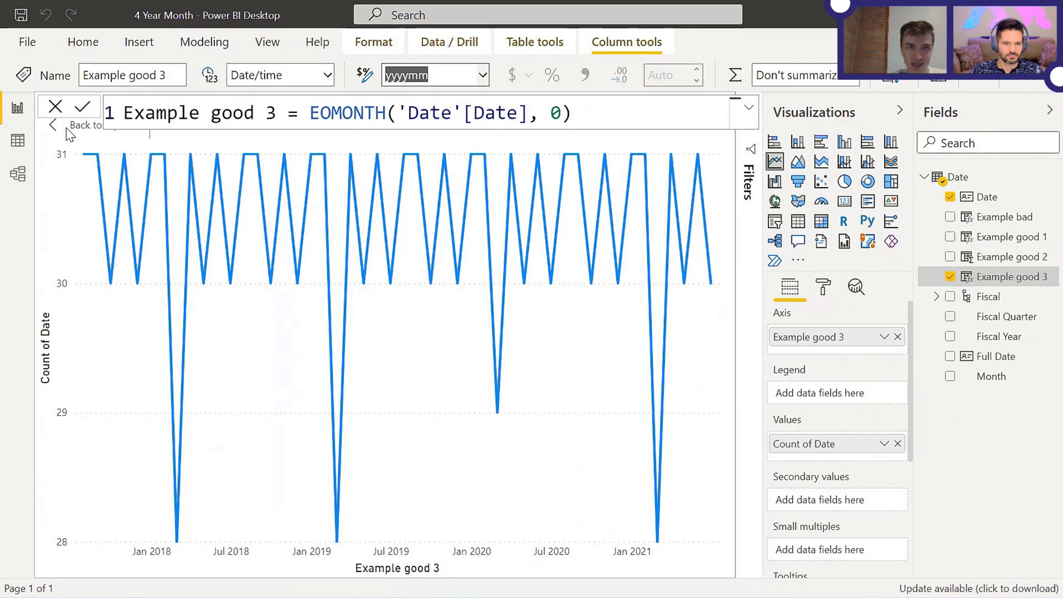
{"action": "left_click", "coordinate": [84, 125]}
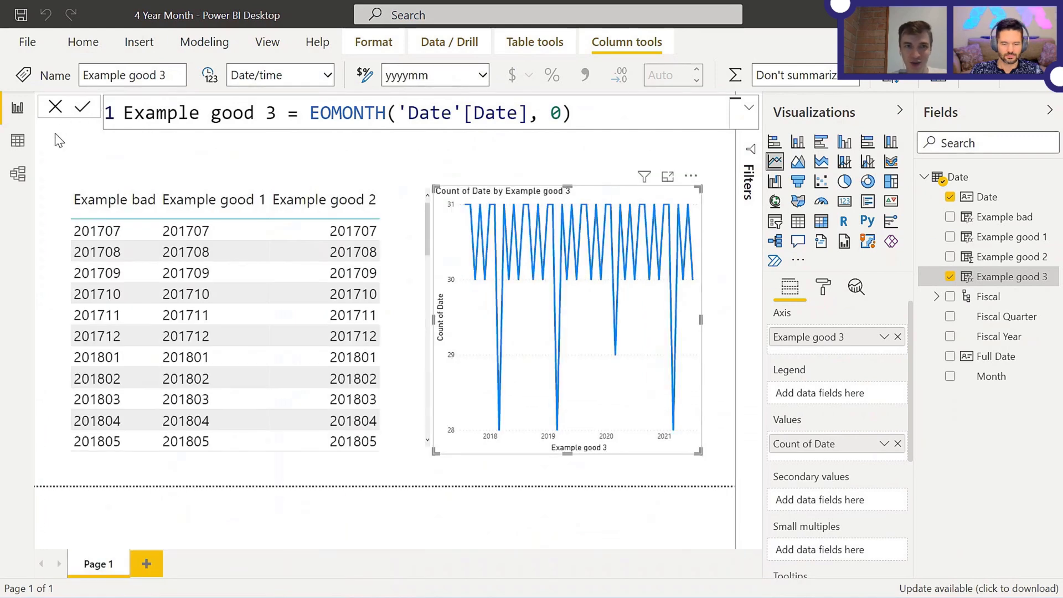
{"action": "mouse_move", "coordinate": [209, 106]}
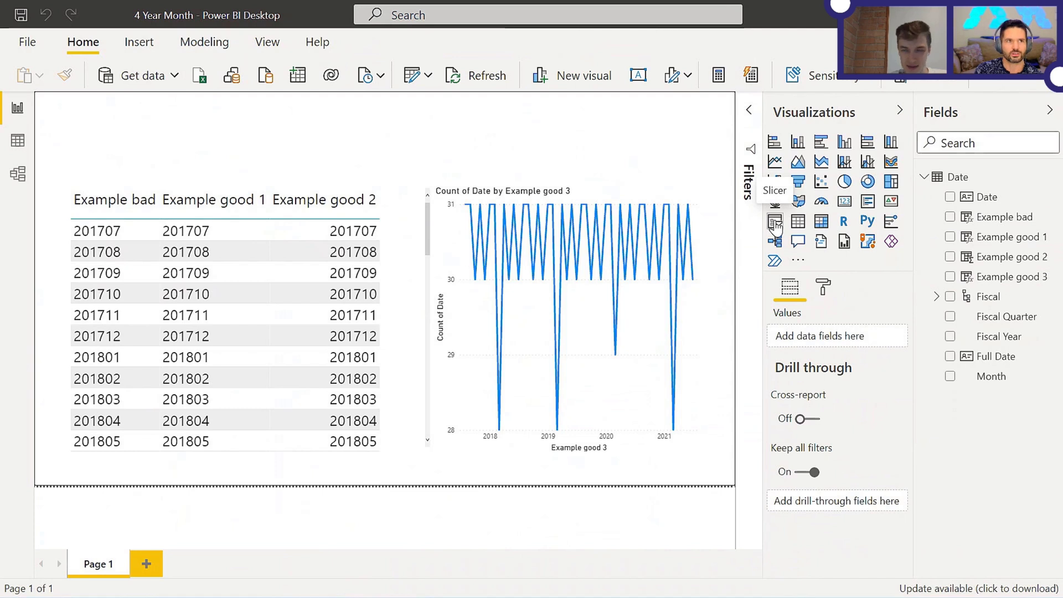
- Add a Date slicer (1/07/2017 to 30/06/2021) above the line chart
{"action": "left_click", "coordinate": [774, 225]}
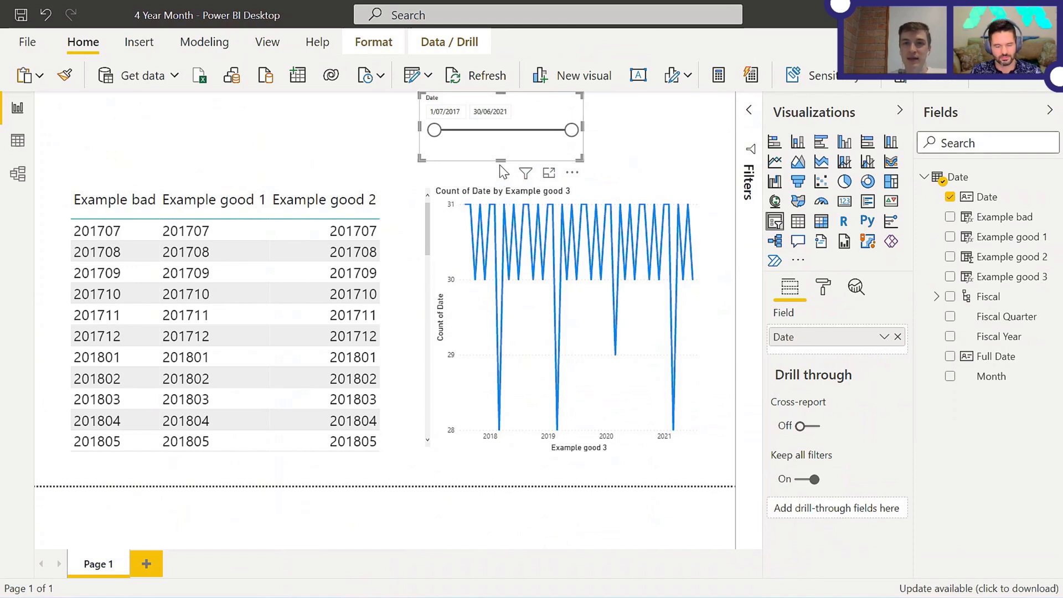
{"action": "mouse_move", "coordinate": [509, 127]}
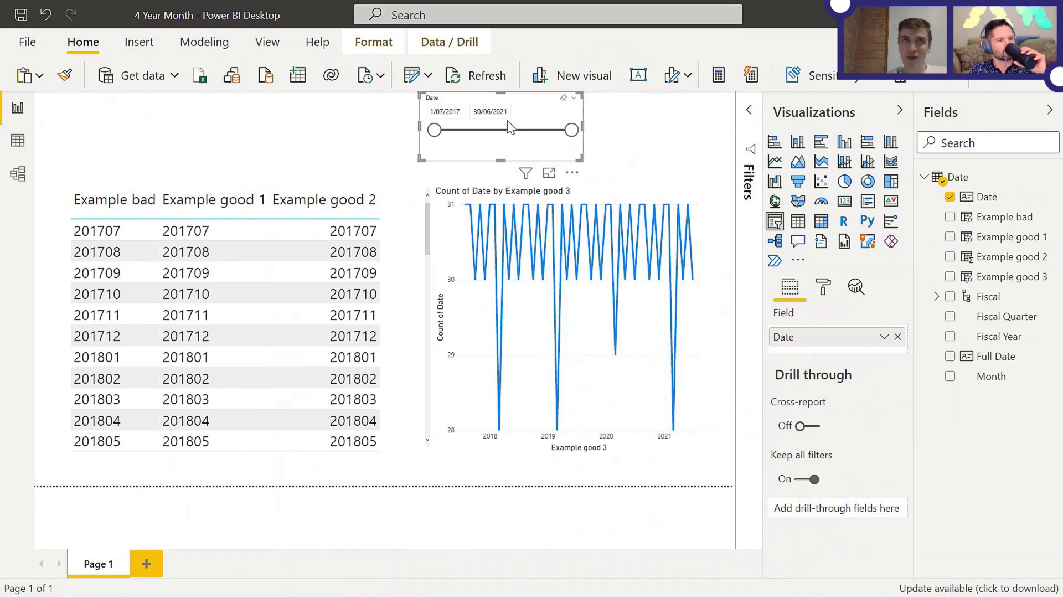
- Move the slicer start date forward via the calendar to January 2020
{"action": "left_click", "coordinate": [489, 111]}
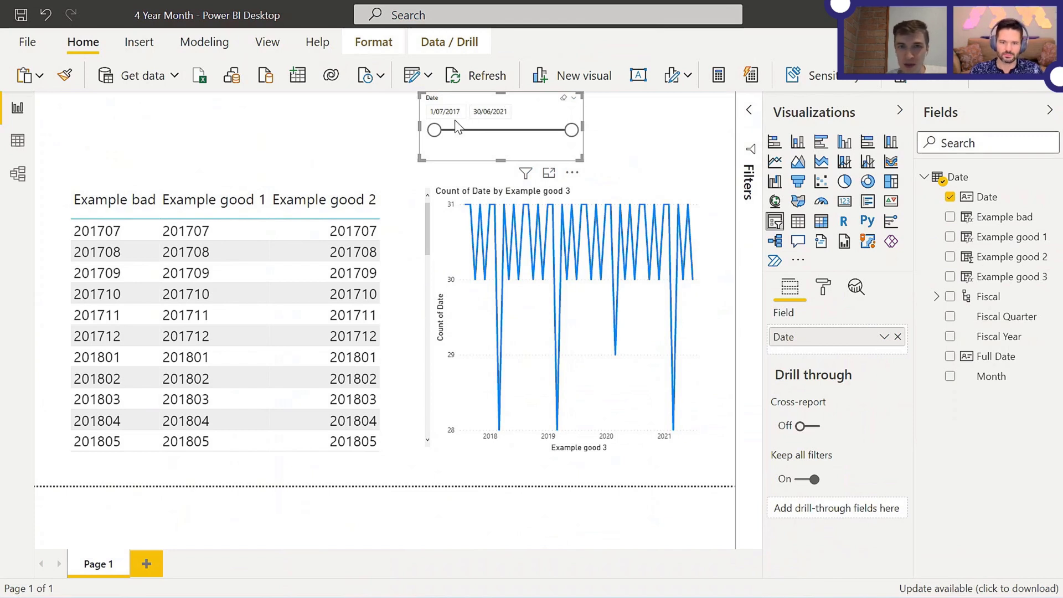
{"action": "left_click", "coordinate": [444, 110]}
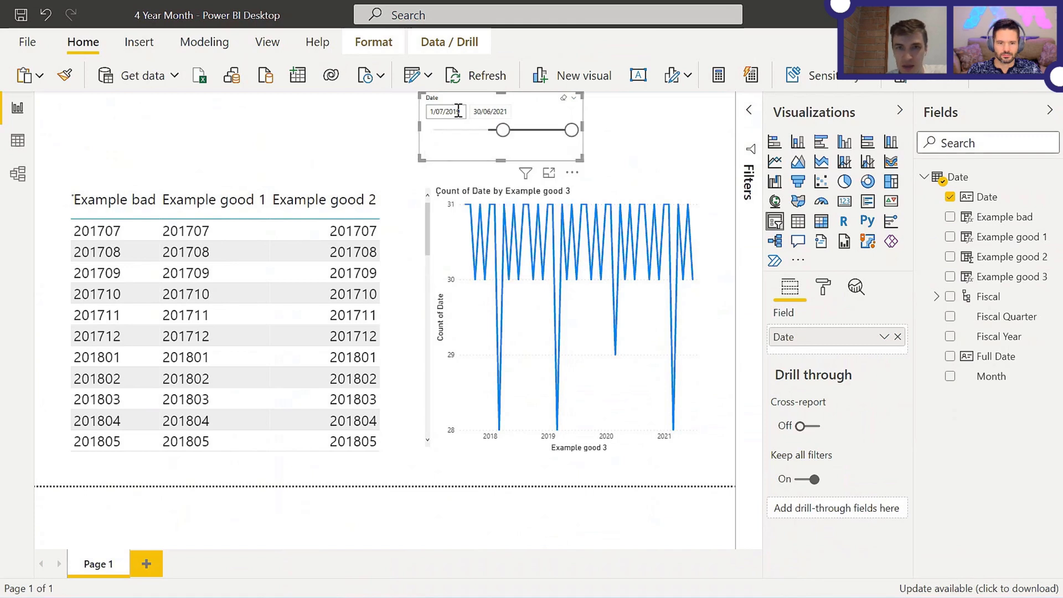
{"action": "left_click", "coordinate": [444, 111]}
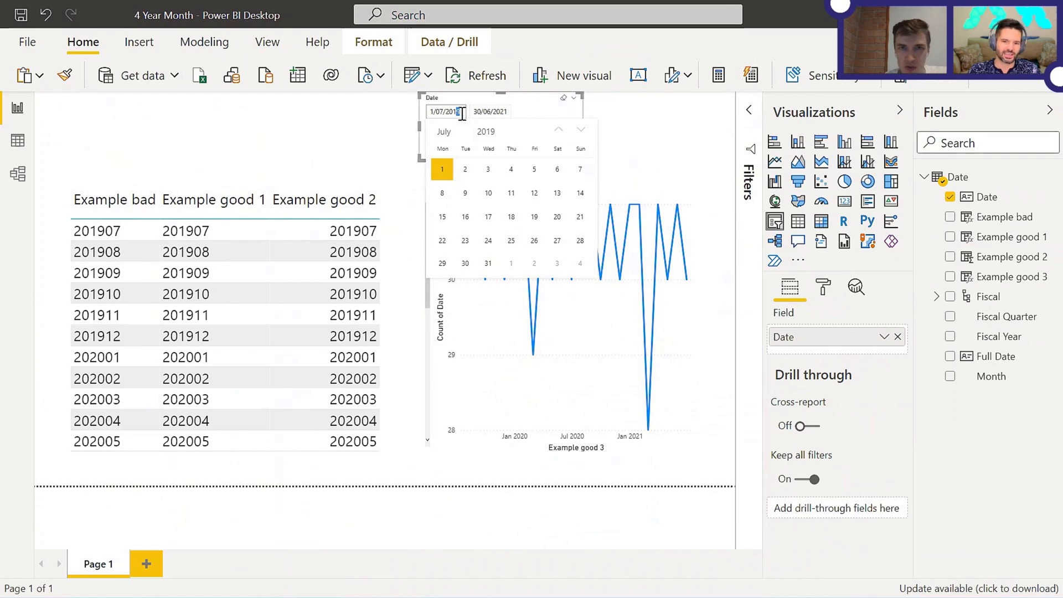
{"action": "left_click", "coordinate": [579, 130]}
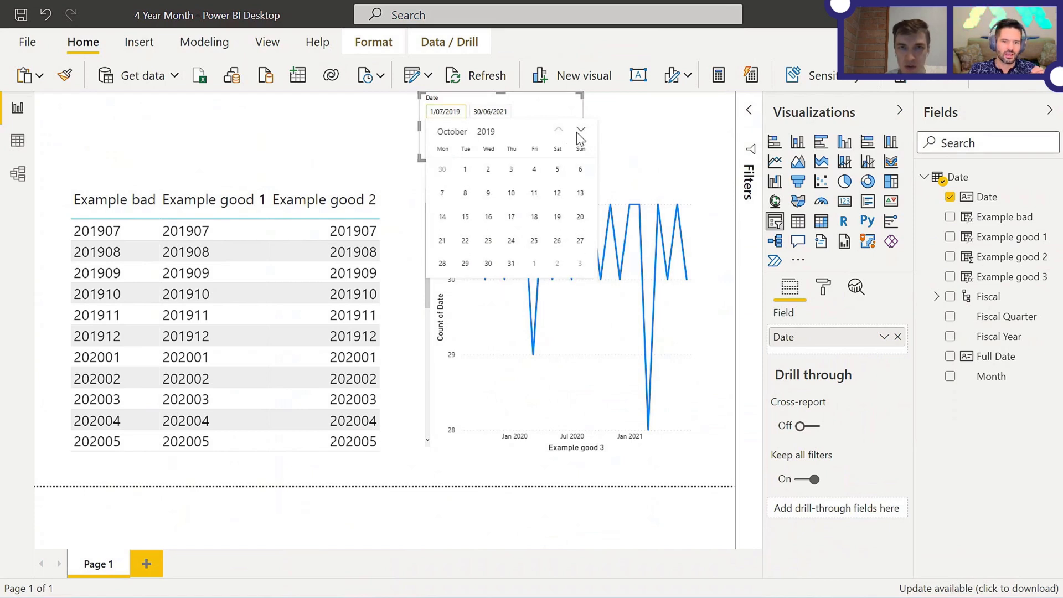
{"action": "left_click", "coordinate": [579, 129]}
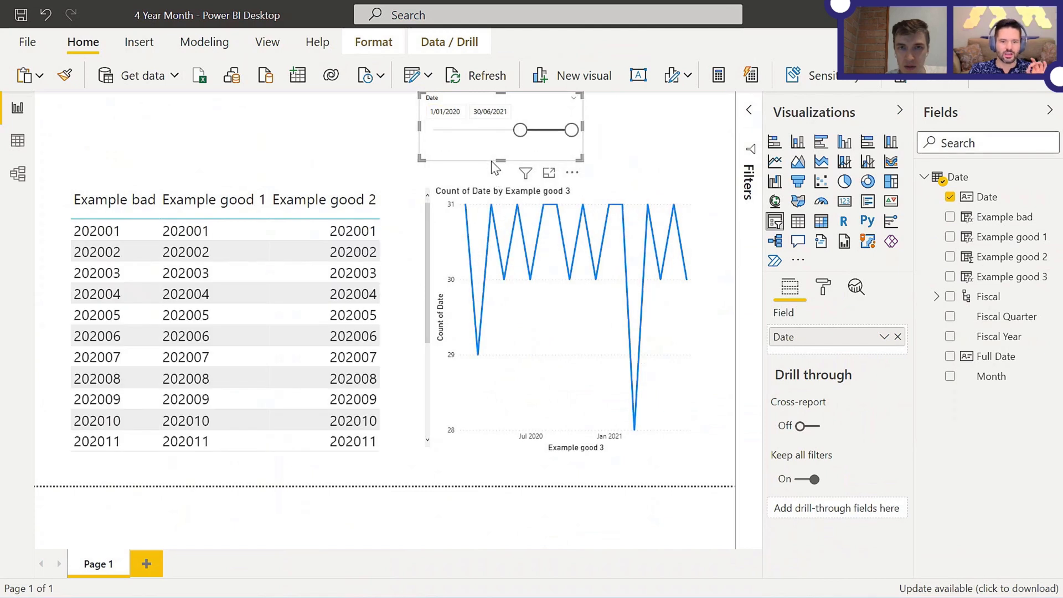
- Page the calendar further forward and set the slicer start date to 1 July 2020
{"action": "left_click", "coordinate": [445, 111]}
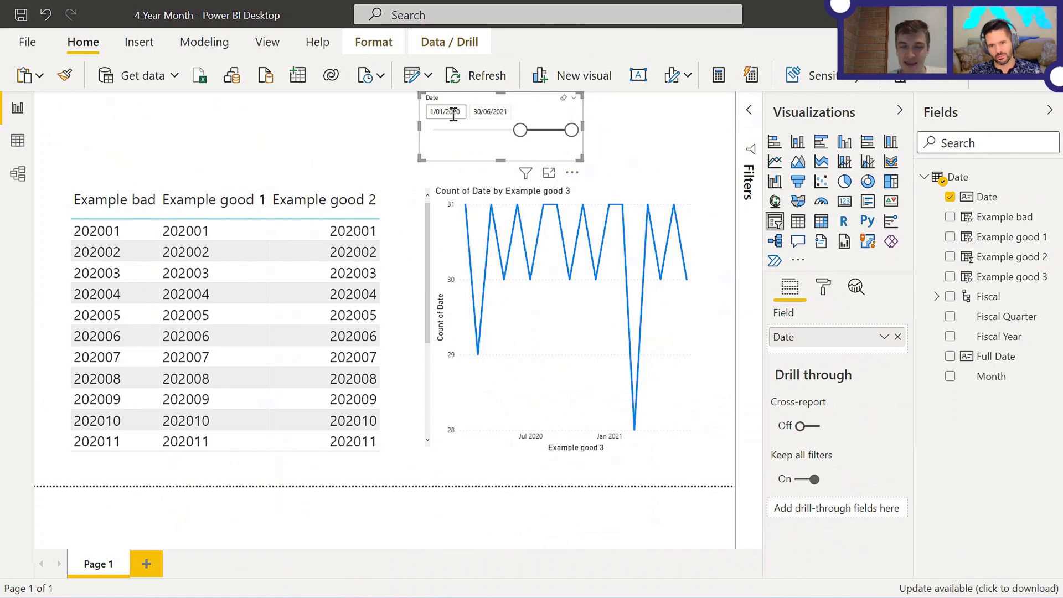
{"action": "left_click", "coordinate": [445, 111]}
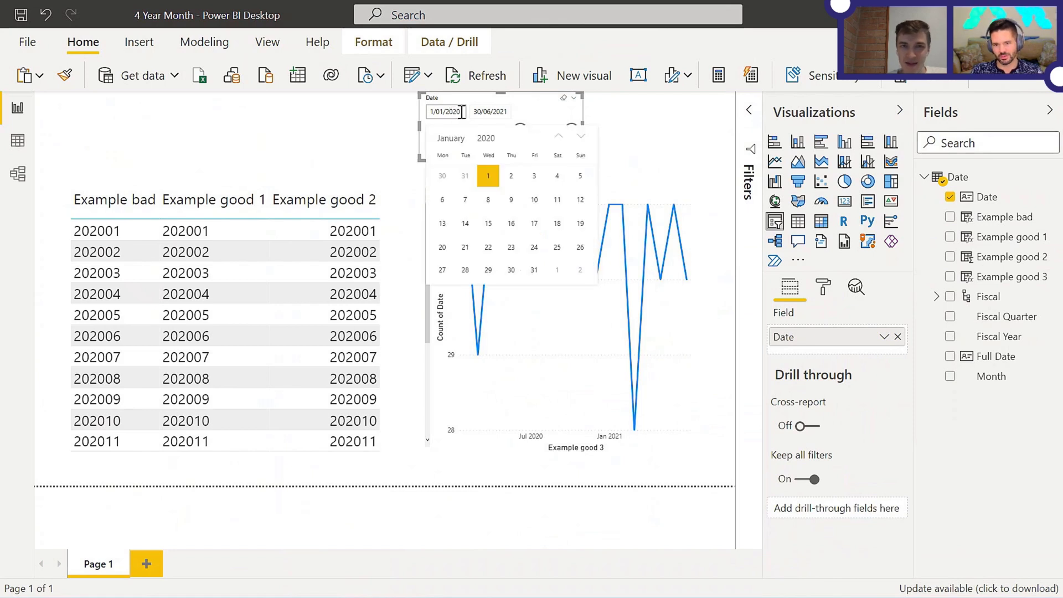
{"action": "left_click", "coordinate": [580, 131]}
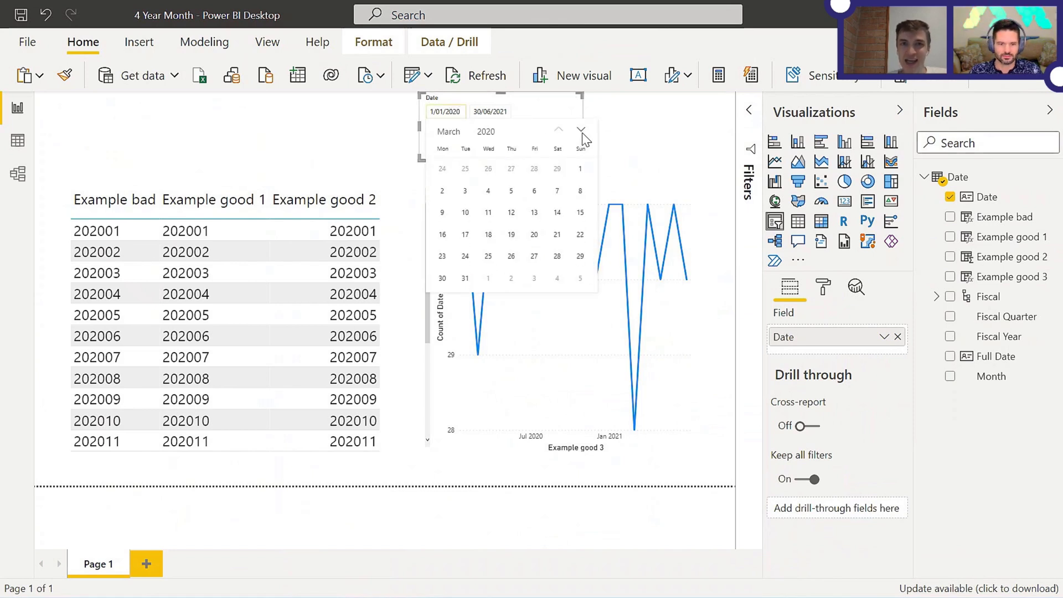
{"action": "left_click", "coordinate": [558, 130]}
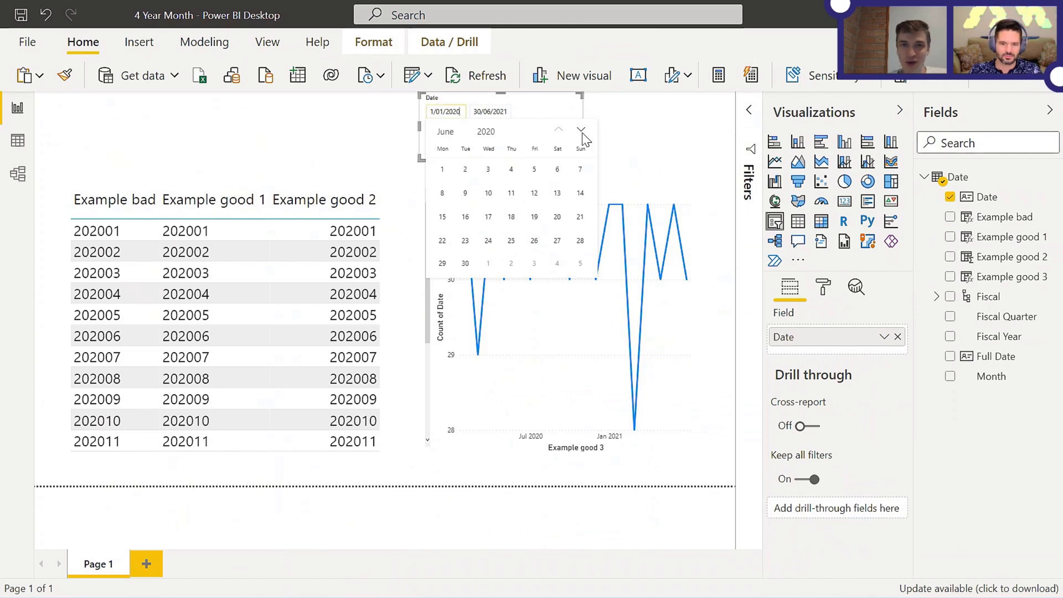
{"action": "left_click", "coordinate": [581, 131]}
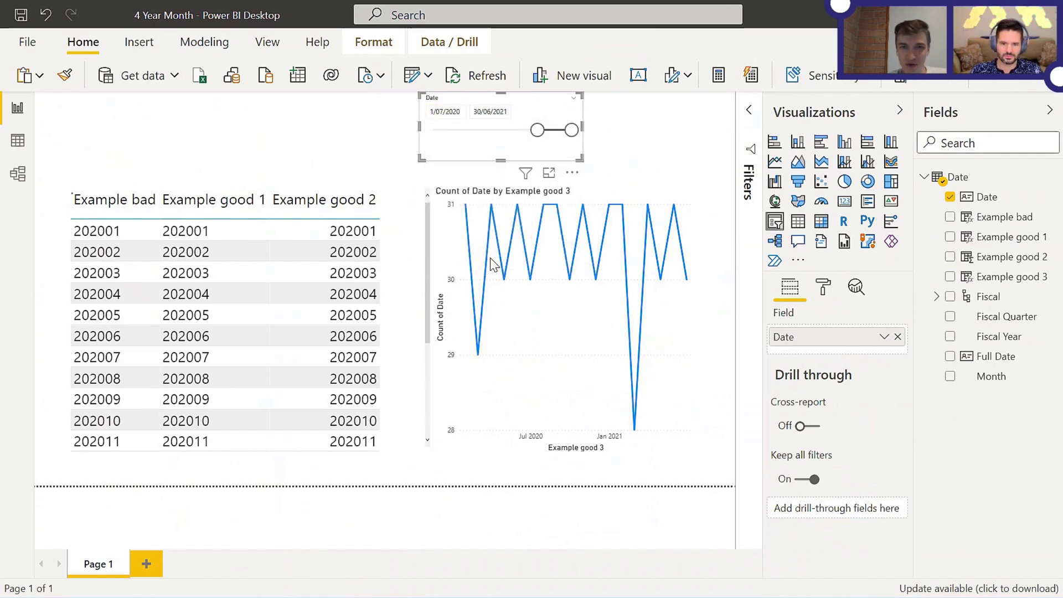
{"action": "scroll", "scroll_direction": "down", "scroll_amount": 3}
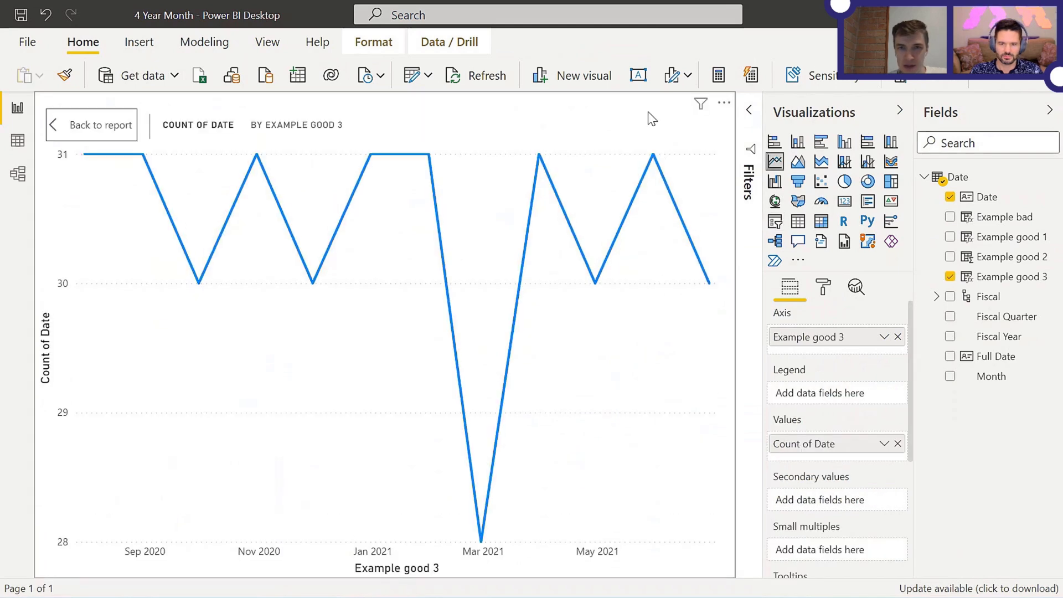
{"action": "mouse_move", "coordinate": [624, 108]}
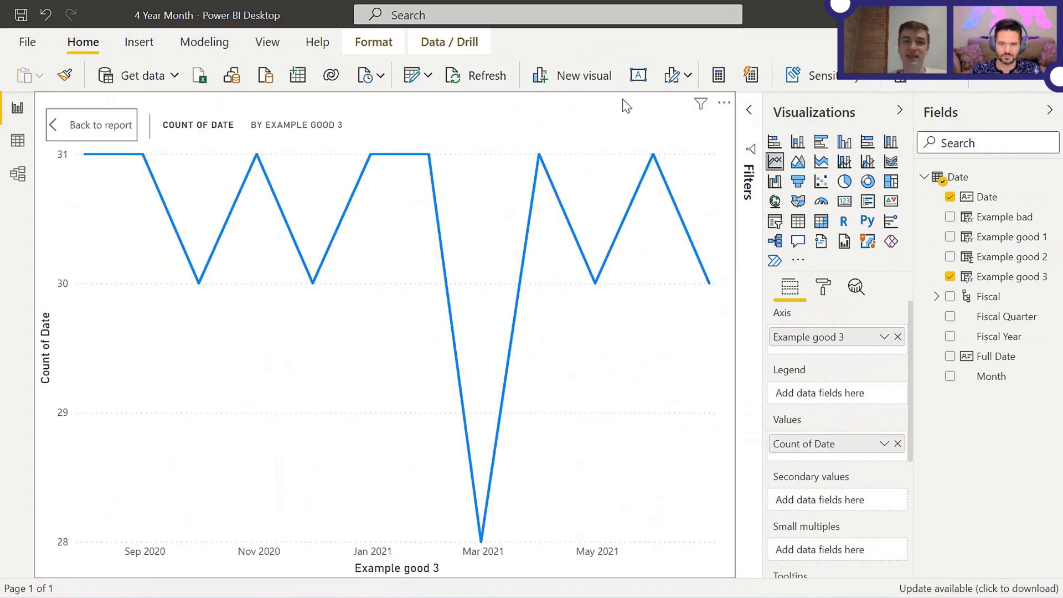
{"action": "mouse_move", "coordinate": [490, 569]}
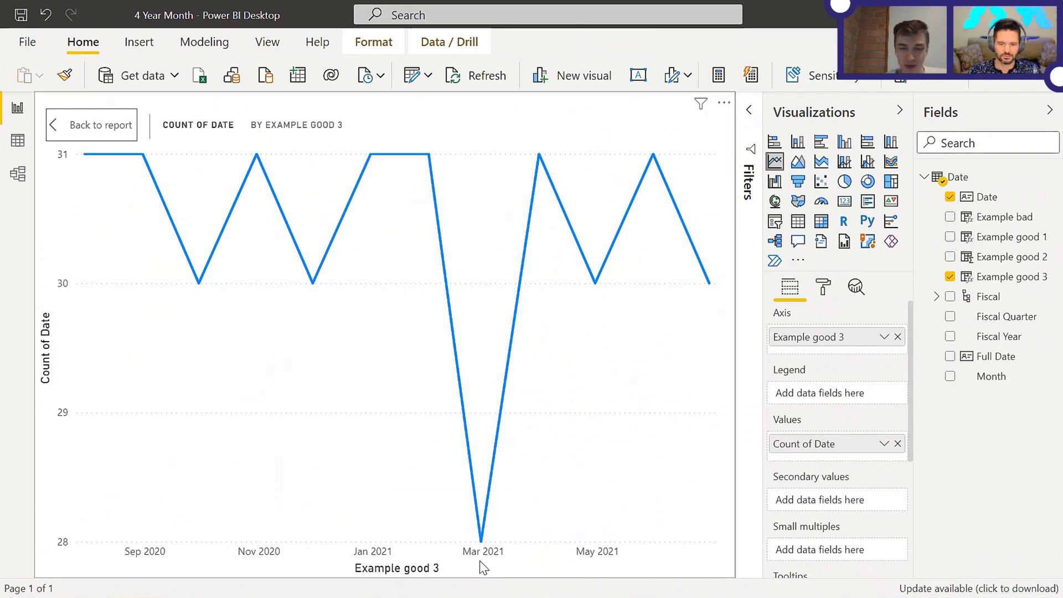
{"action": "mouse_move", "coordinate": [479, 538]}
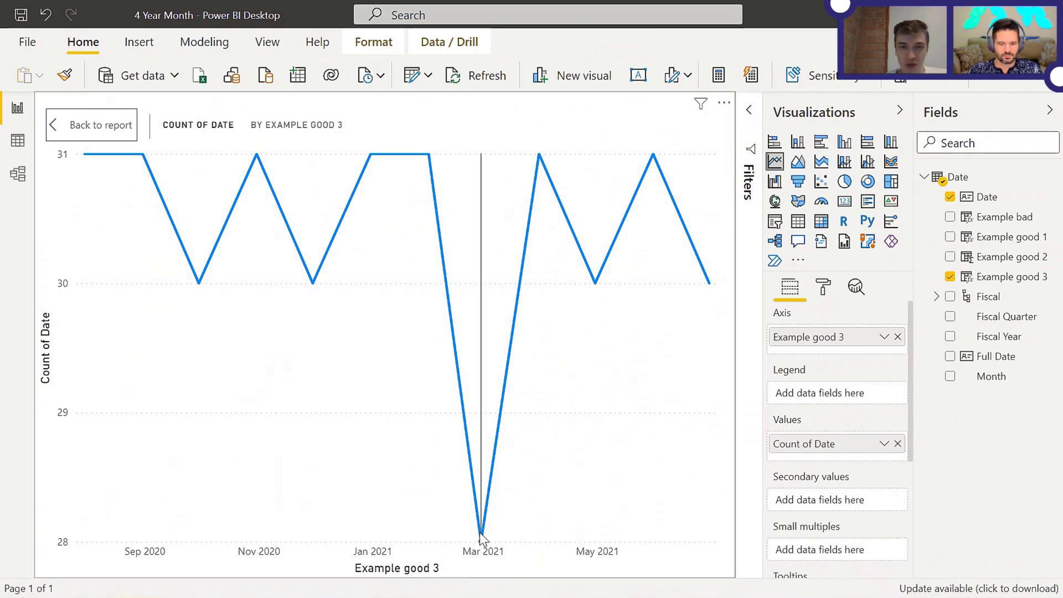
{"action": "mouse_move", "coordinate": [481, 533]}
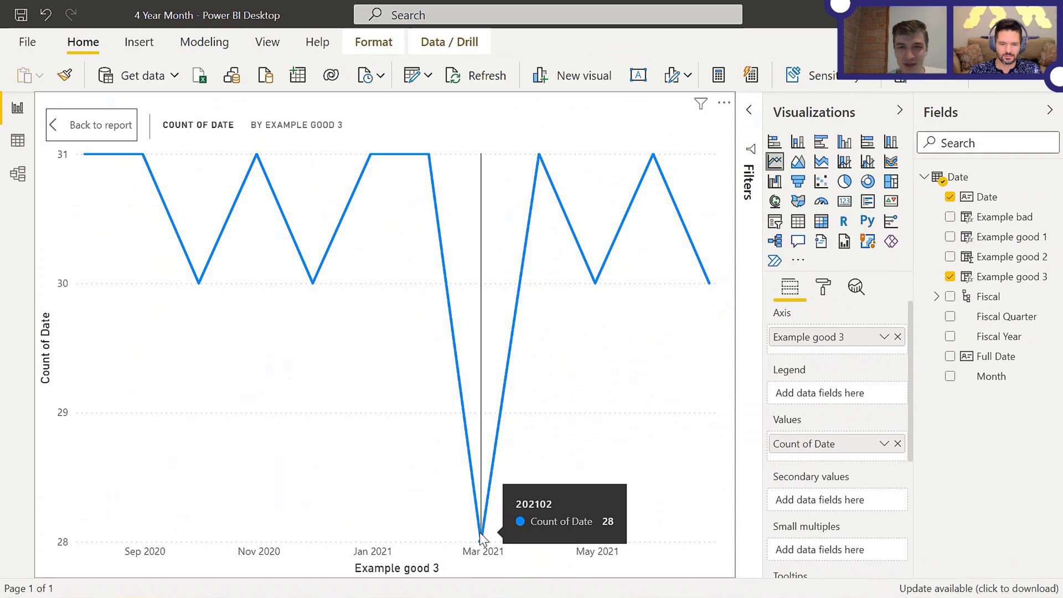
{"action": "mouse_move", "coordinate": [473, 202]}
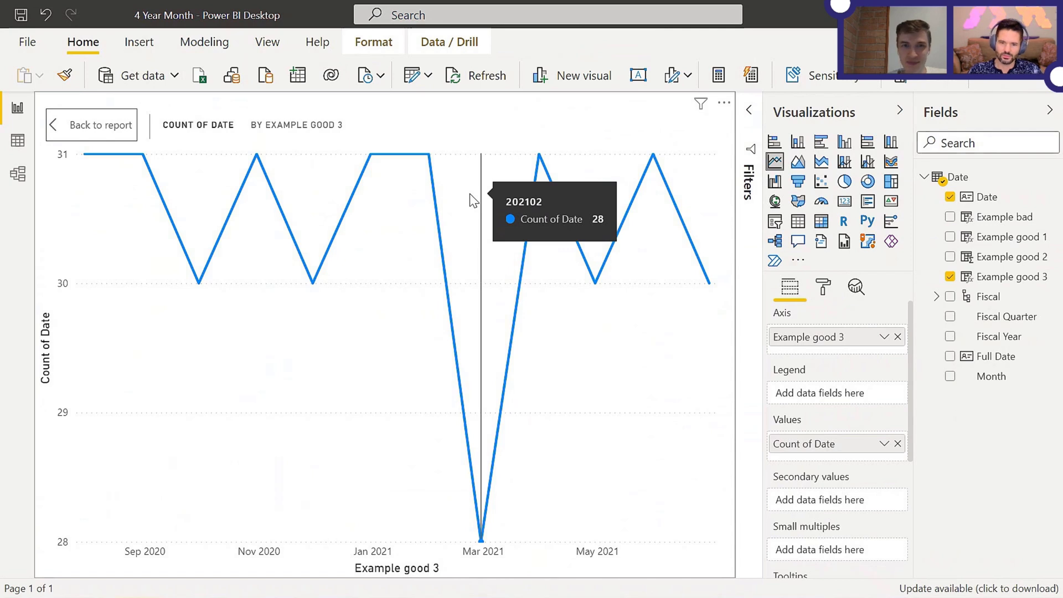
{"action": "mouse_move", "coordinate": [484, 197]}
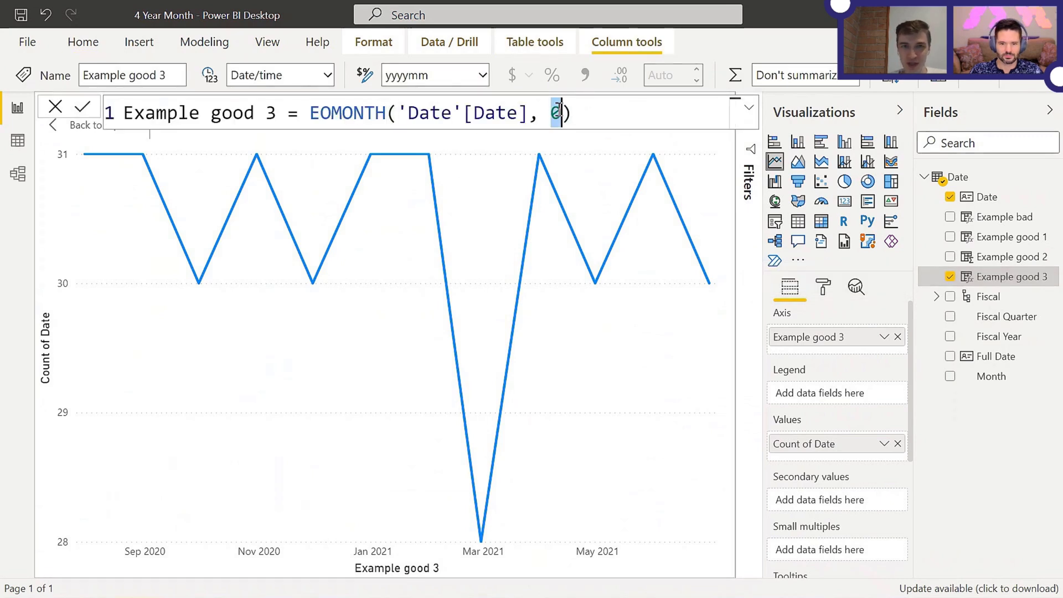
- Change the formula to EOMONTH('Date'[Date], -1) + 1 and go back to the report page
{"action": "type", "text": "-1"}
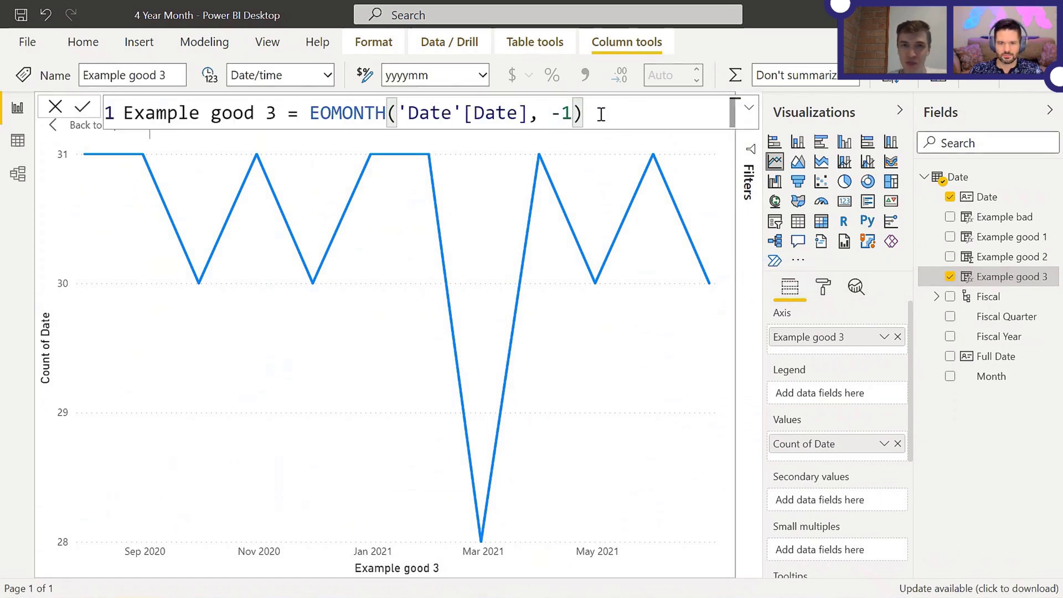
{"action": "type", "text": "+ 1"}
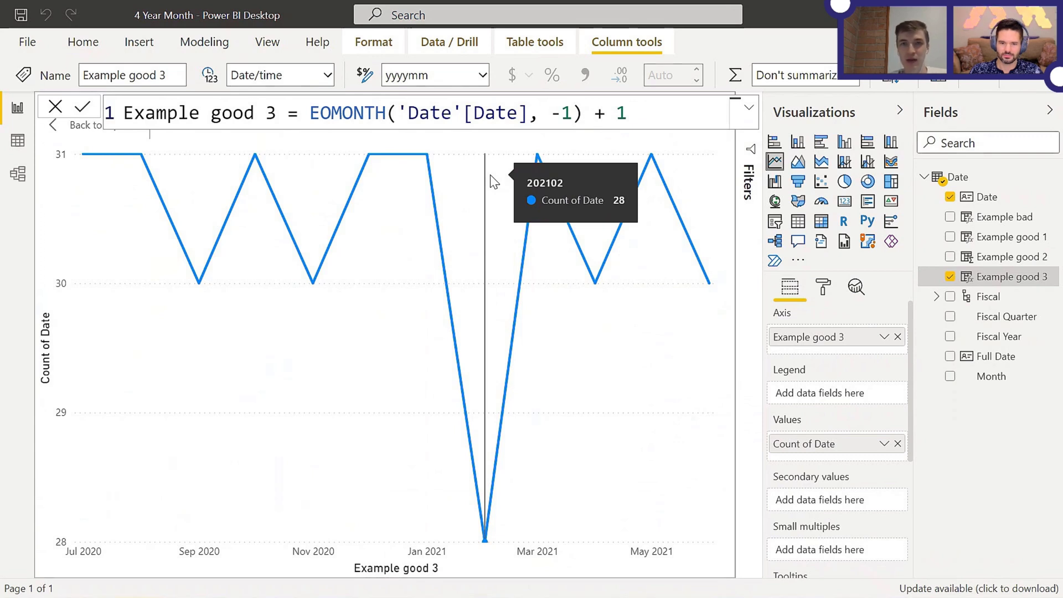
{"action": "mouse_move", "coordinate": [473, 189]}
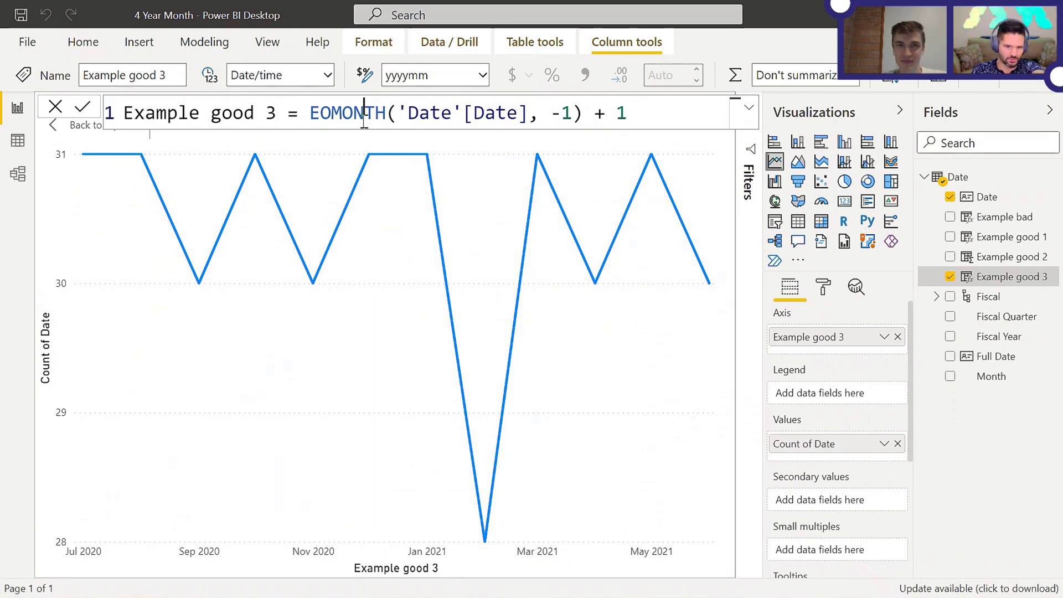
{"action": "left_click", "coordinate": [85, 106]}
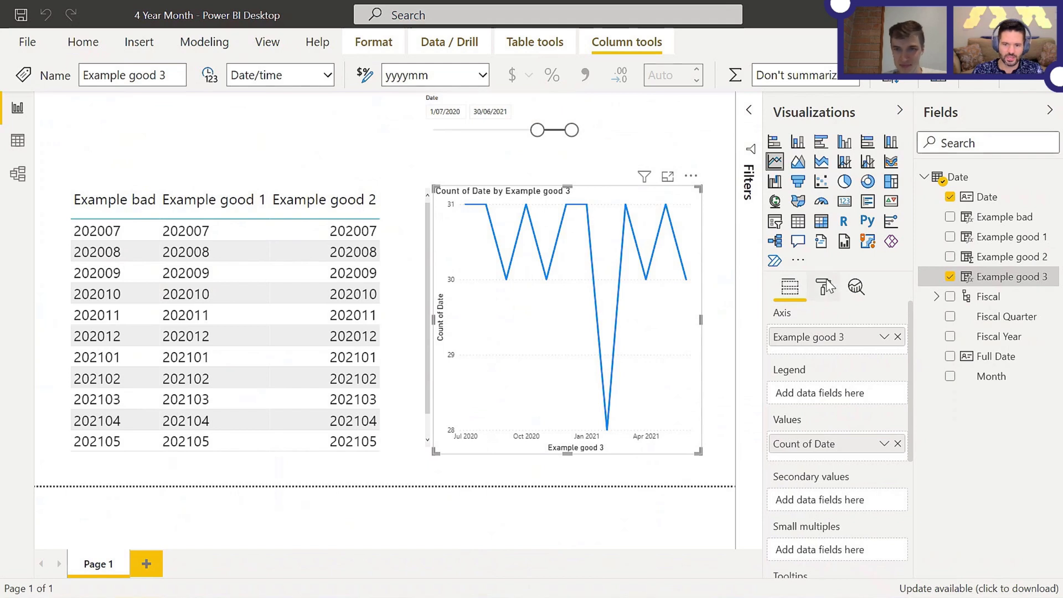
- Set the line chart's X axis type to Categorical, then back to Continuous
{"action": "left_click", "coordinate": [822, 285]}
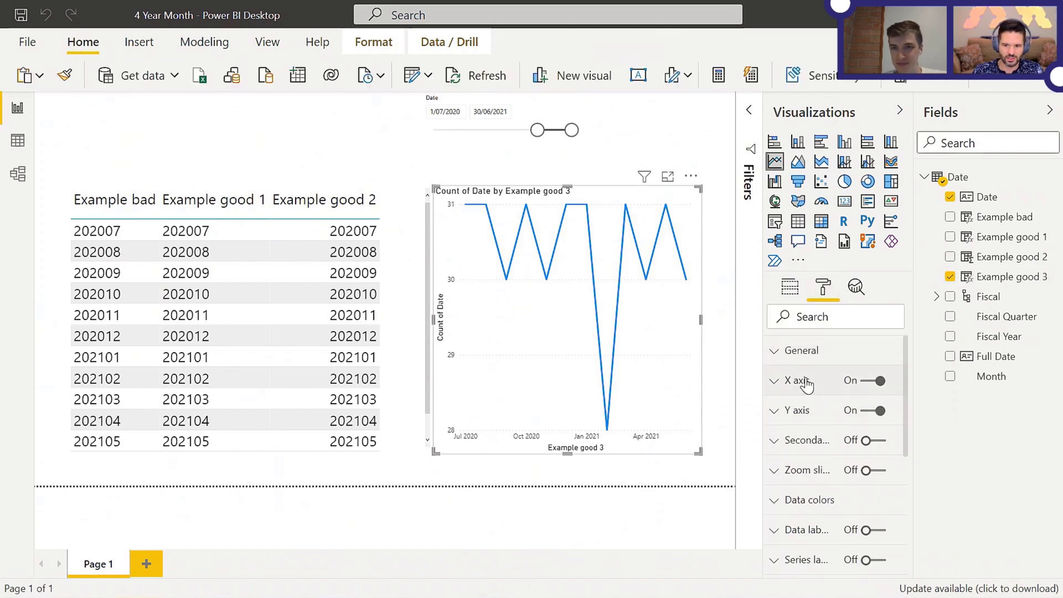
{"action": "left_click", "coordinate": [796, 379]}
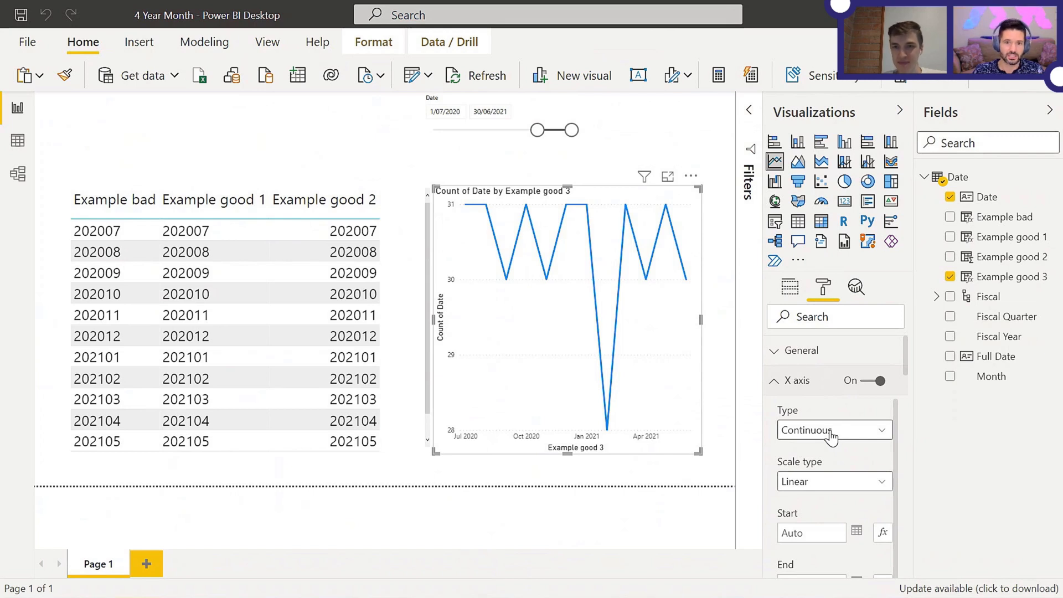
{"action": "left_click", "coordinate": [832, 429]}
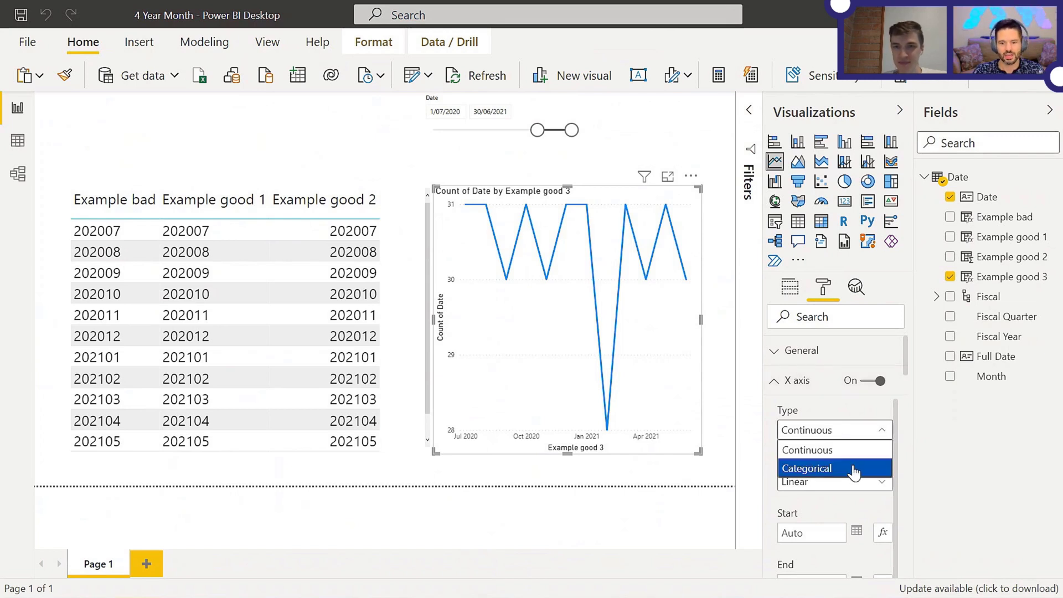
{"action": "mouse_move", "coordinate": [853, 471]}
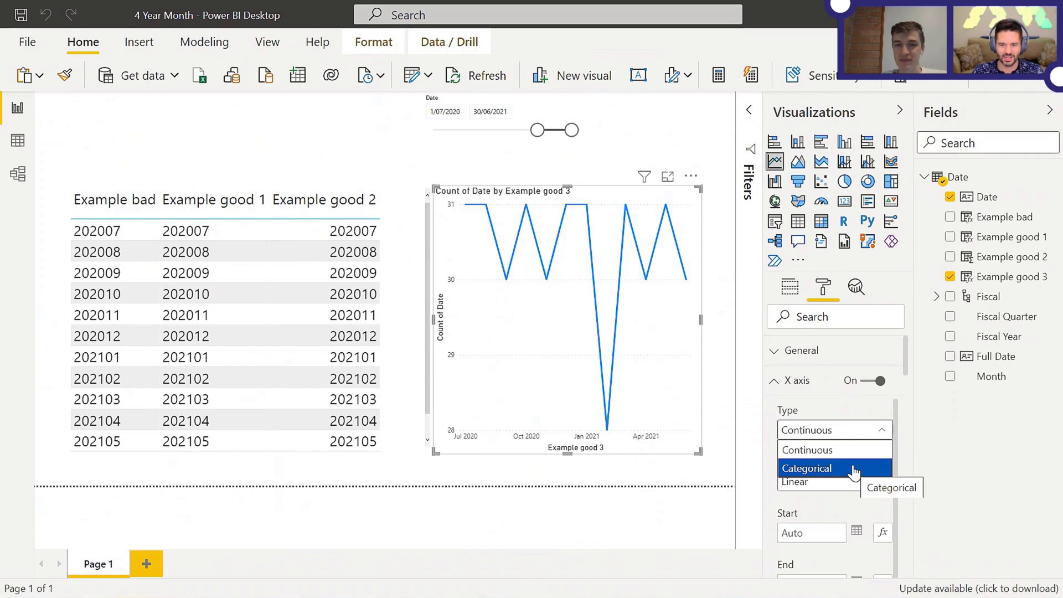
{"action": "left_click", "coordinate": [805, 467]}
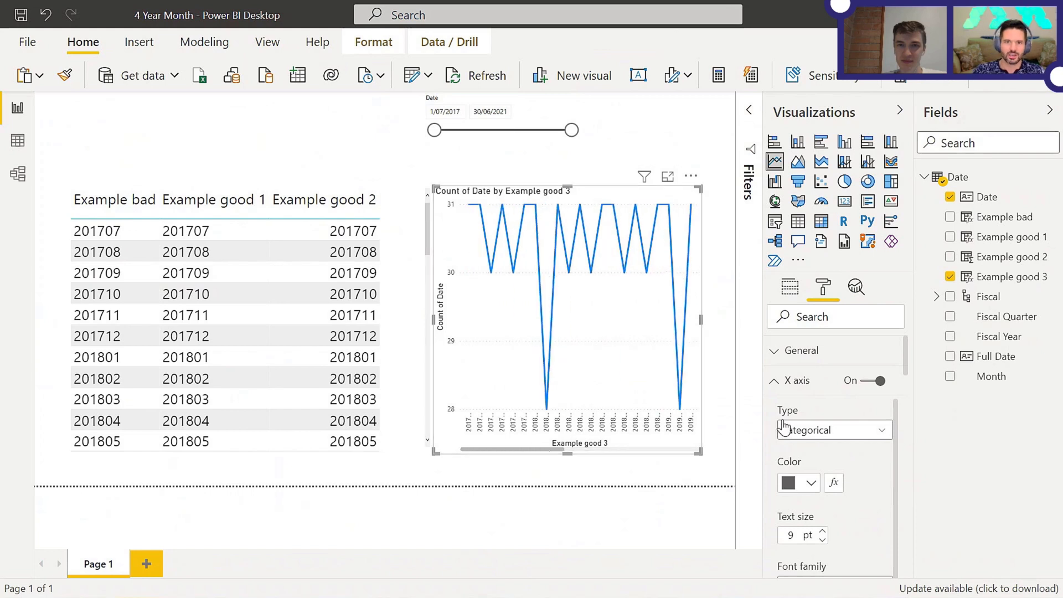
{"action": "left_click", "coordinate": [833, 429]}
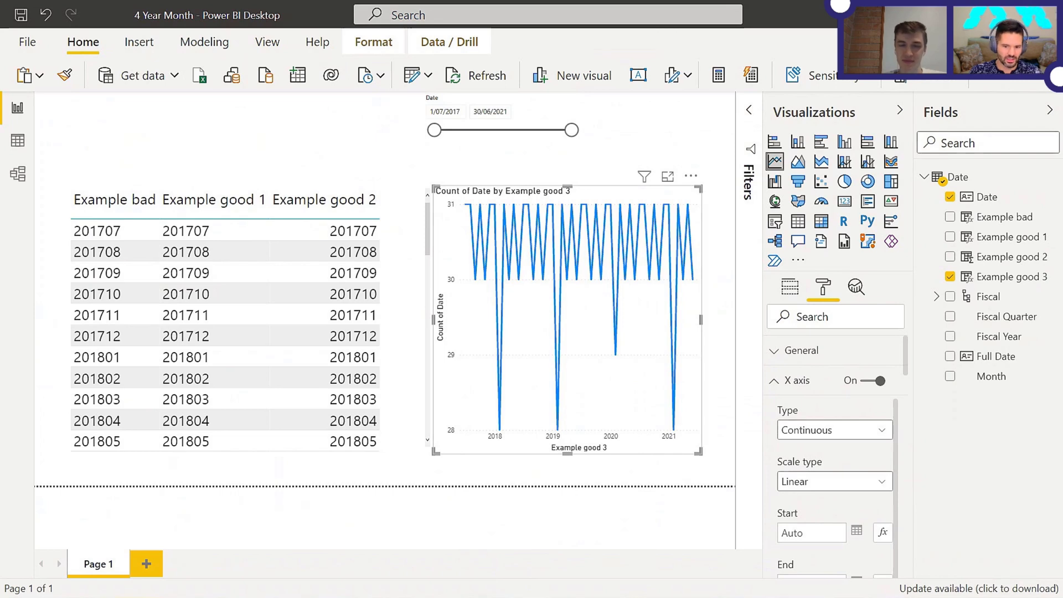
{"action": "mouse_move", "coordinate": [697, 155]}
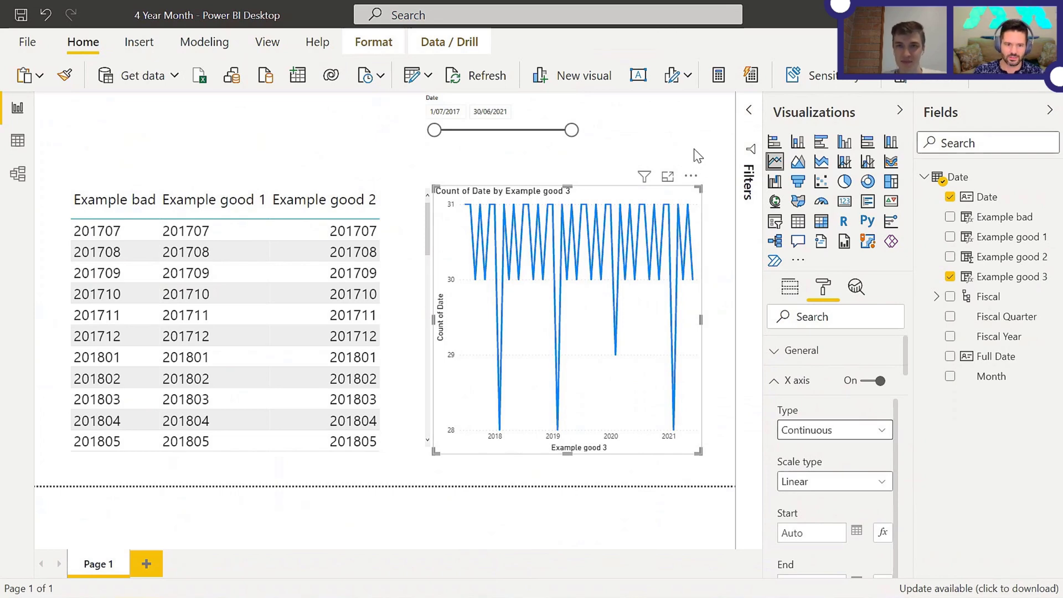
- View the chart in focus mode, return to the report, and reopen the Example good 3 formula
{"action": "left_click", "coordinate": [667, 176]}
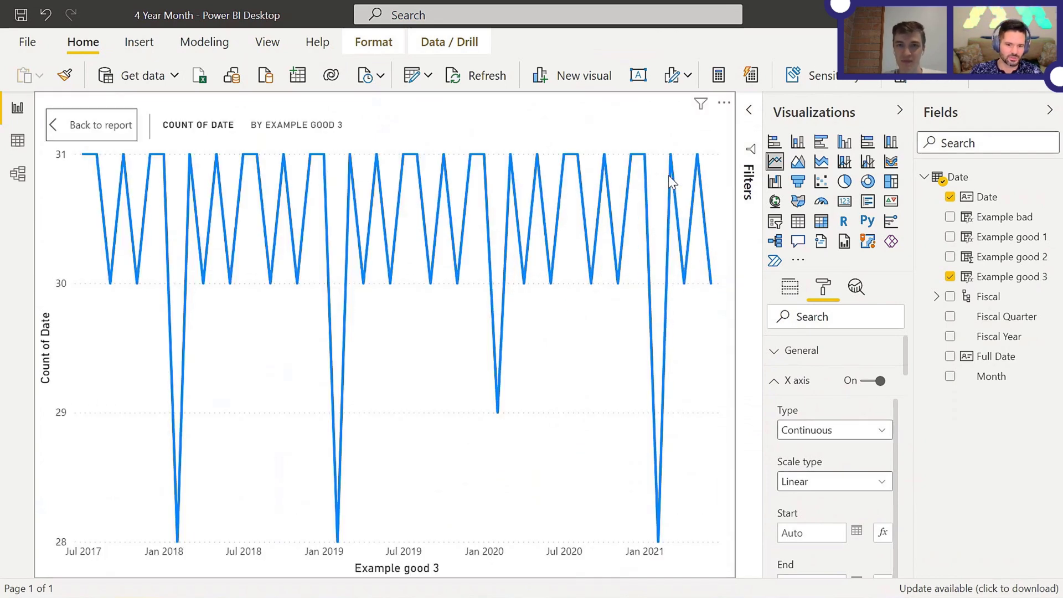
{"action": "mouse_move", "coordinate": [114, 129]}
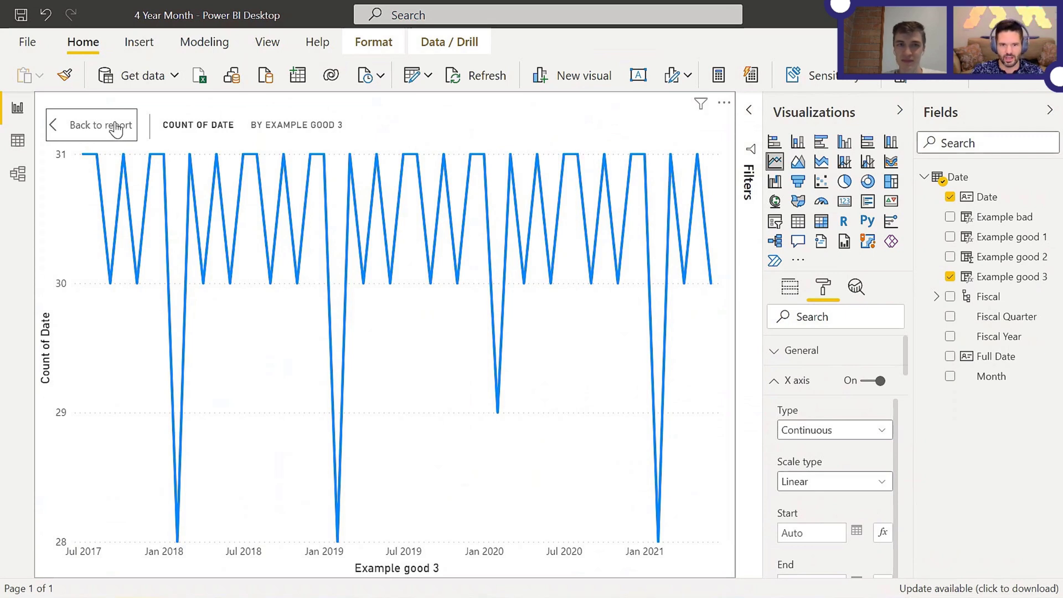
{"action": "left_click", "coordinate": [91, 125]}
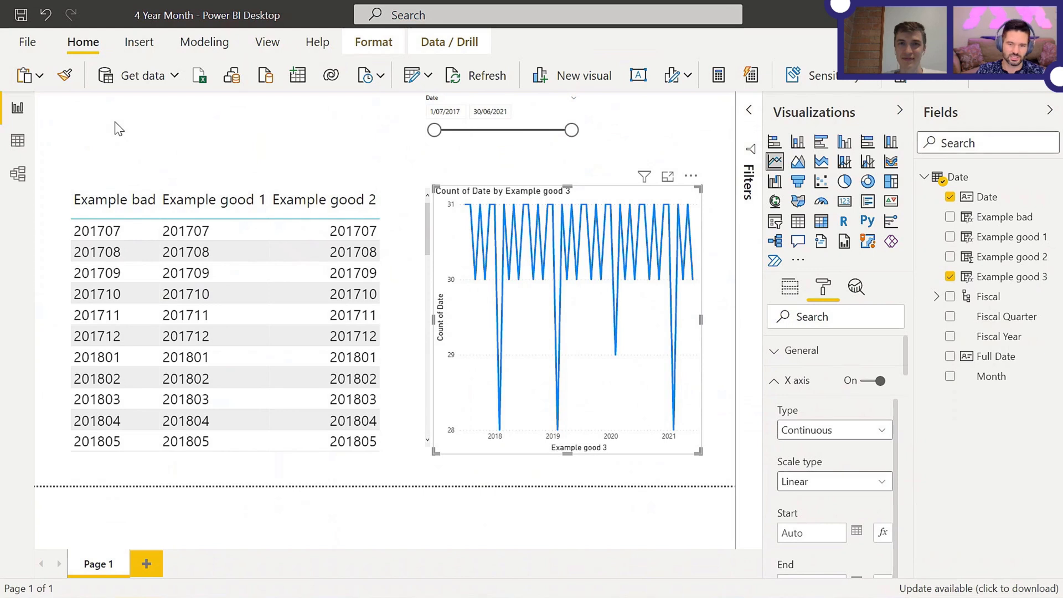
{"action": "mouse_move", "coordinate": [1011, 276]}
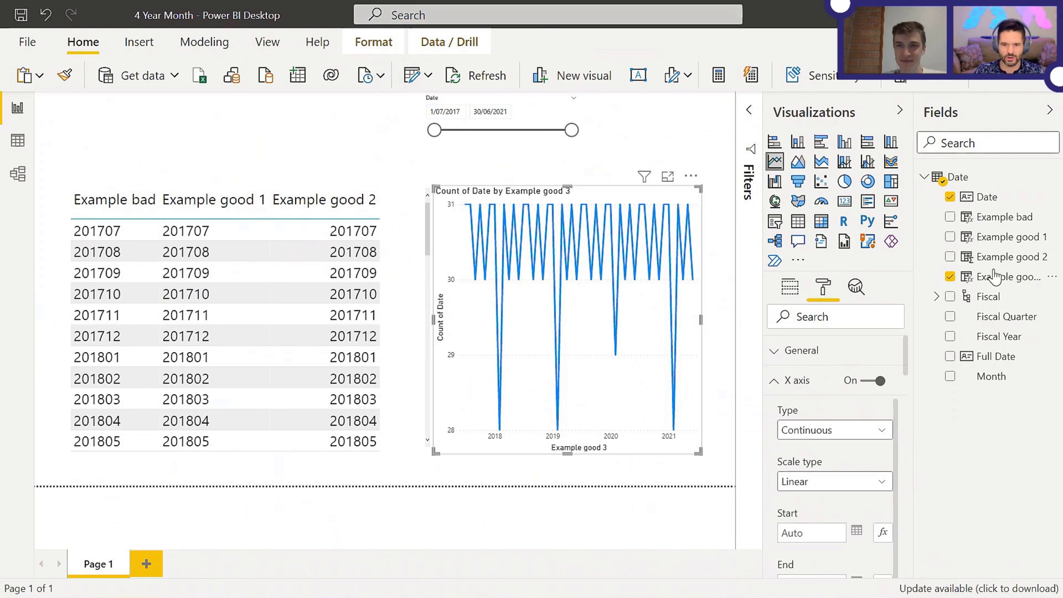
{"action": "left_click", "coordinate": [1006, 276]}
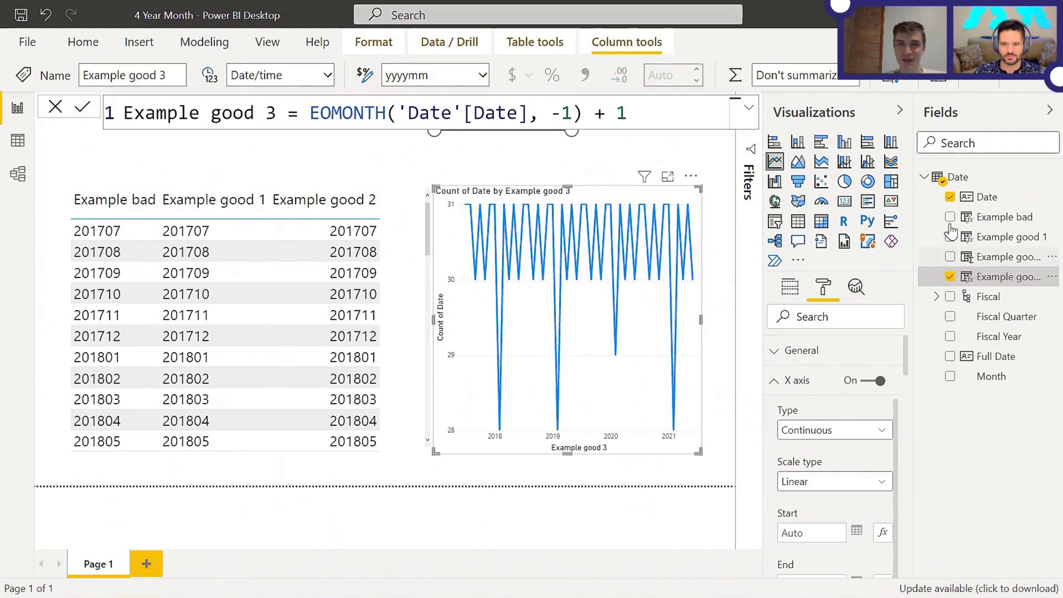